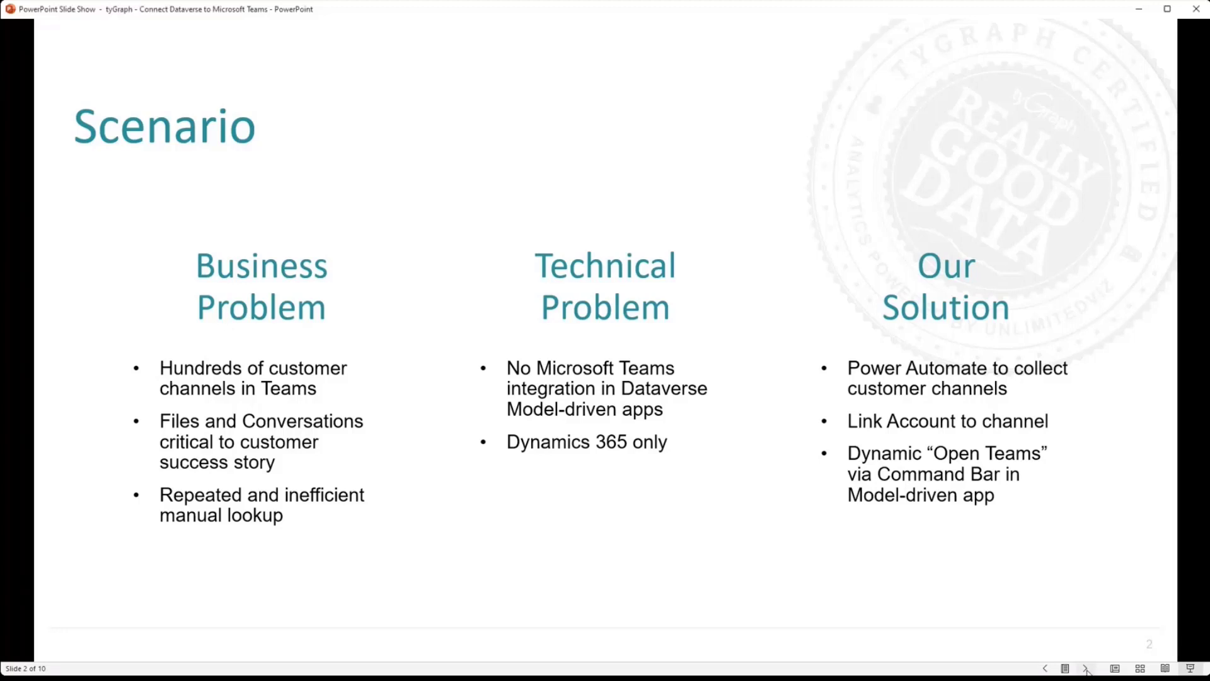
Advance the slide show from the Scenario slide to the Solution architecture diagram
left_click(1085, 668)
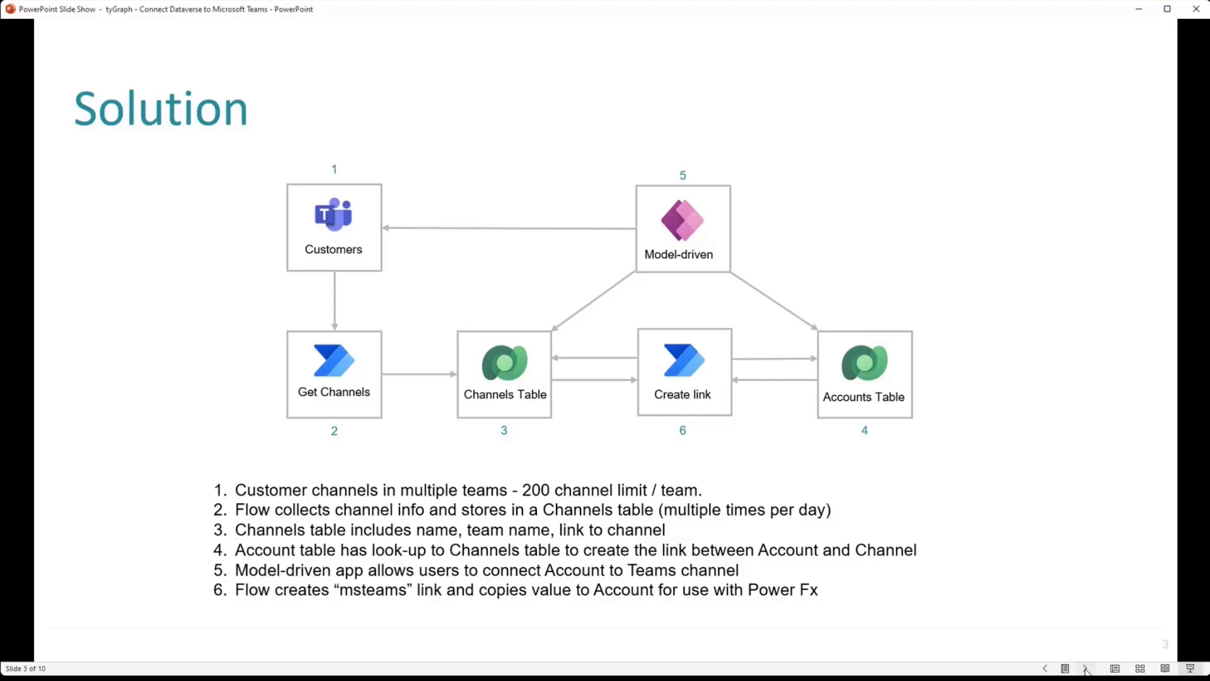
Advance through the Initial Harvest flow slide to slide 5, Power Automate - Get Channels
left_click(1086, 668)
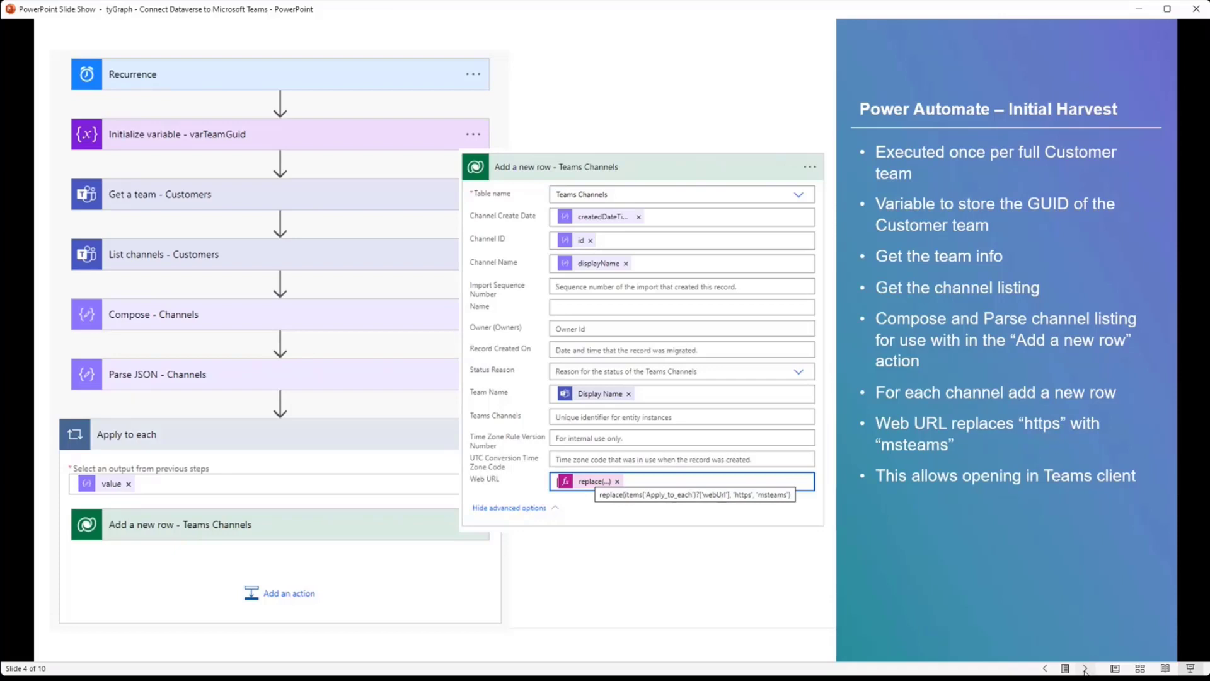
left_click(1085, 669)
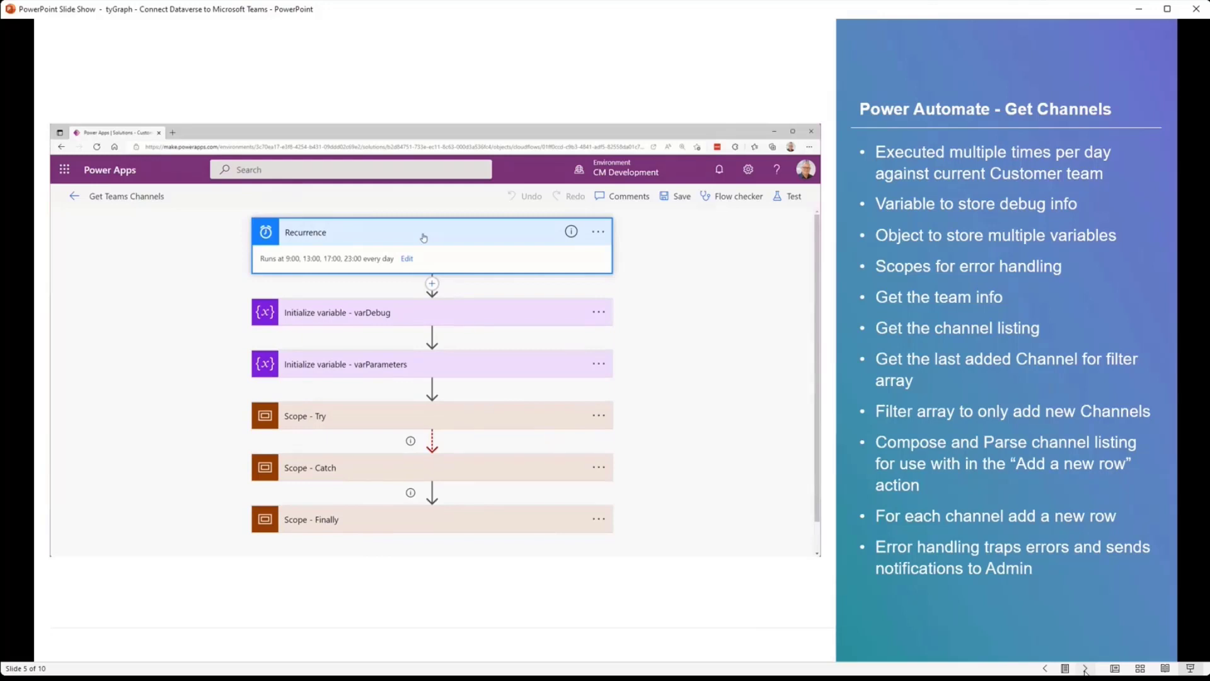
left_click(338, 283)
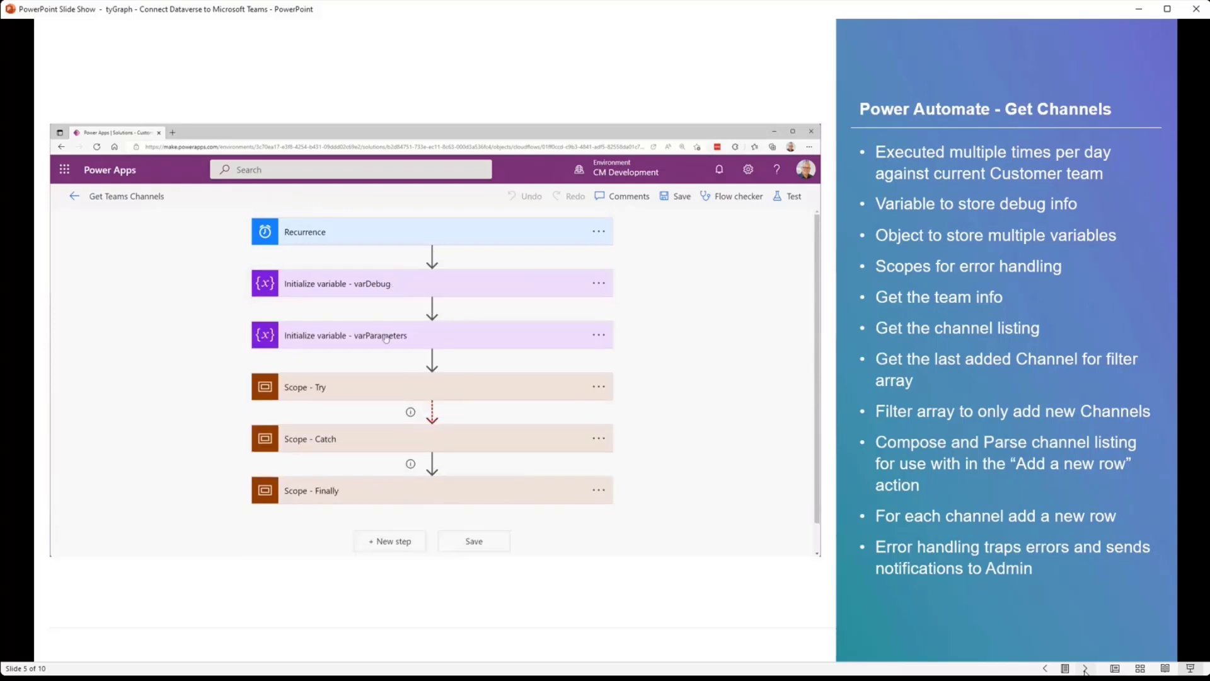
left_click(345, 335)
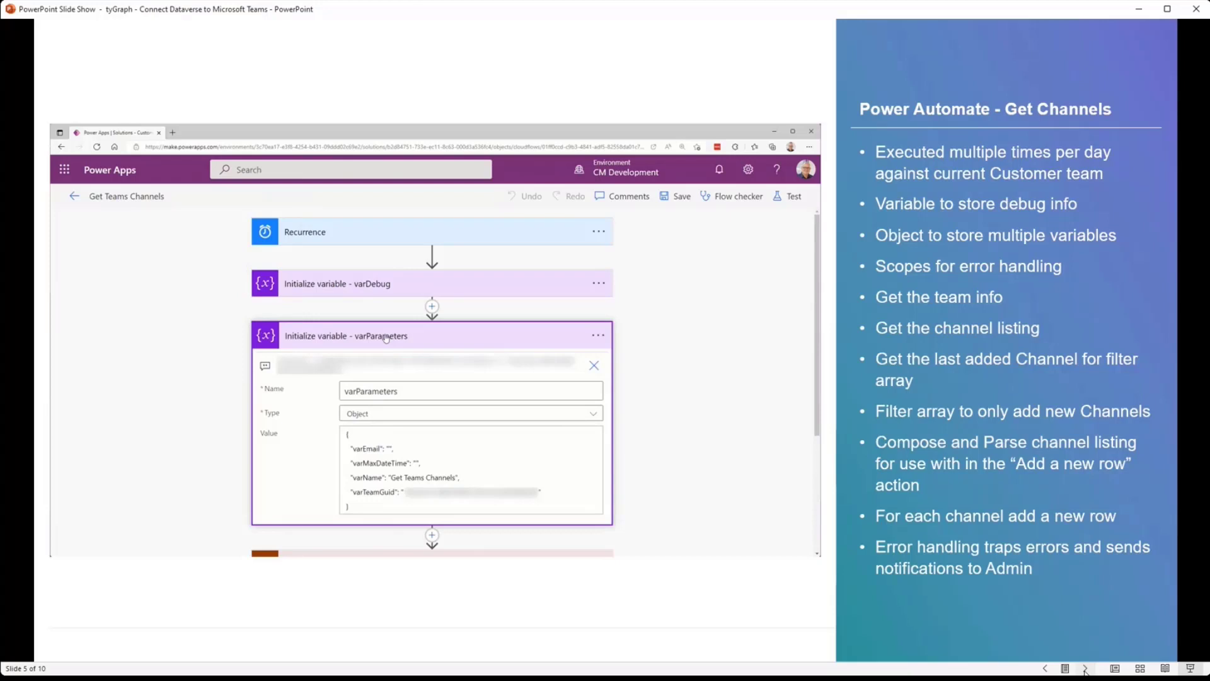
left_click(594, 366)
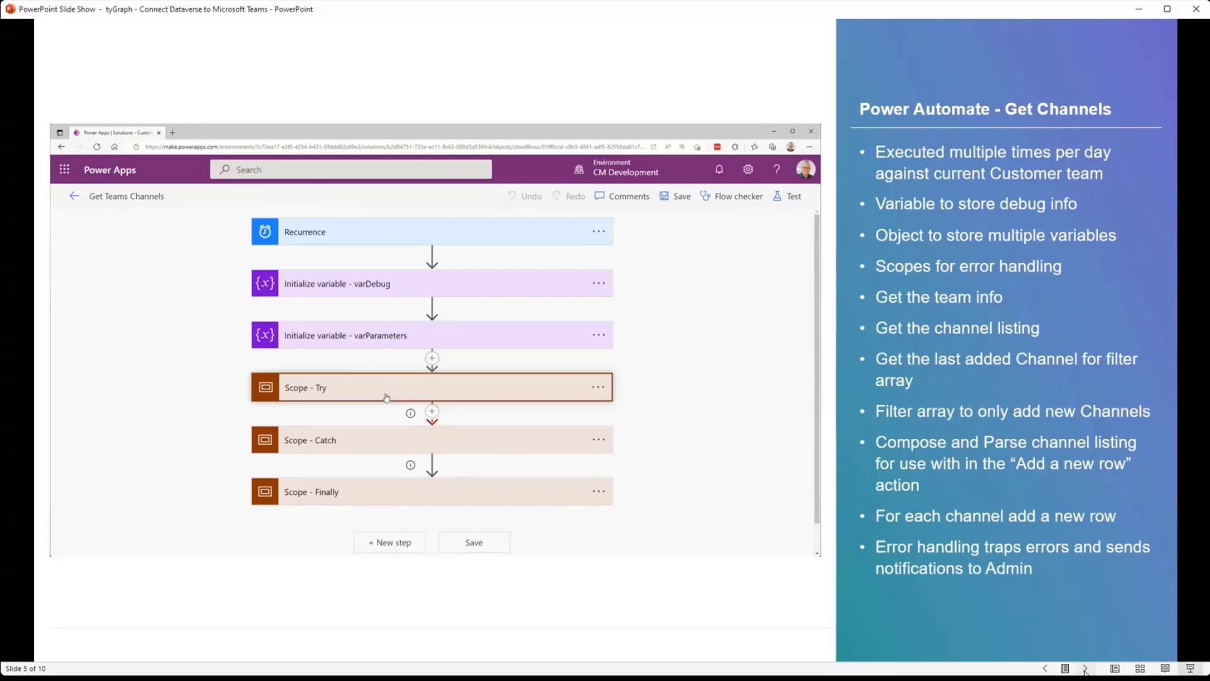
scroll("down", 3)
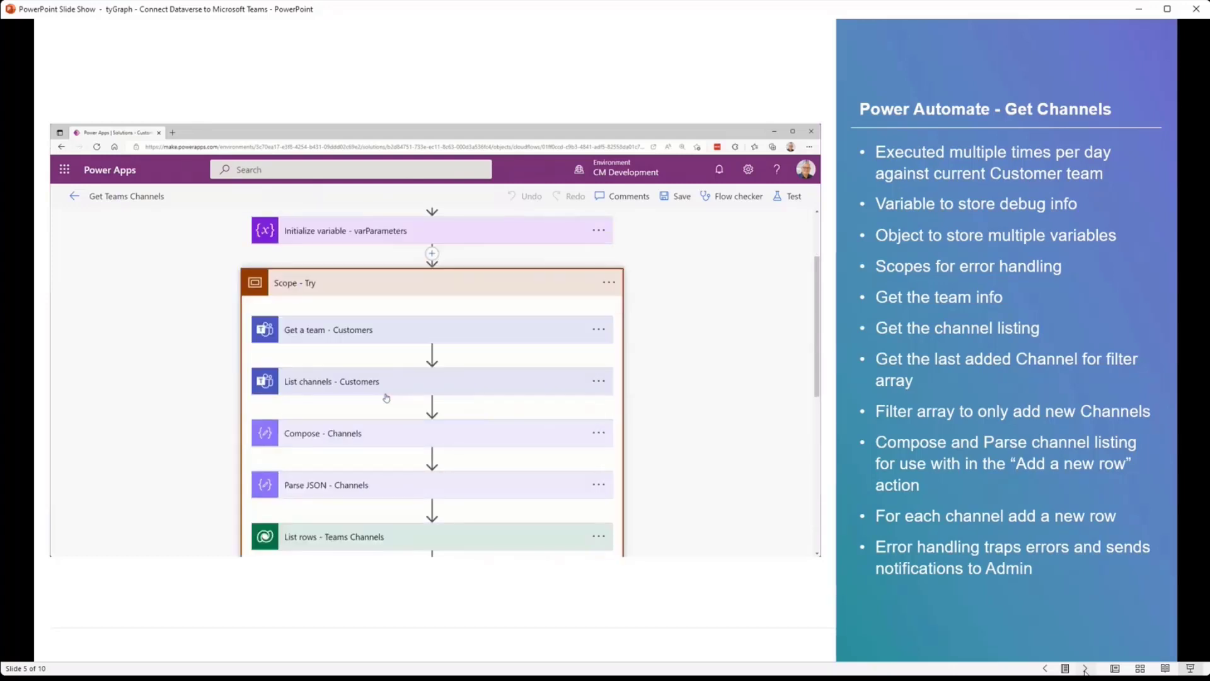
scroll("down", 3)
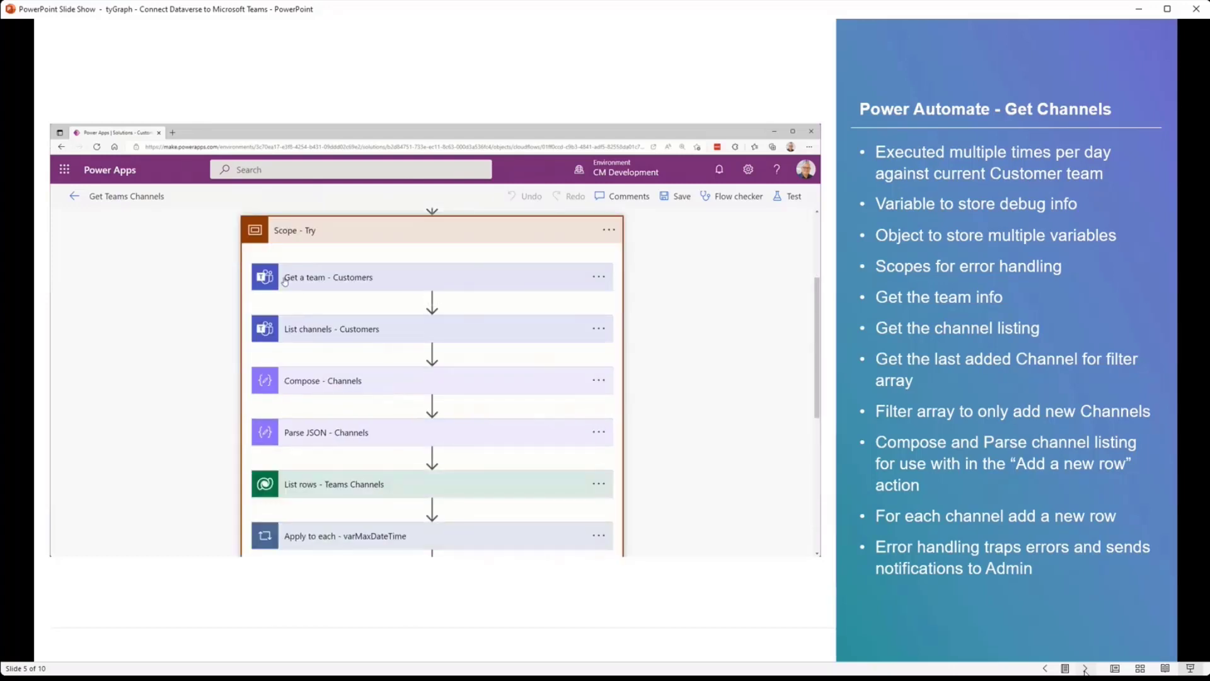
left_click(328, 277)
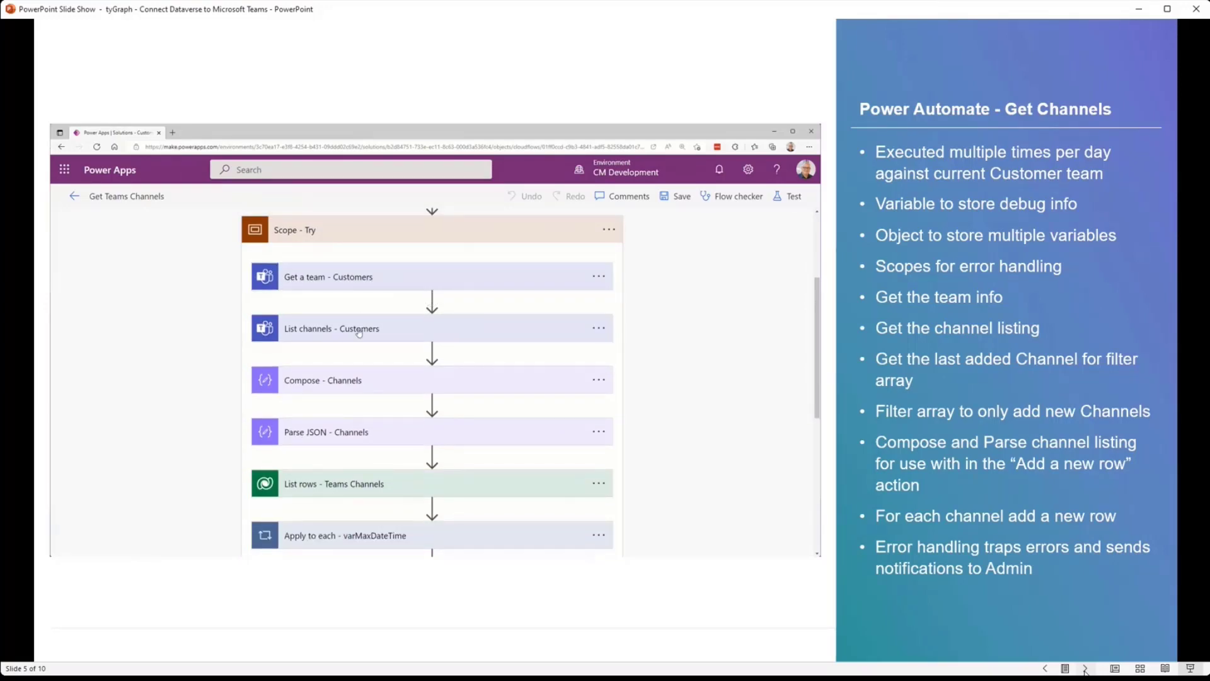
left_click(331, 327)
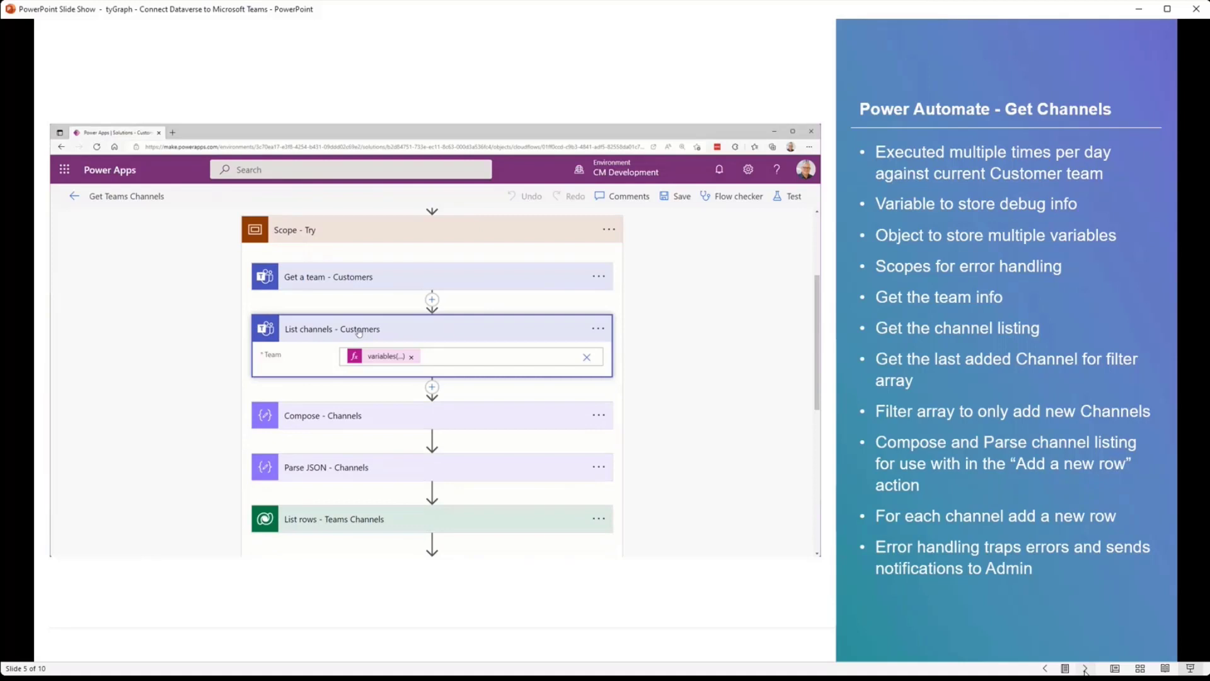
mouse_move(384, 356)
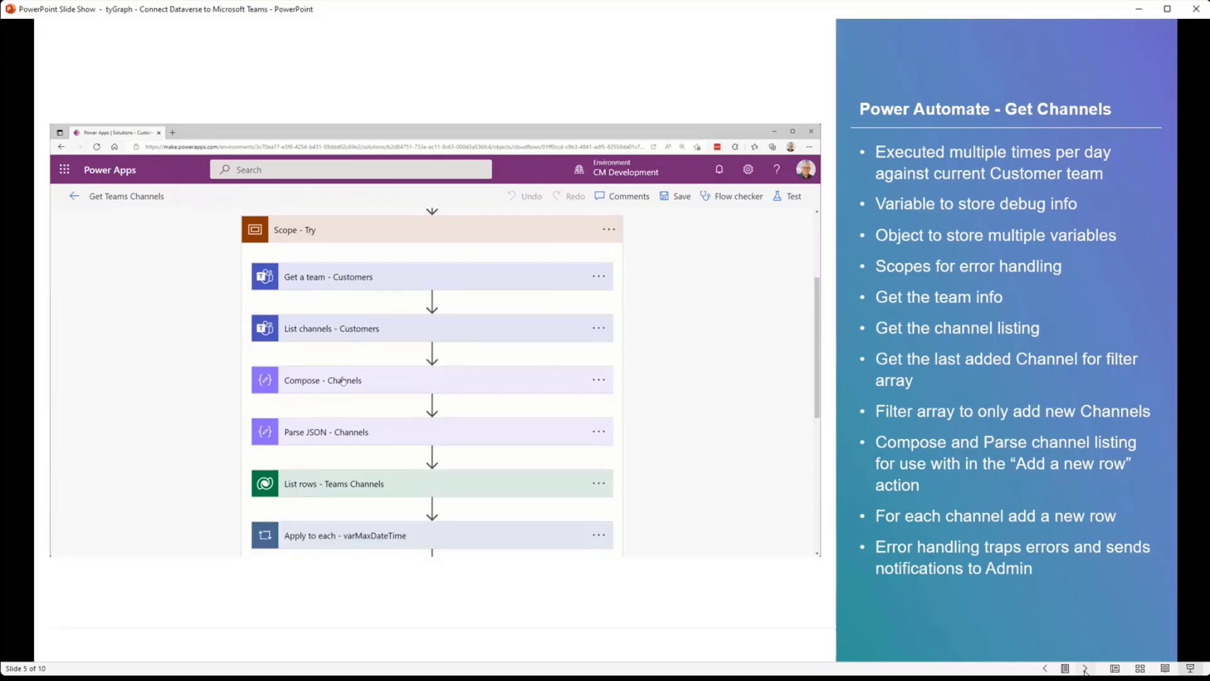
left_click(323, 380)
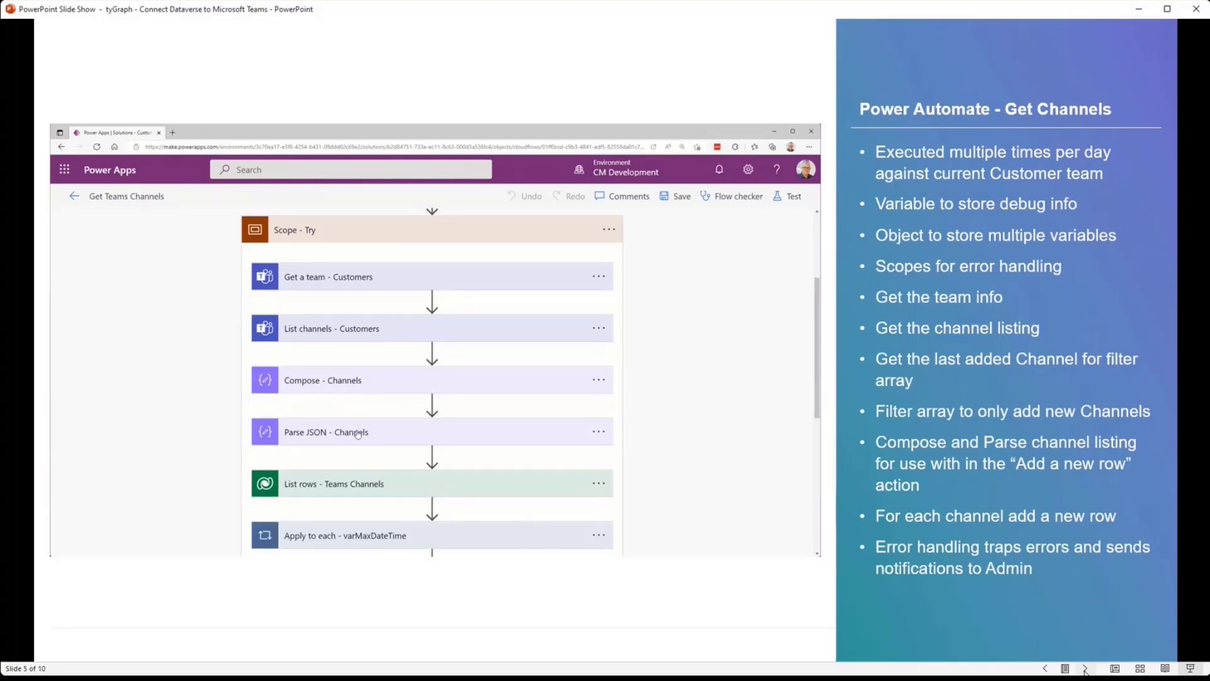
left_click(356, 431)
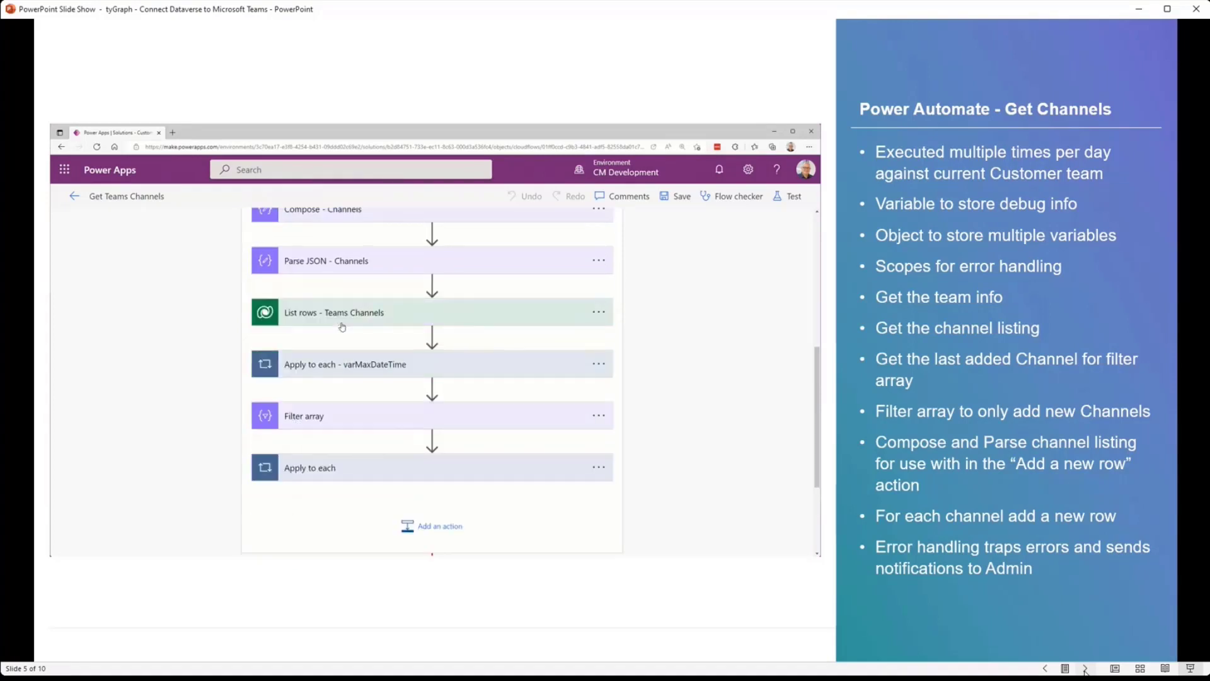
left_click(333, 312)
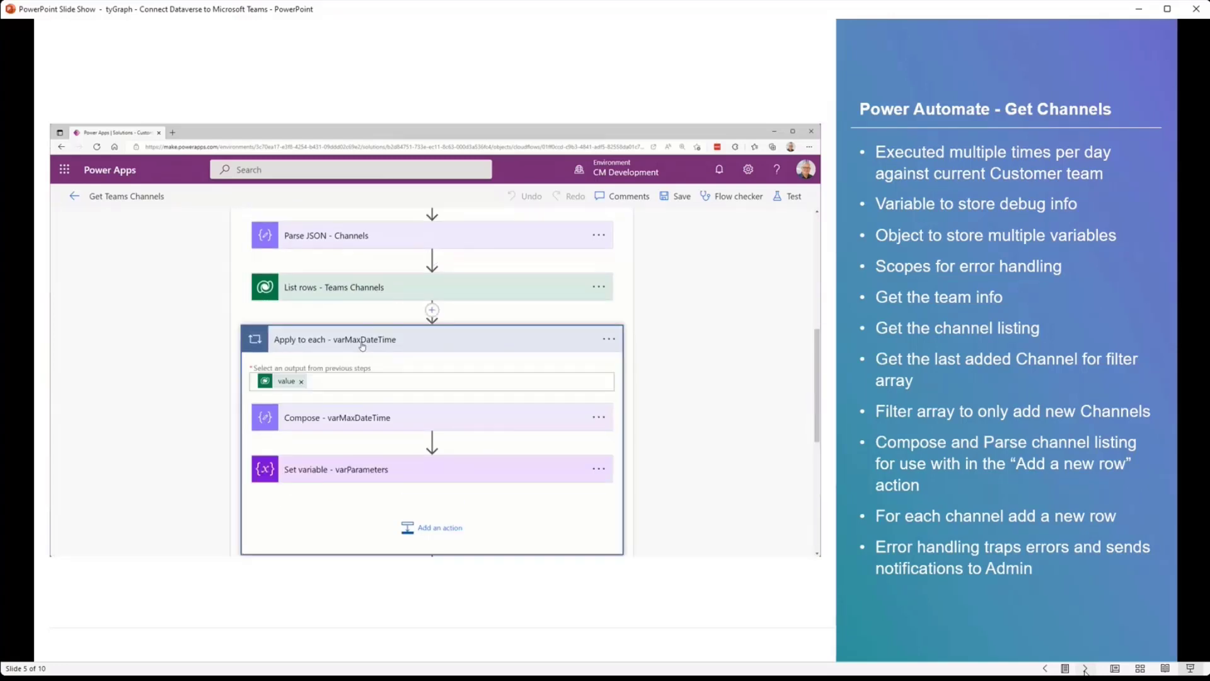
scroll("down", 3)
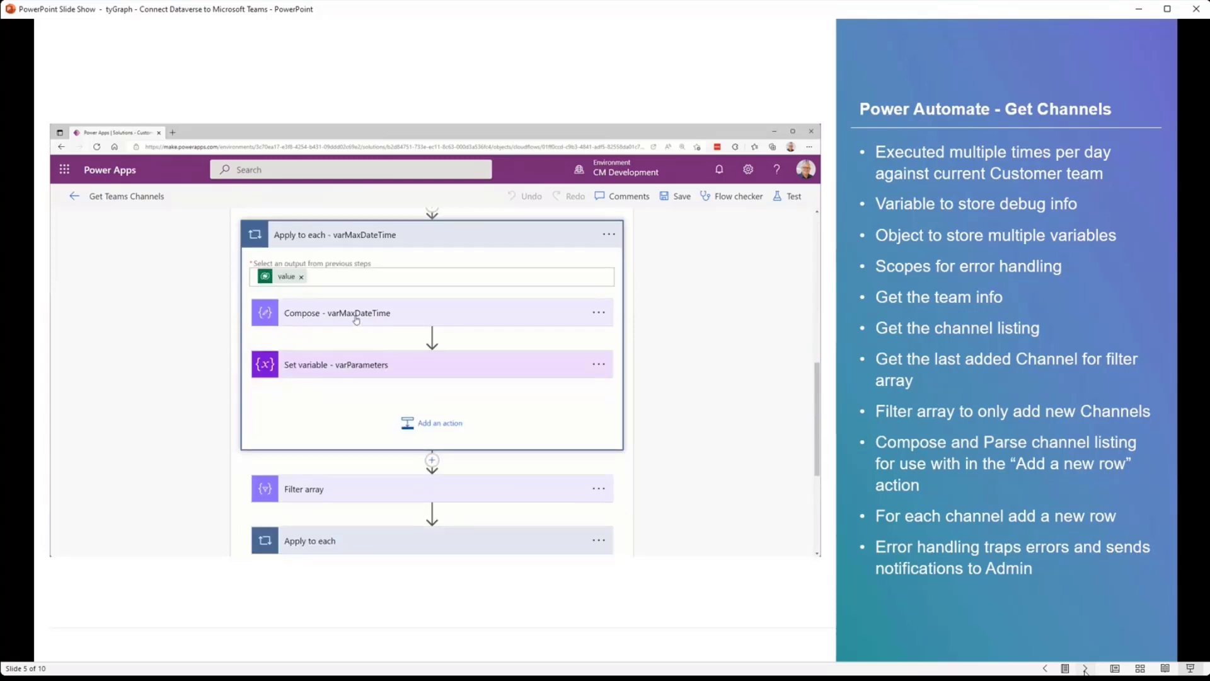
left_click(336, 313)
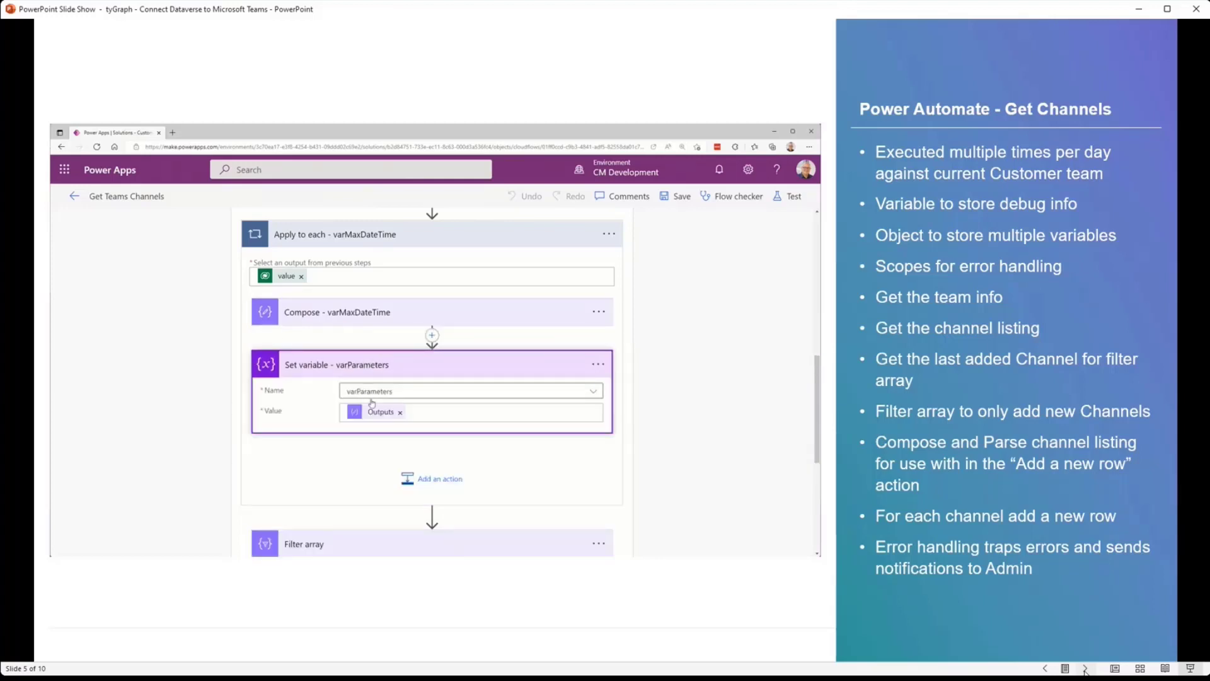
mouse_move(370, 303)
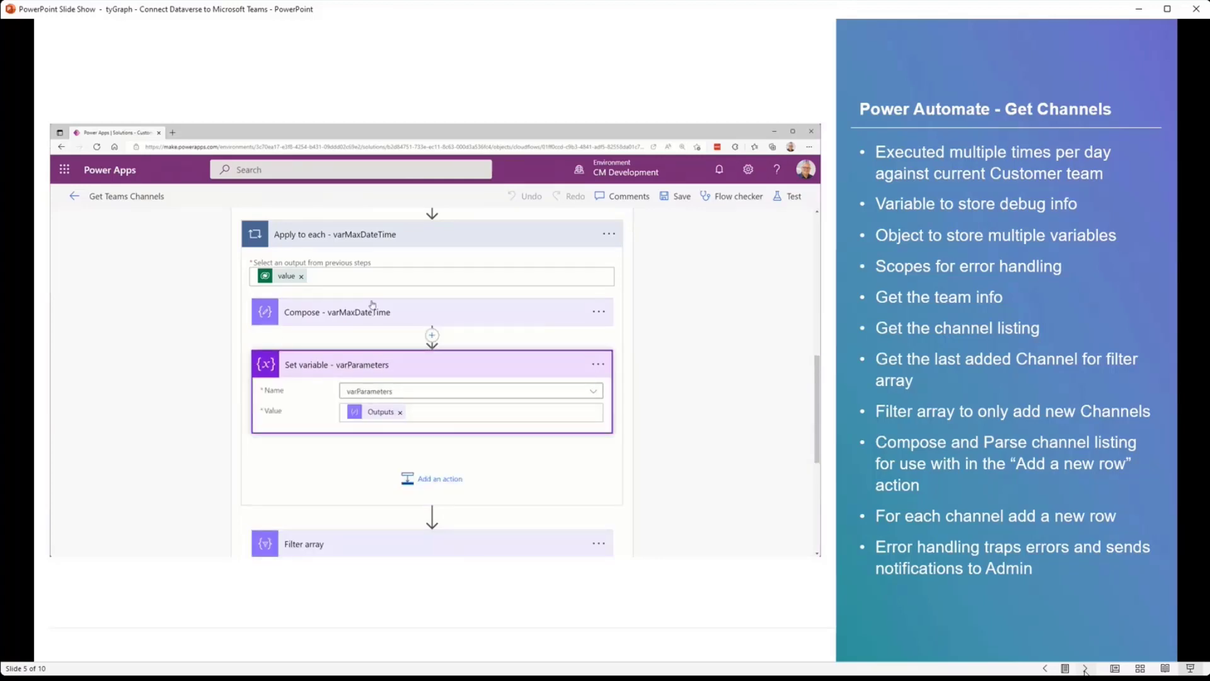
mouse_move(393, 448)
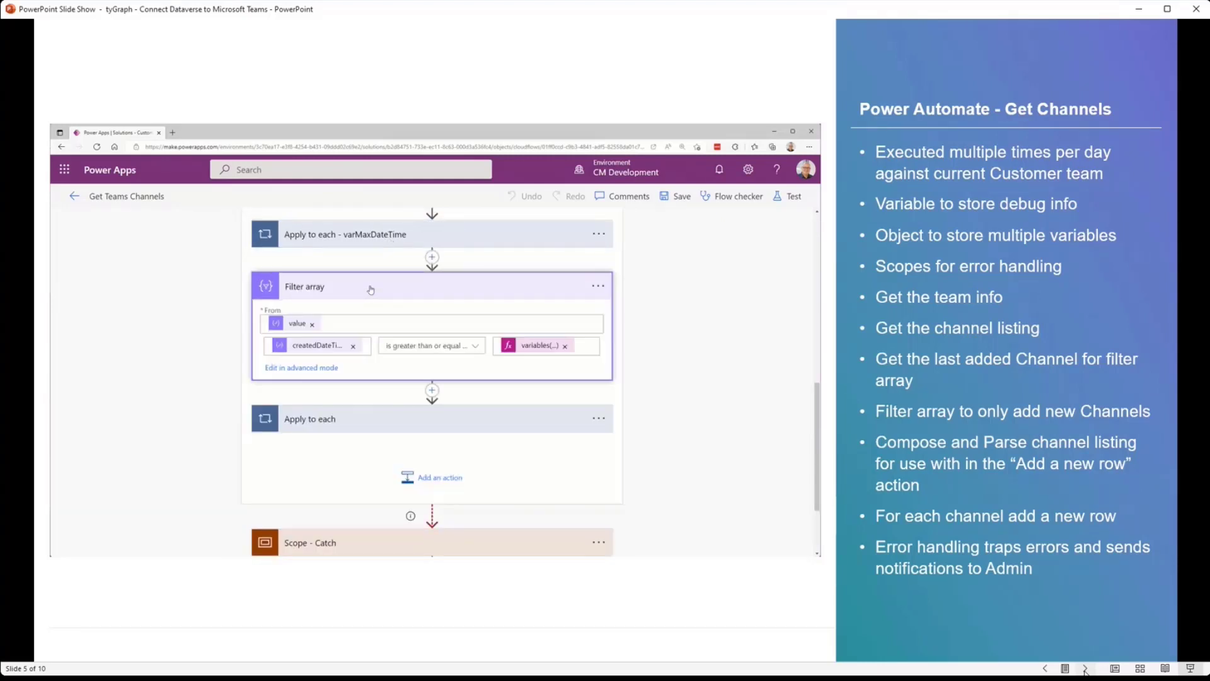
mouse_move(298, 322)
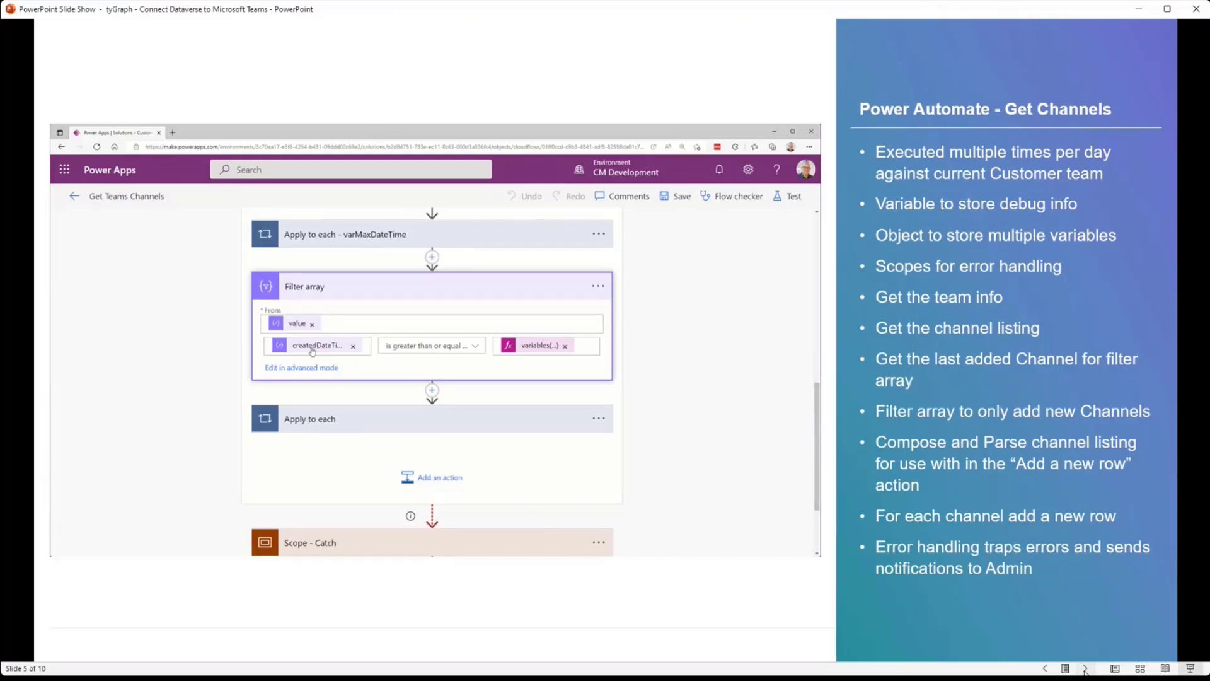
left_click(430, 345)
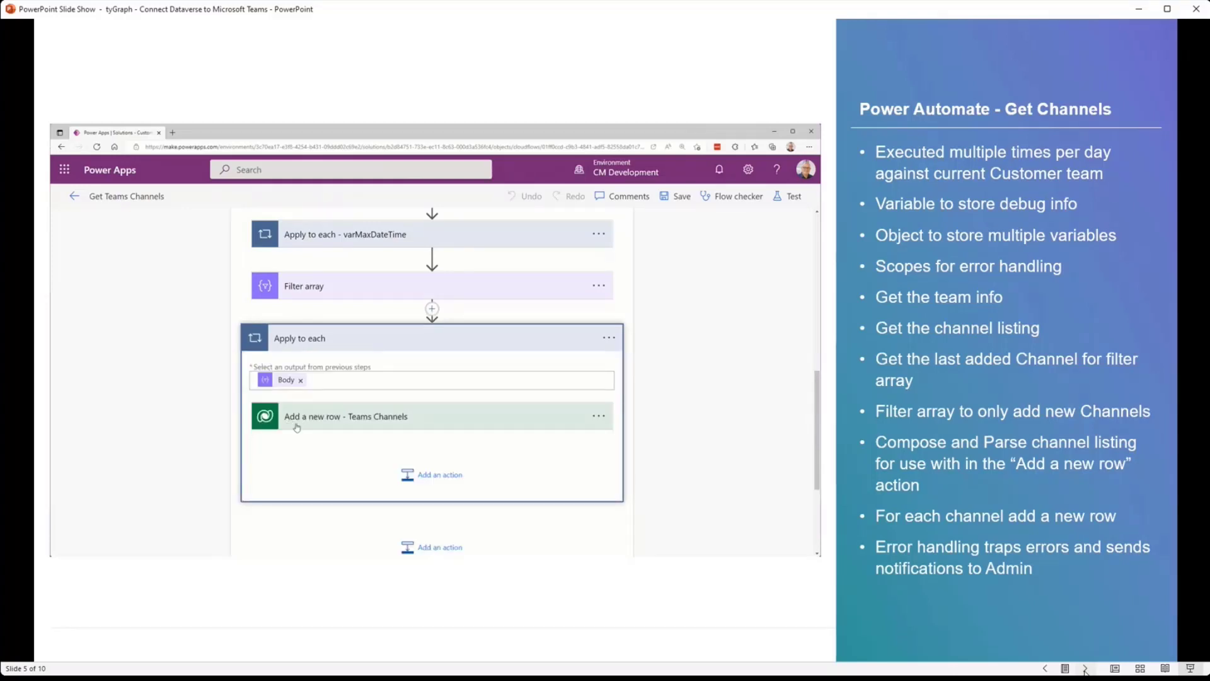
Step through the Add a new row field mappings down to the Scope - Catch error-handling actions
left_click(346, 416)
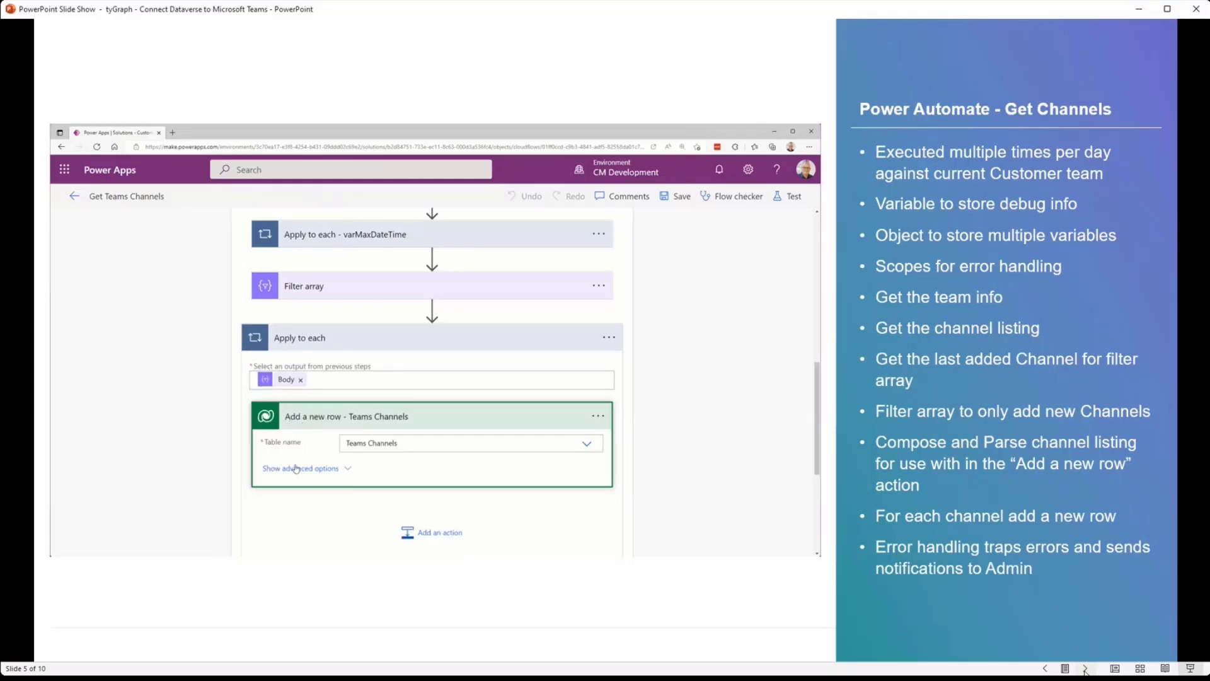
left_click(300, 467)
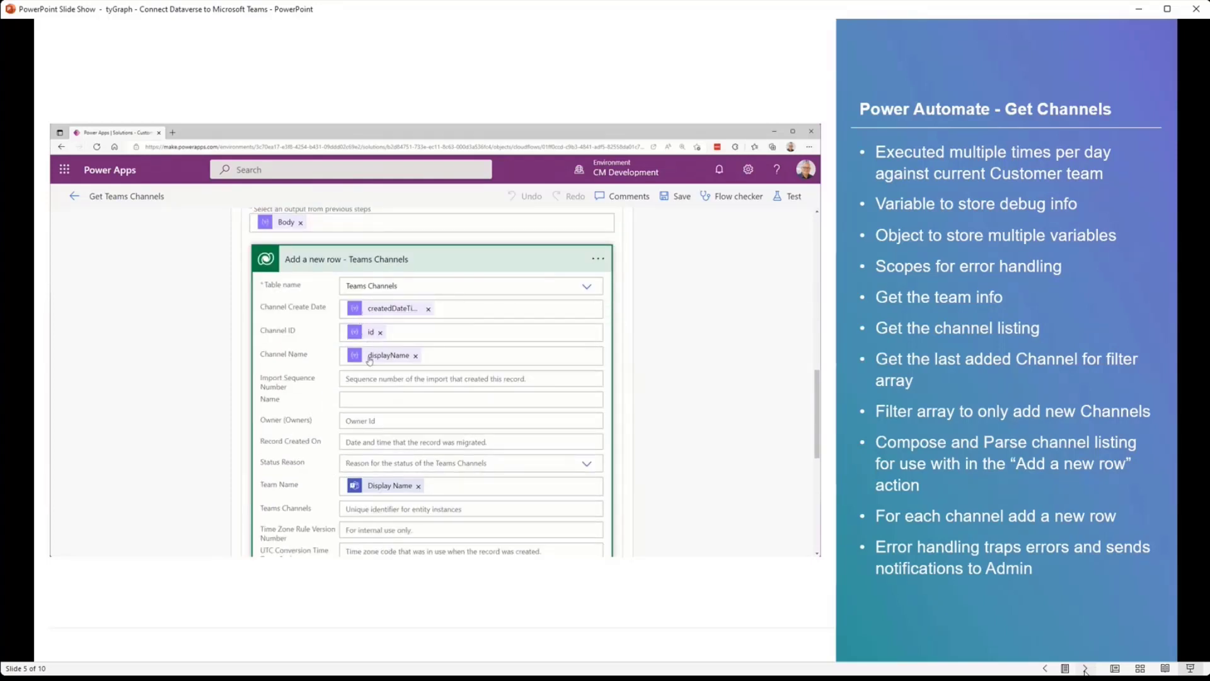
scroll("down", 3)
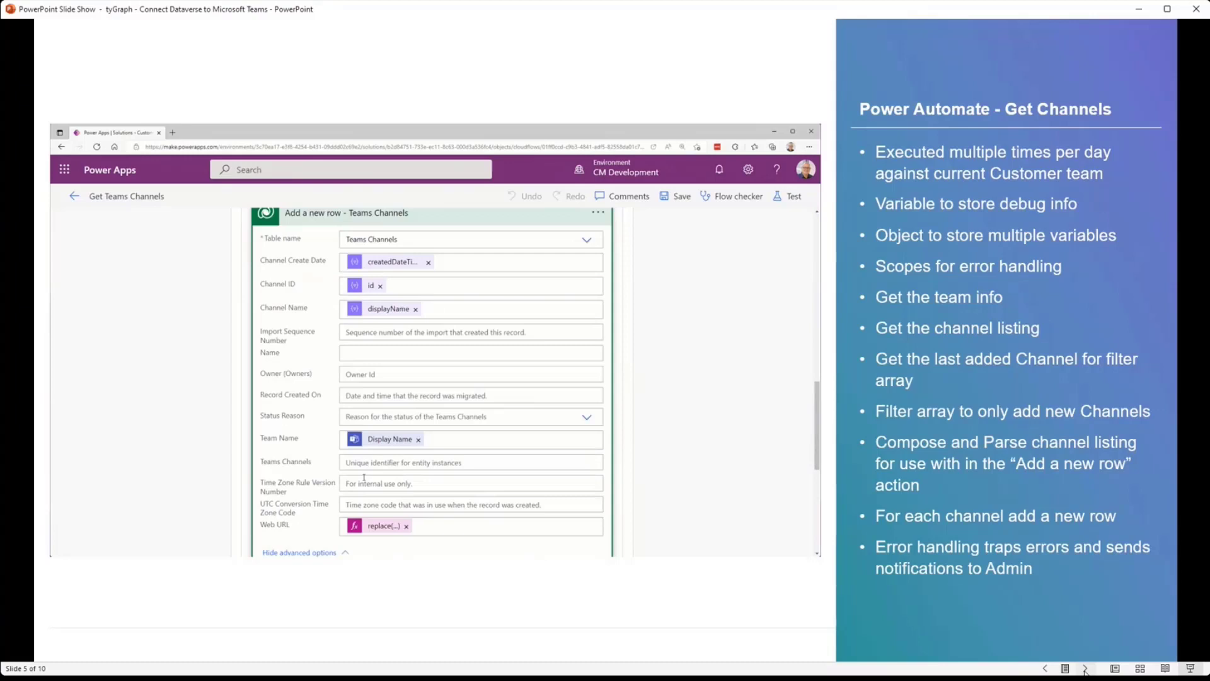
scroll("down", 3)
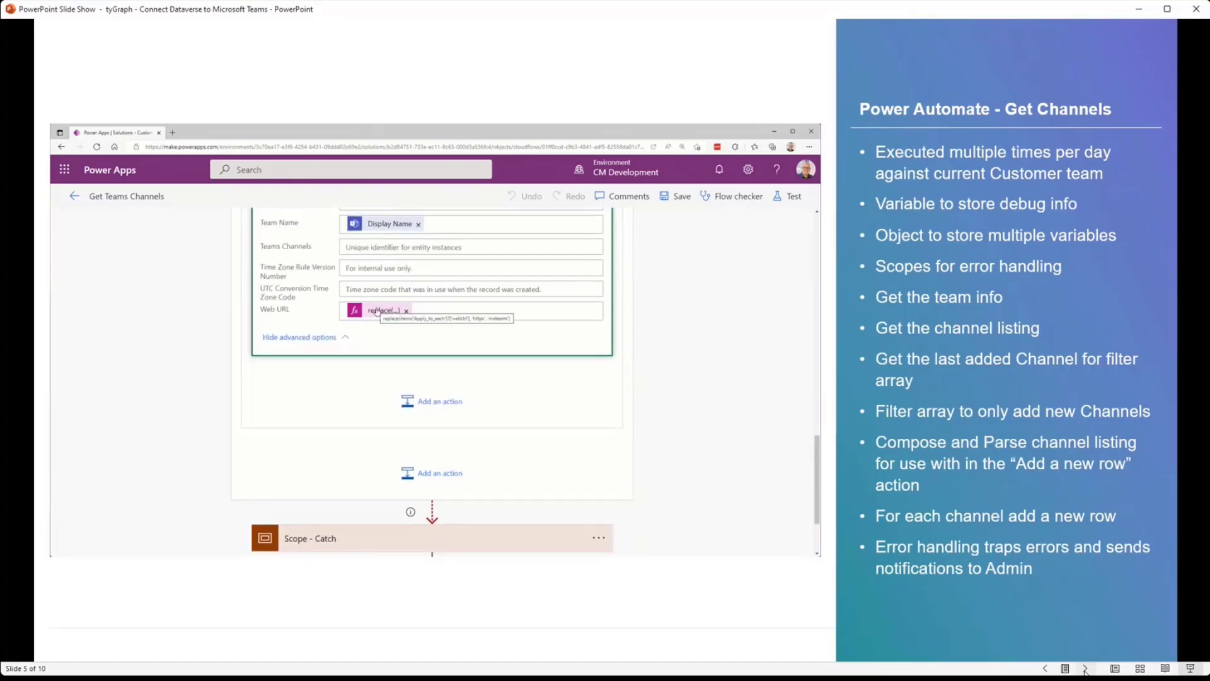
left_click(384, 310)
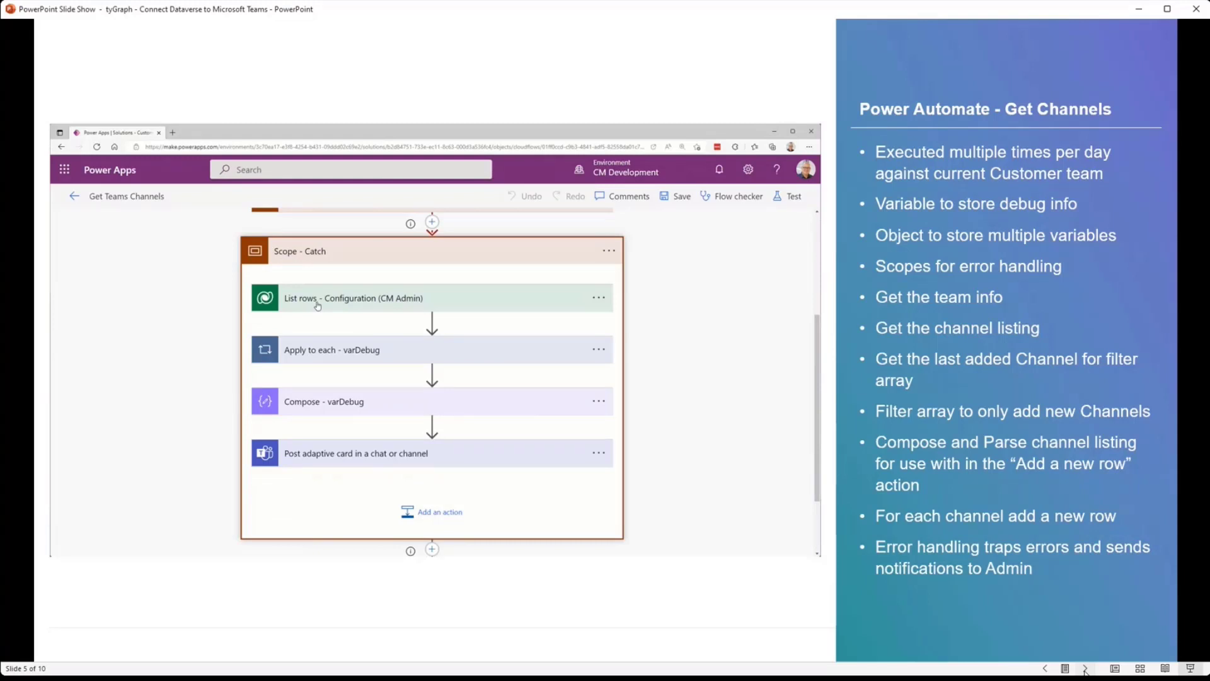
Show the List rows filter, Apply to each debug loop and Compose varDebug steps, then reach slide 6
left_click(353, 298)
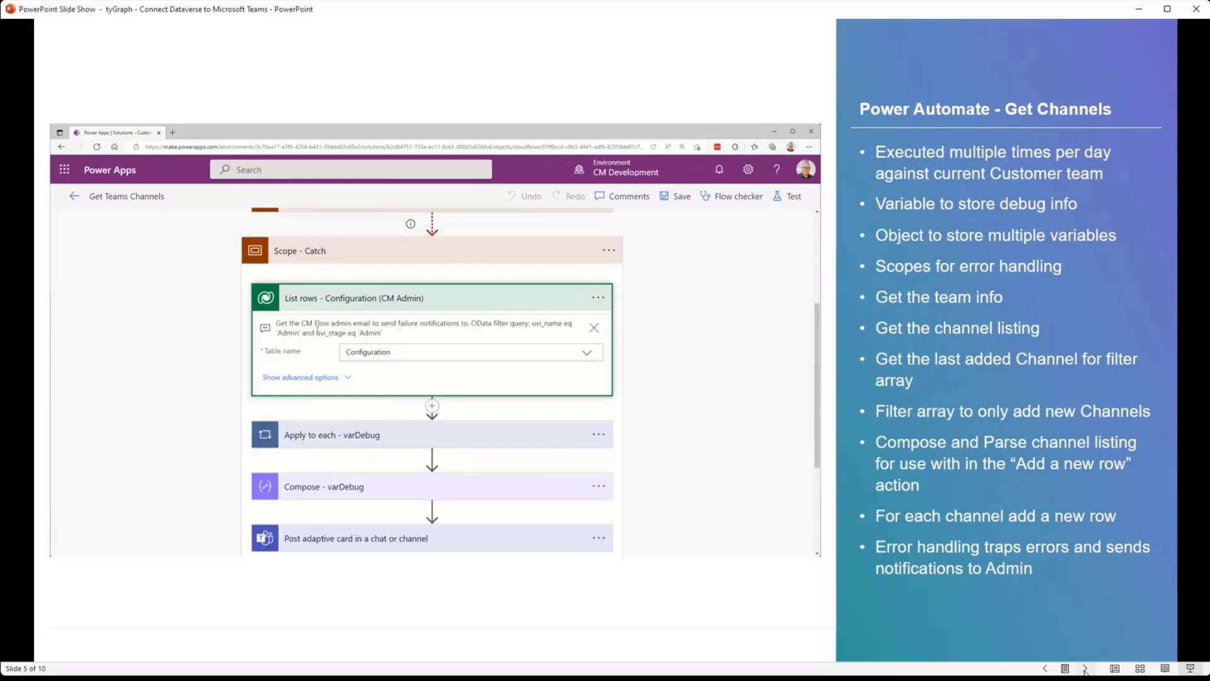
left_click(300, 377)
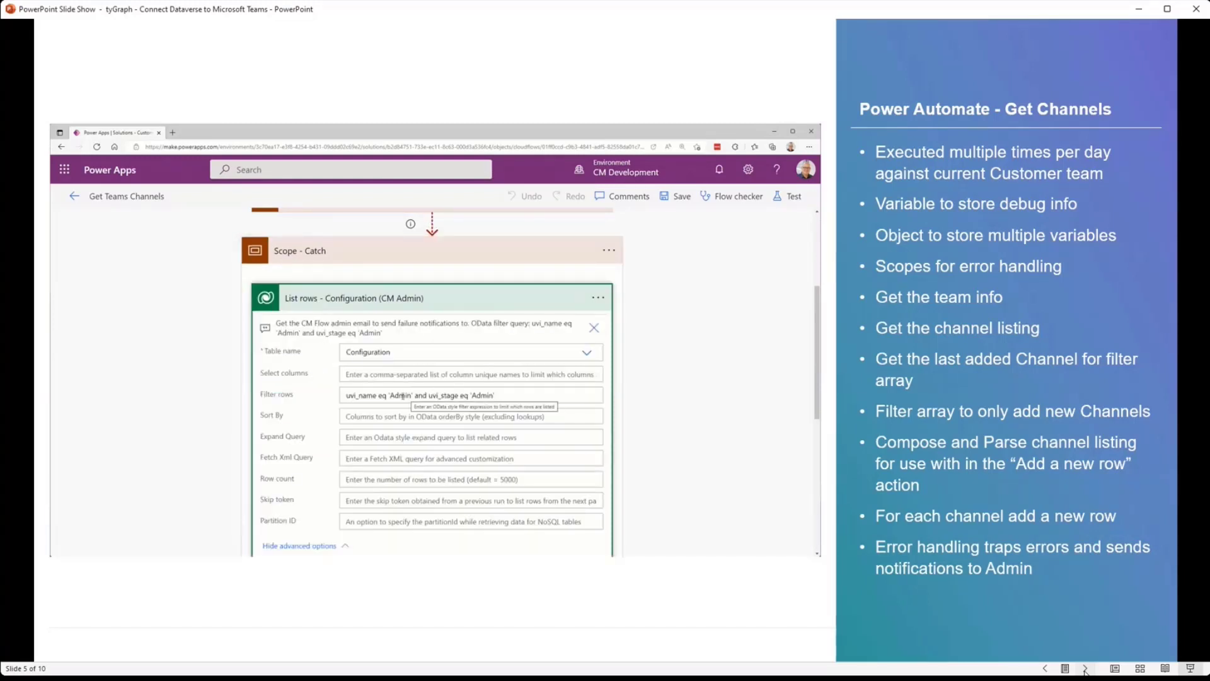
left_click(470, 395)
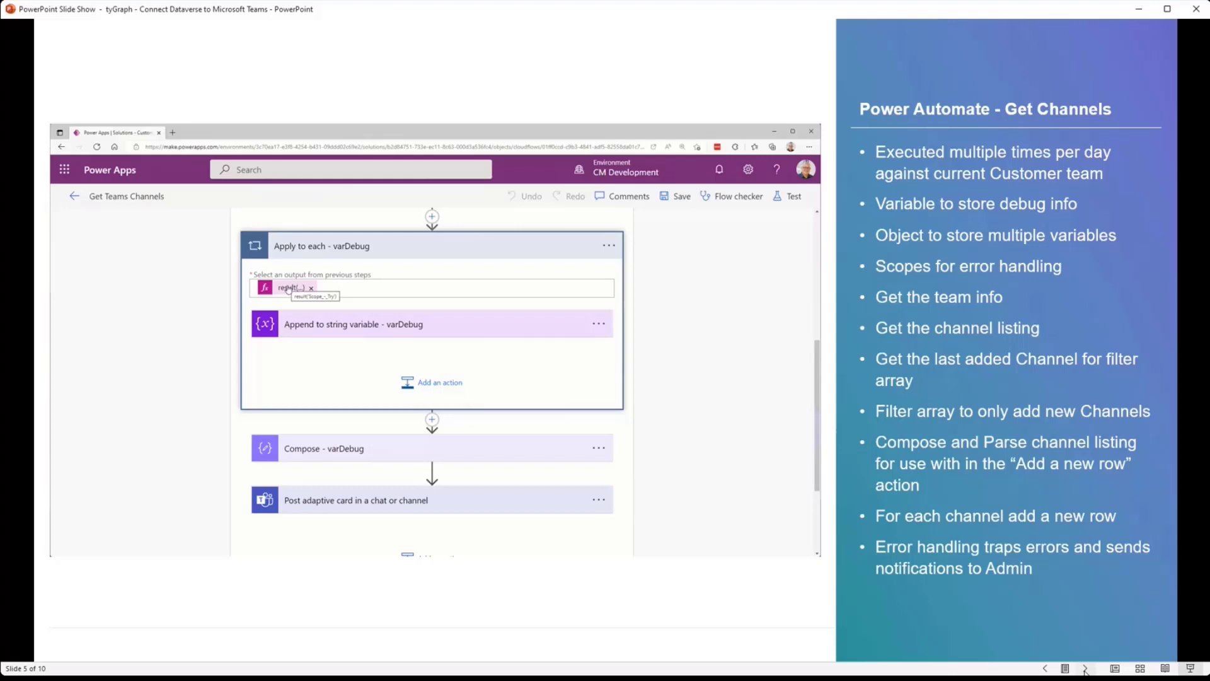
left_click(291, 286)
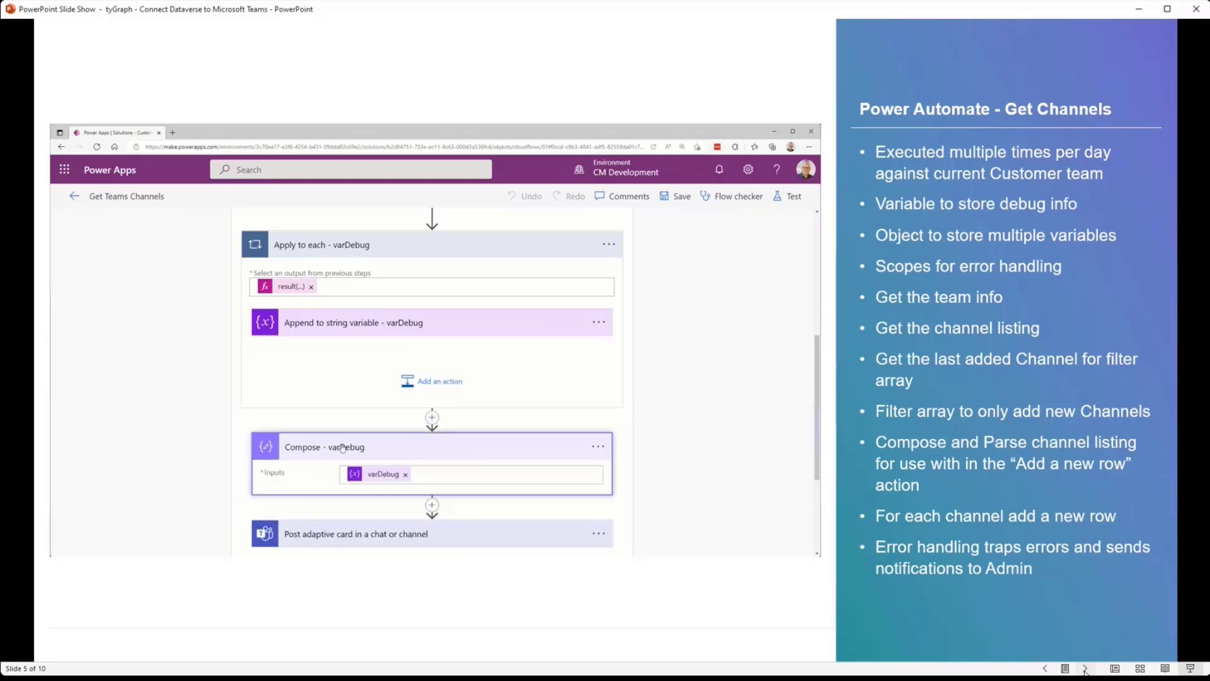
scroll("down", 3)
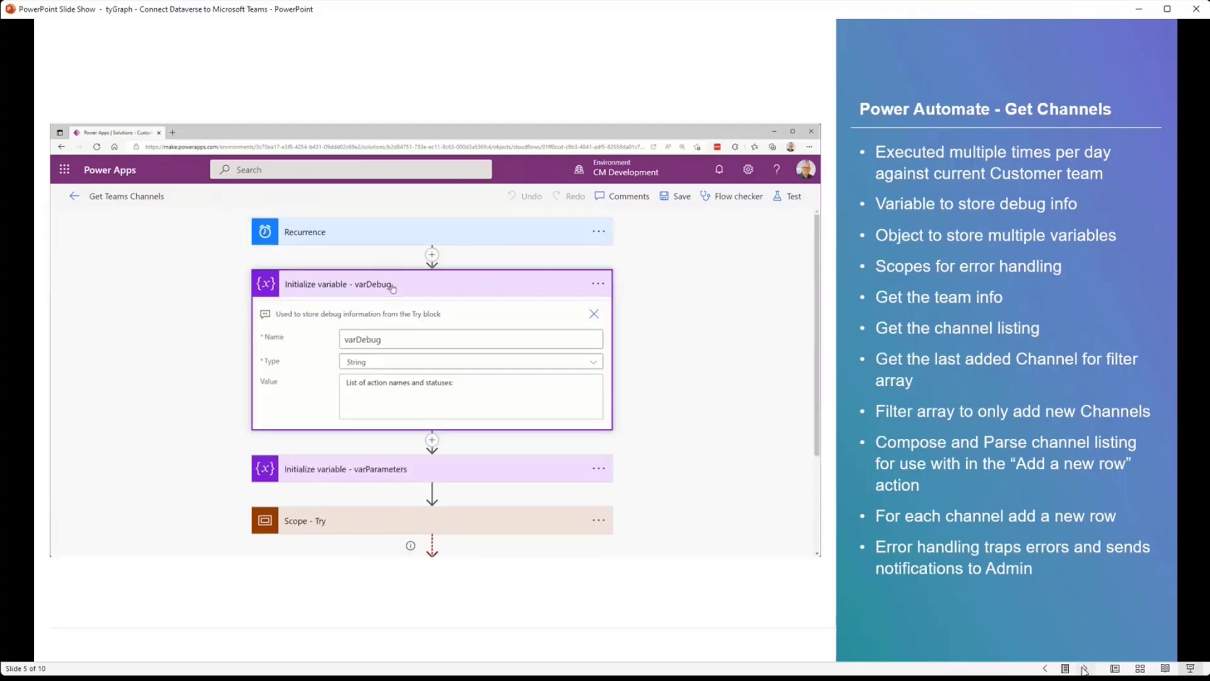
left_click(1084, 668)
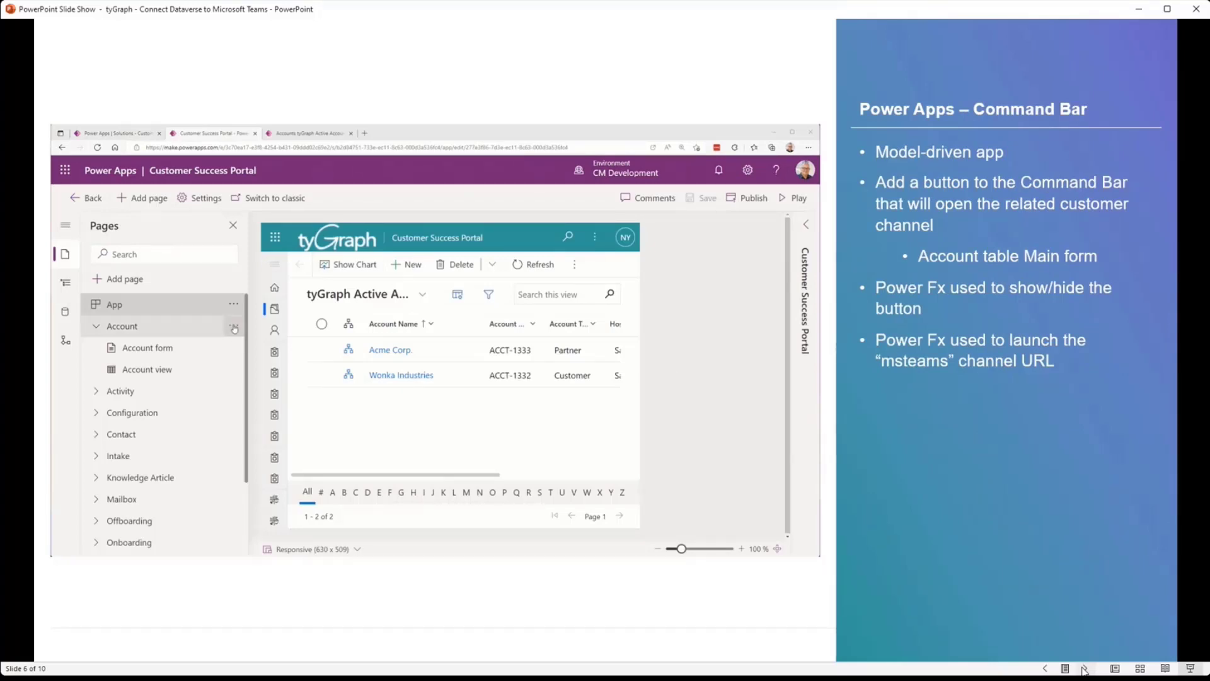
Walk through choosing the Accounts main form command bar and its Open Teams Channel command
left_click(235, 326)
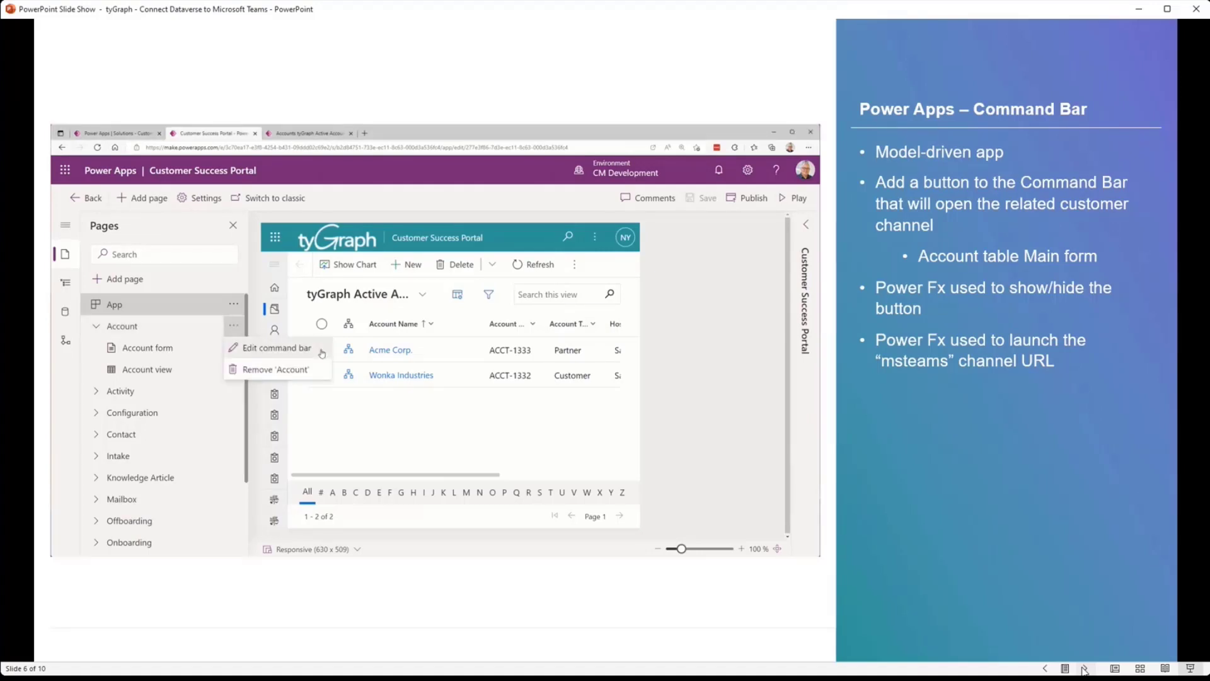
left_click(276, 348)
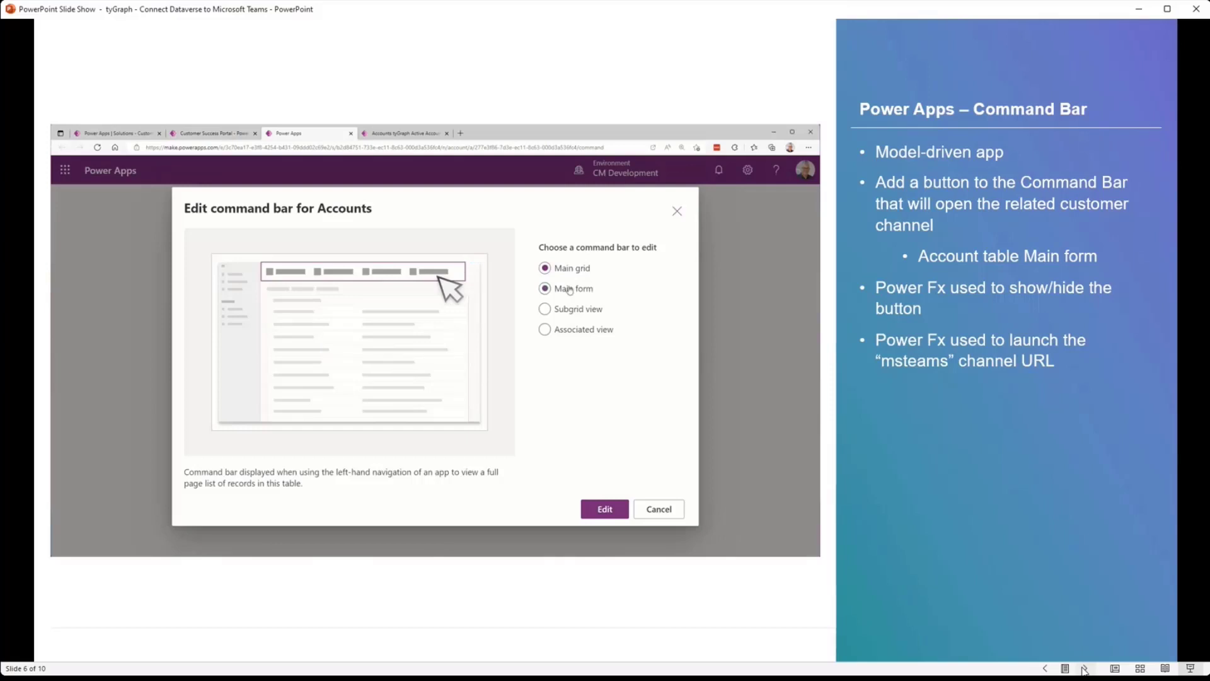
left_click(545, 288)
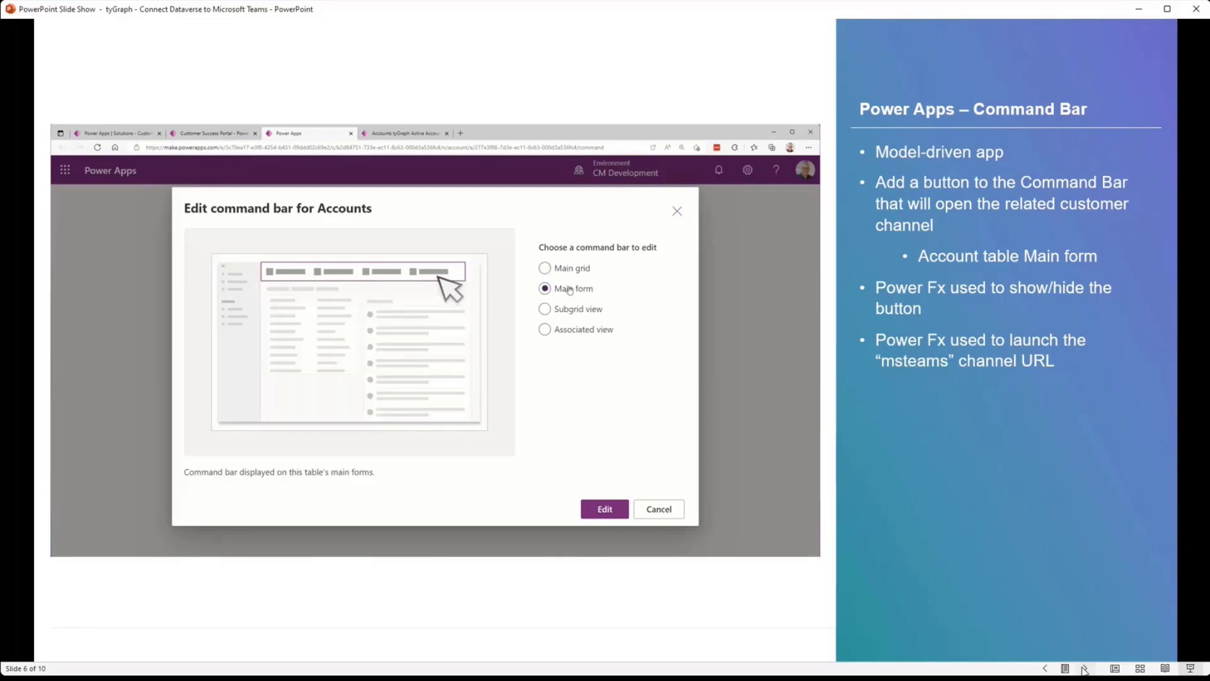
left_click(604, 508)
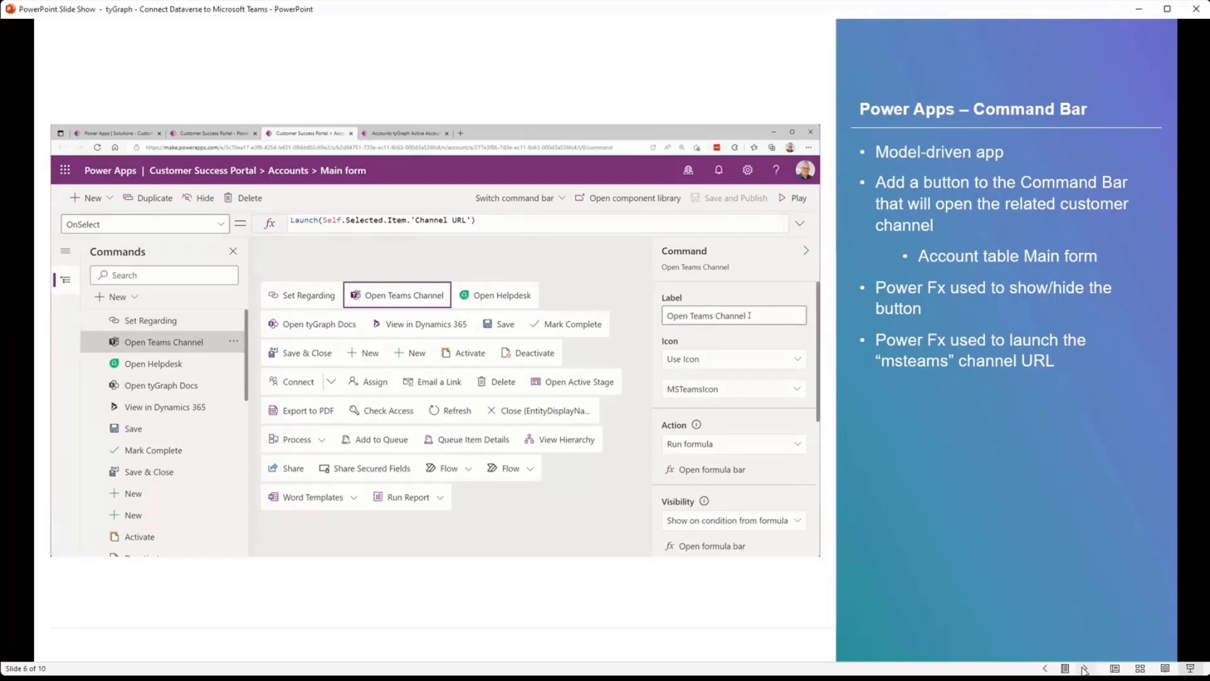
Show the Open Teams Channel command's label, Teams icon choice and Run formula action settings
triple_click(731, 315)
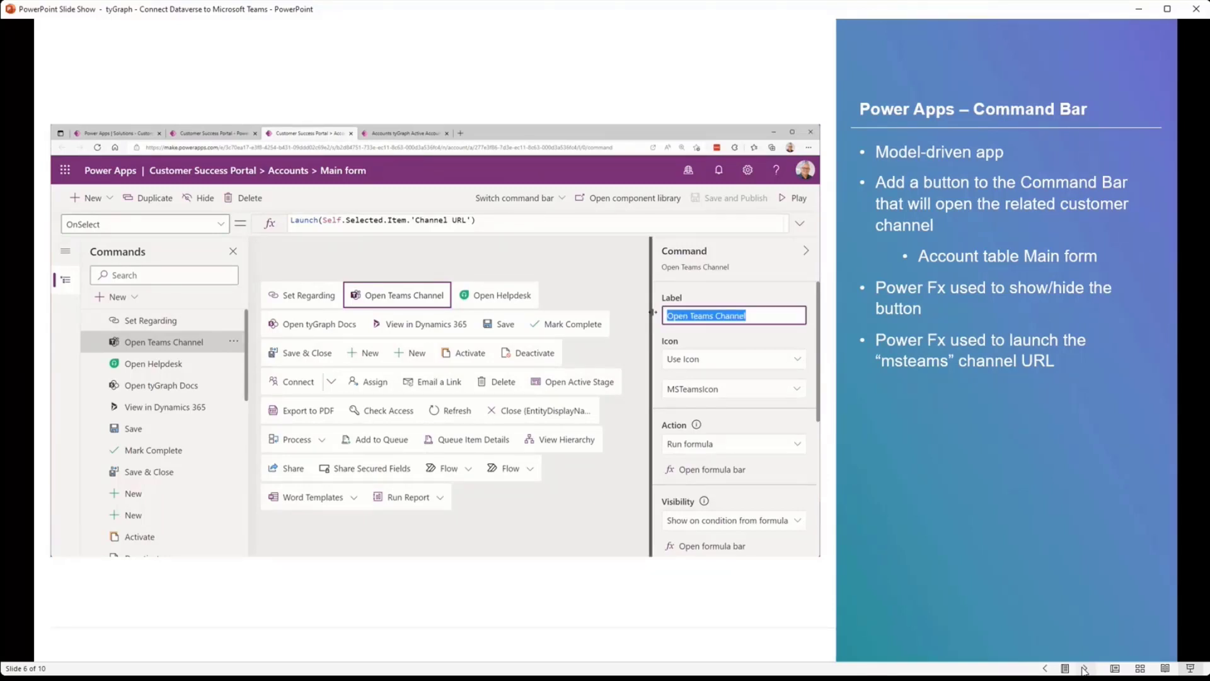
left_click(730, 388)
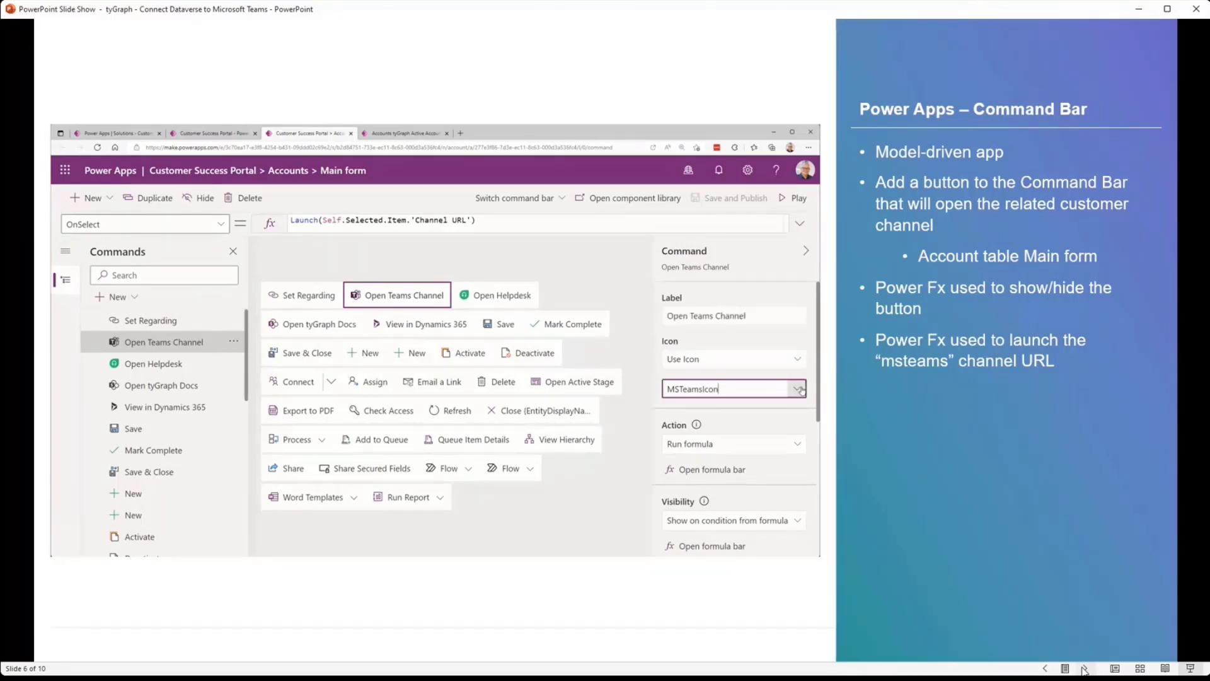
left_click(799, 389)
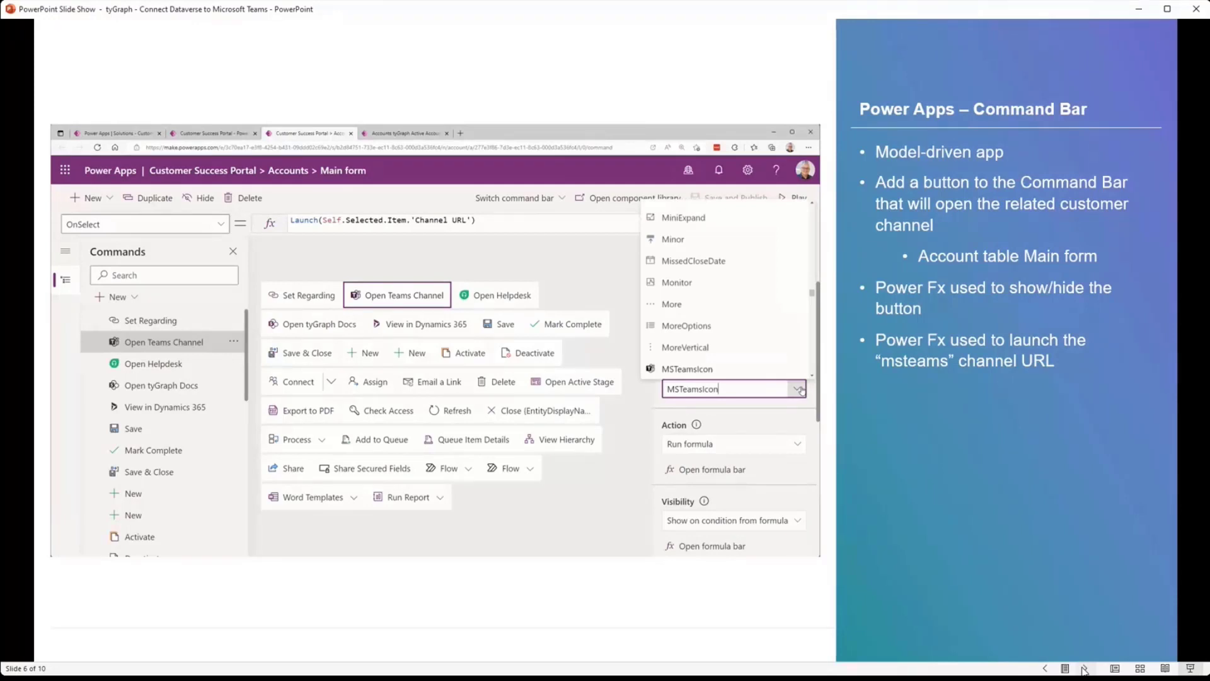
left_click(688, 368)
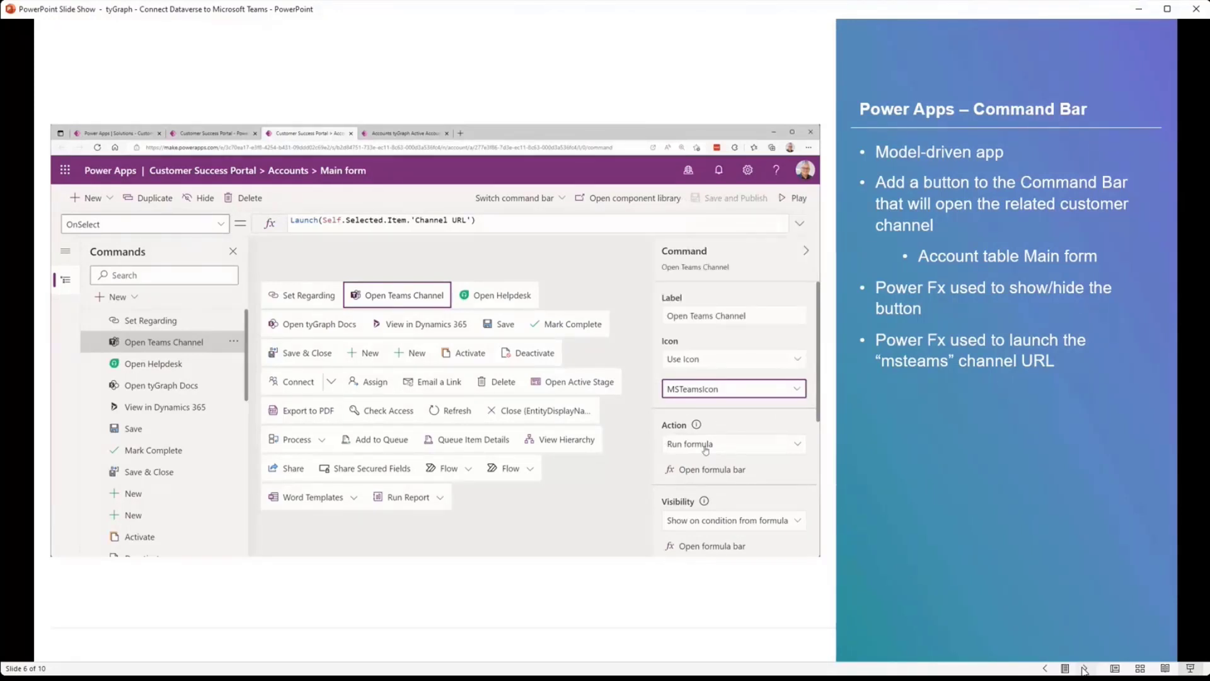
scroll("down", 3)
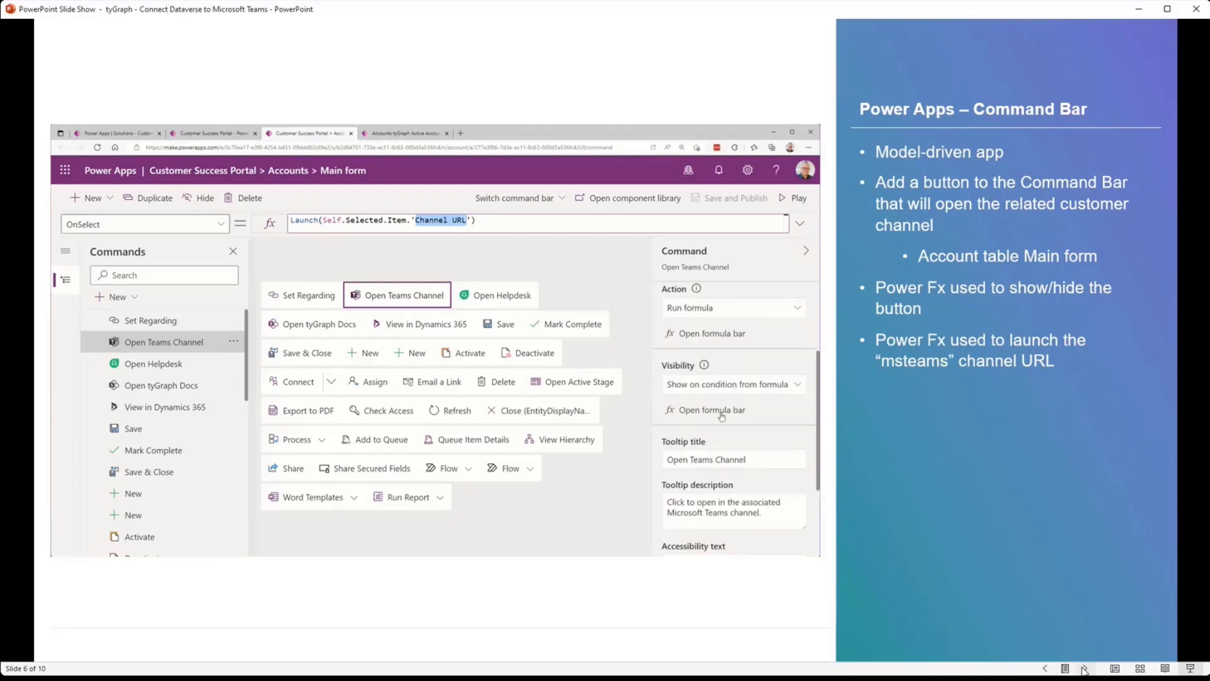
mouse_move(777, 391)
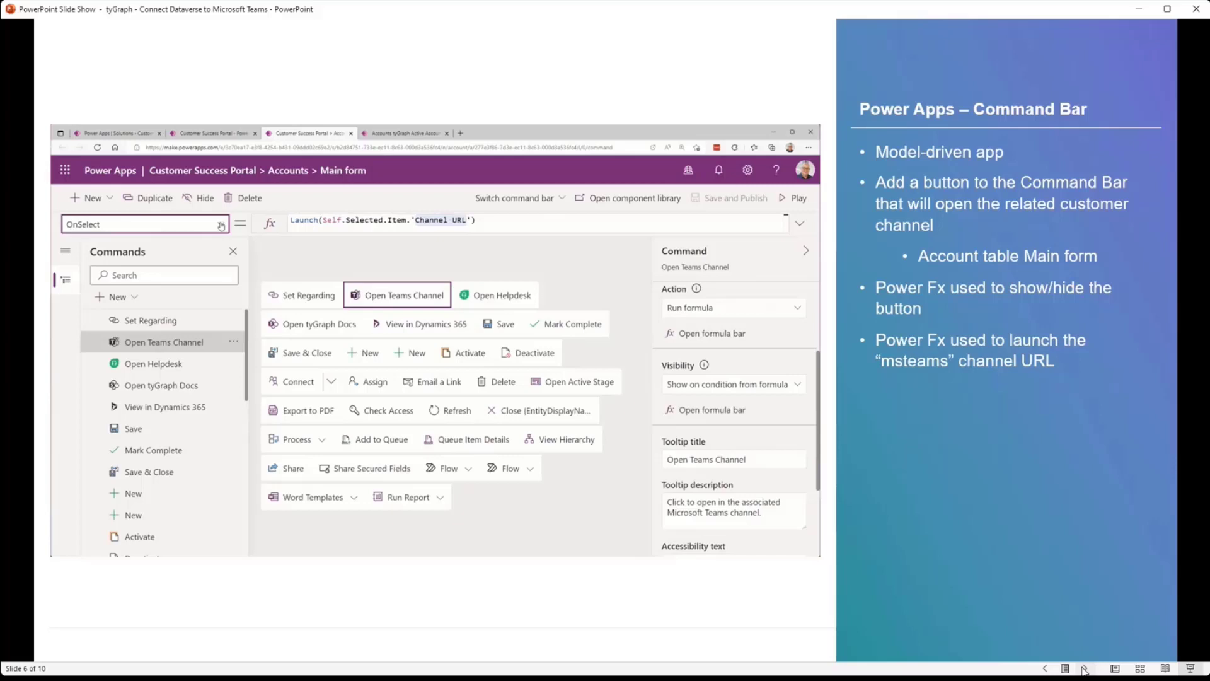
Show the command's Blank() visibility formula, the page designer view, then reach slide 7 User Experience
left_click(144, 224)
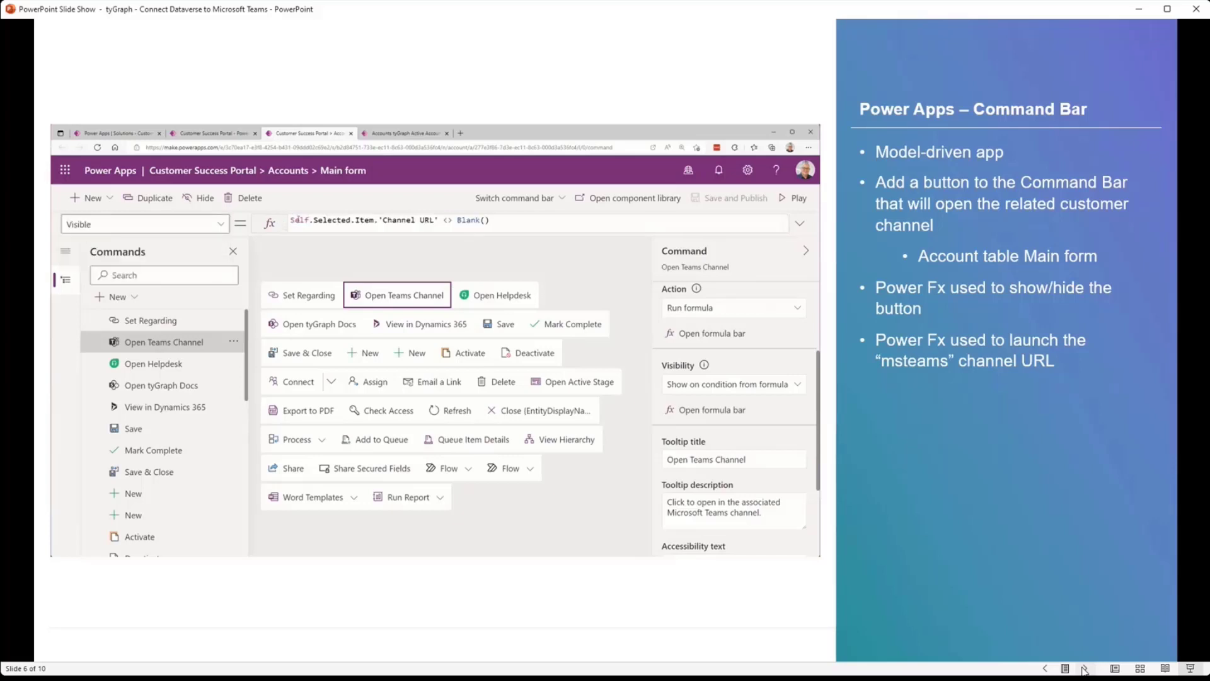
double_click(397, 219)
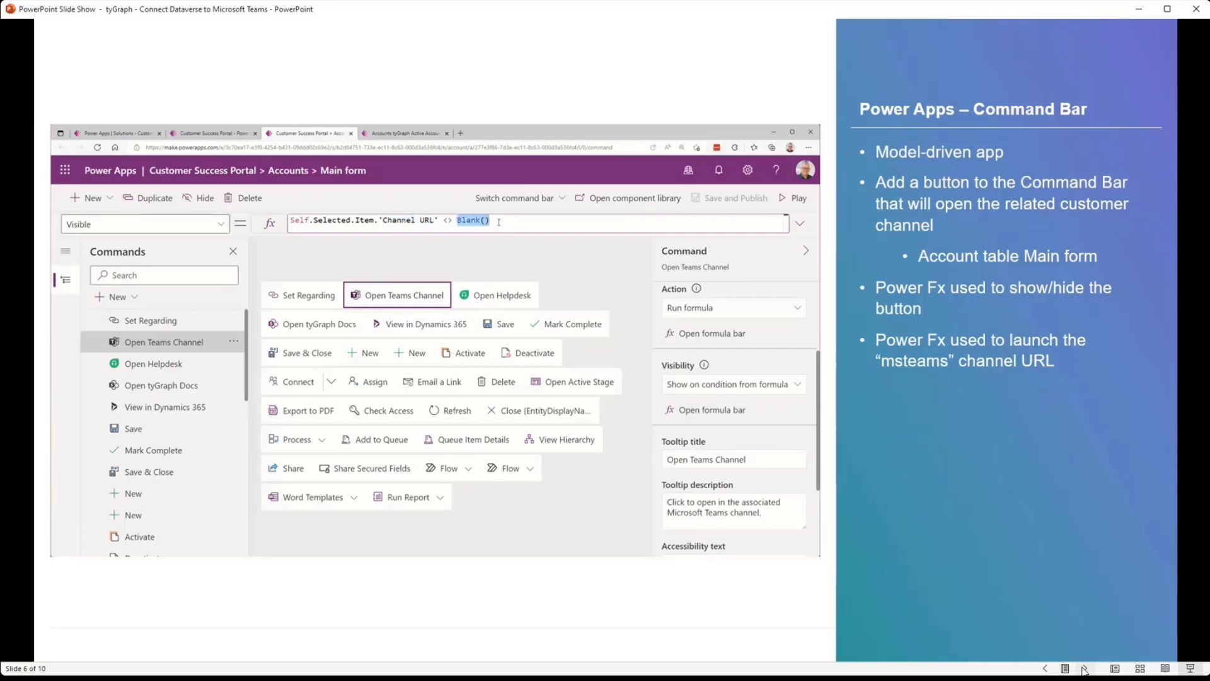
scroll("down", 3)
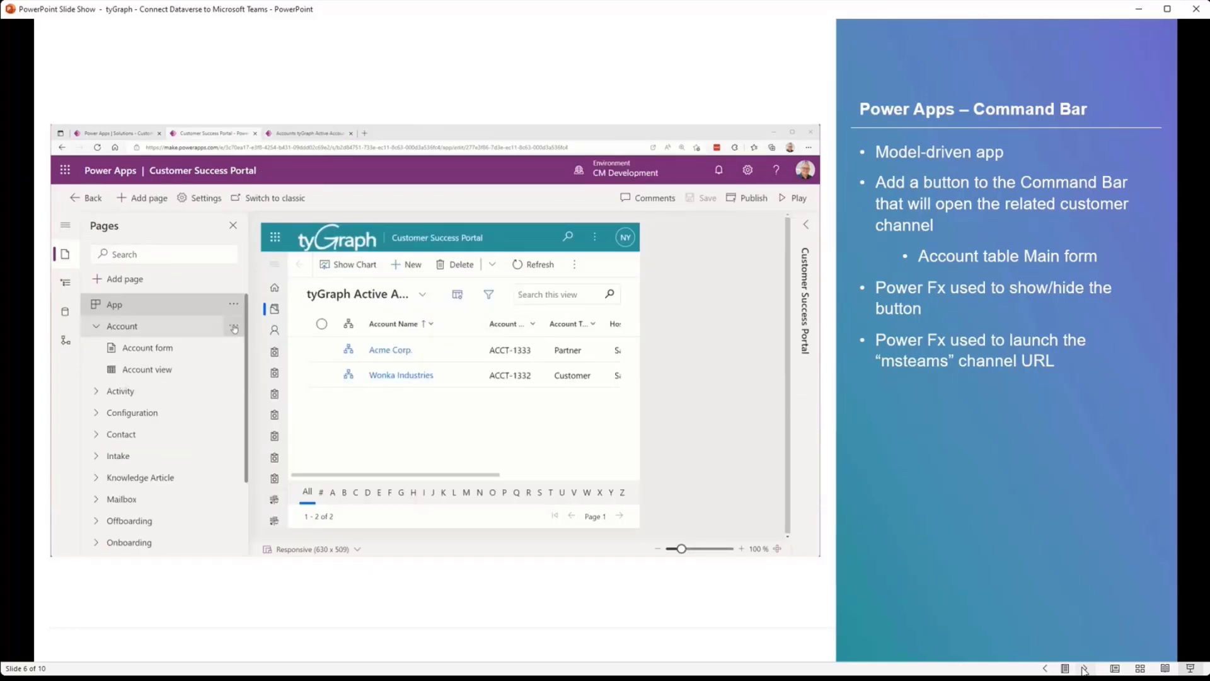
left_click(235, 326)
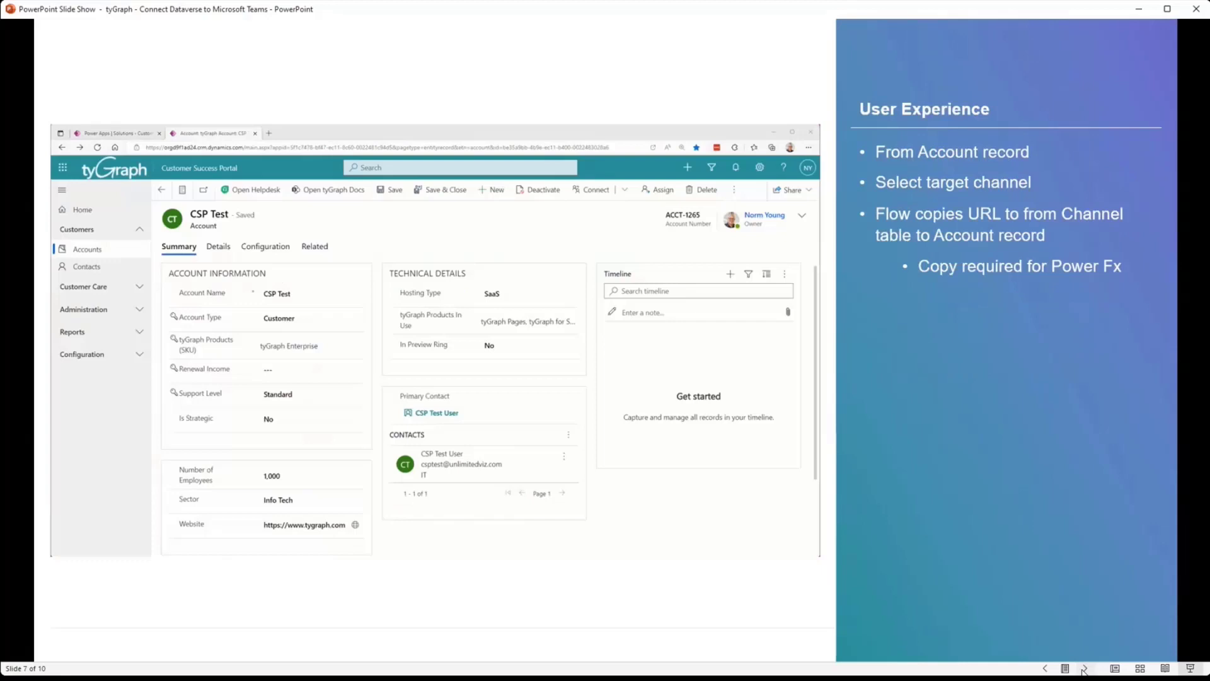
mouse_move(500, 308)
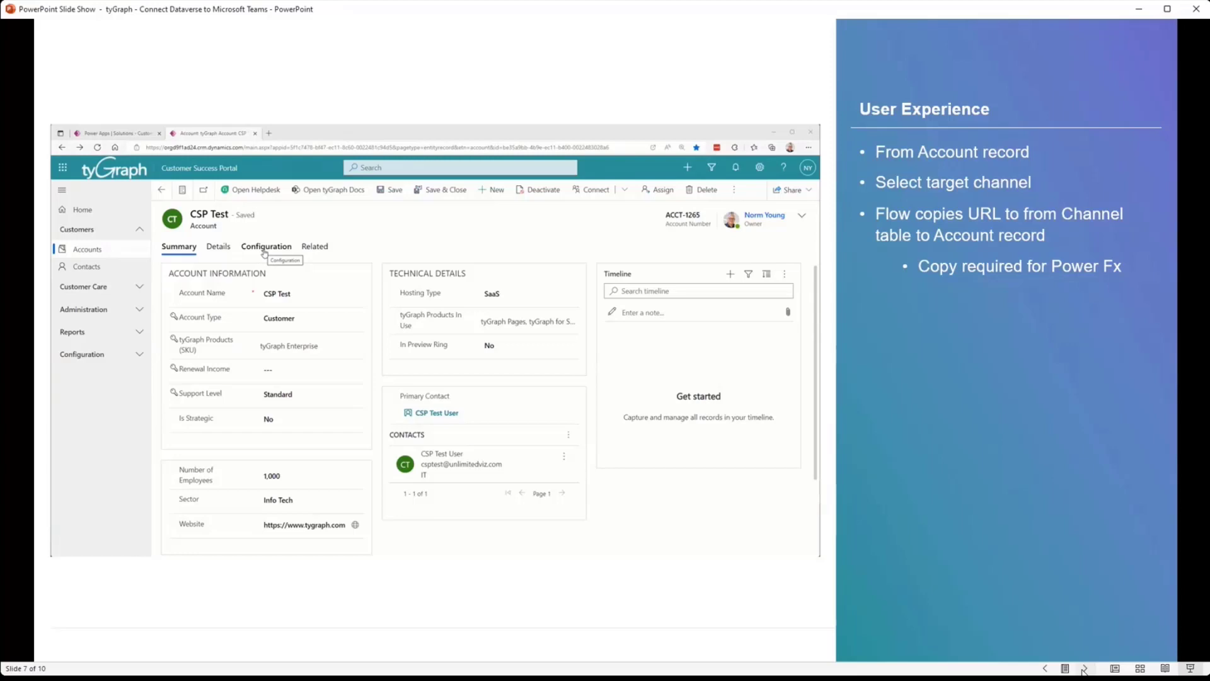
Select channel CHNL-1234 for the CSP Test account and open the flow menu's Link to Microsoft Teams option
left_click(266, 245)
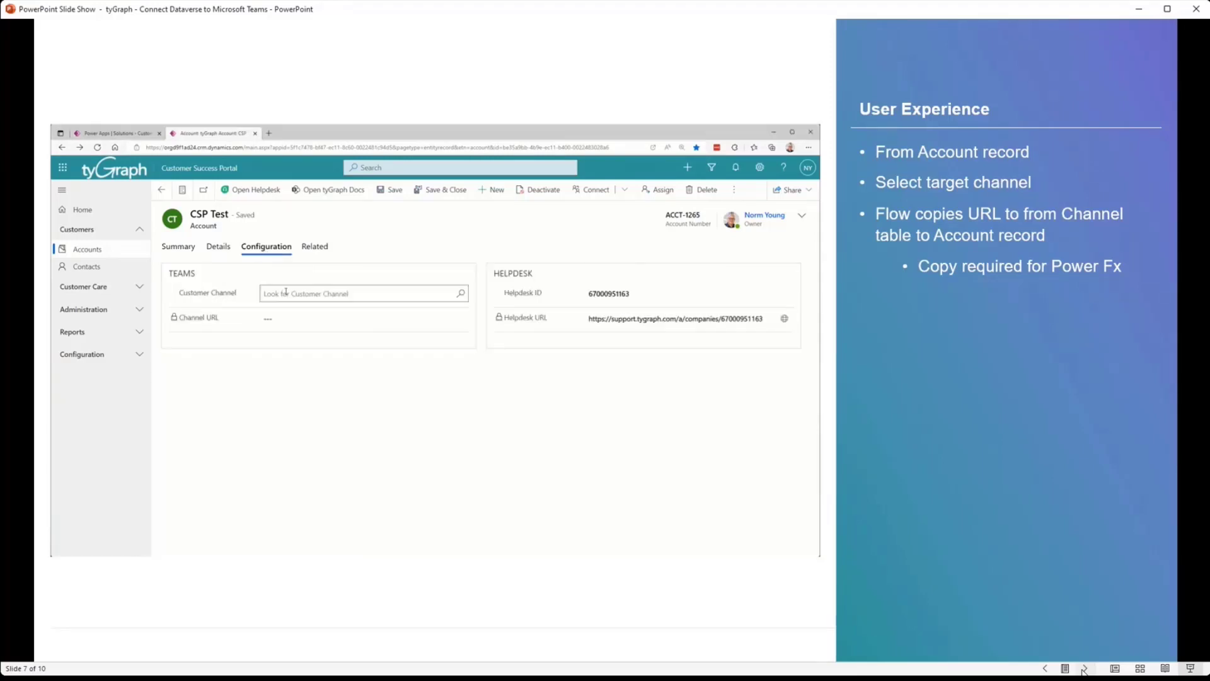
type("CHNL")
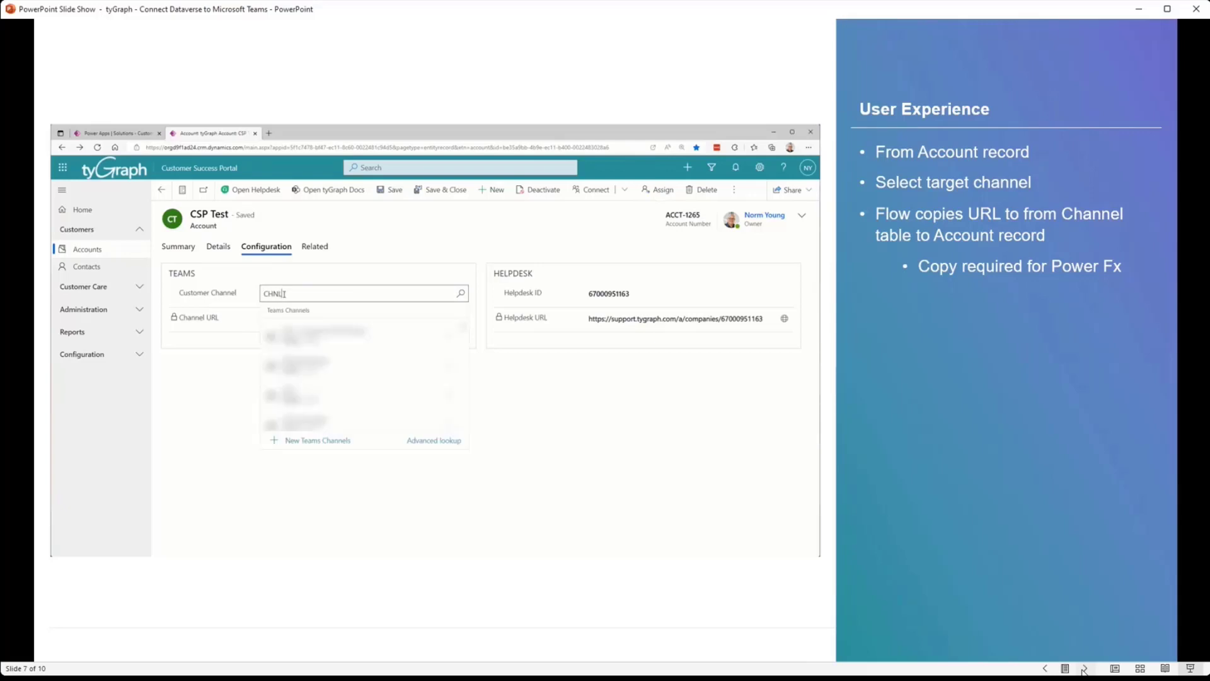
type("-1234")
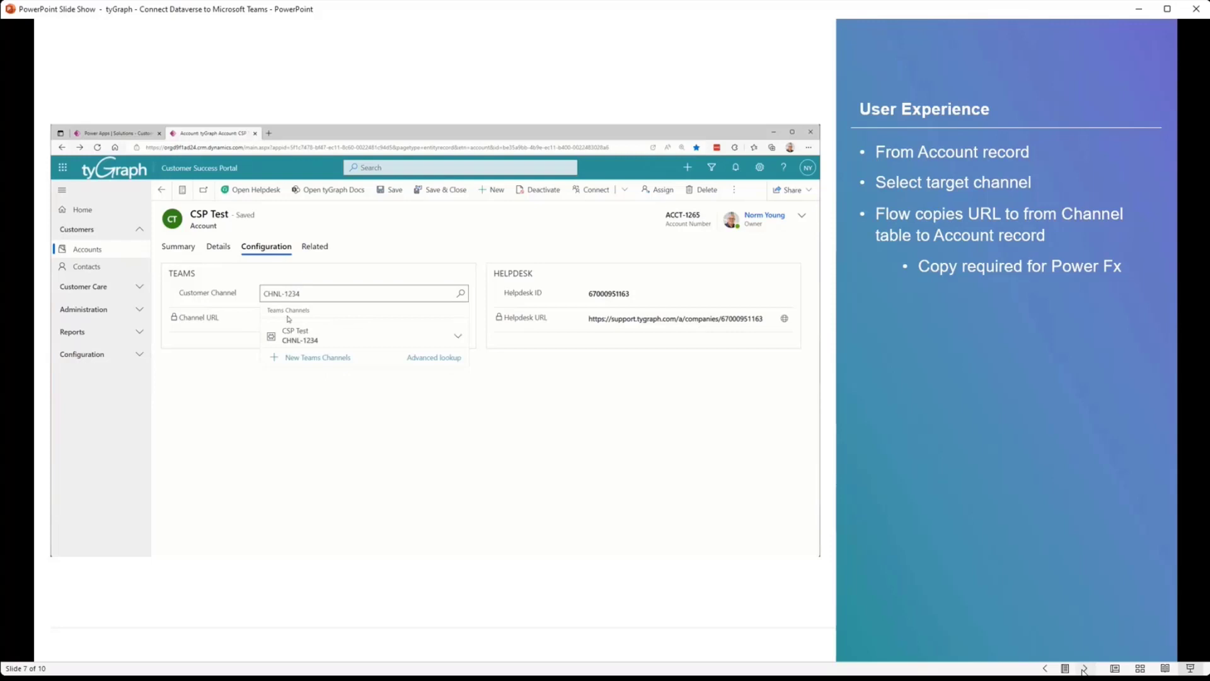
left_click(295, 336)
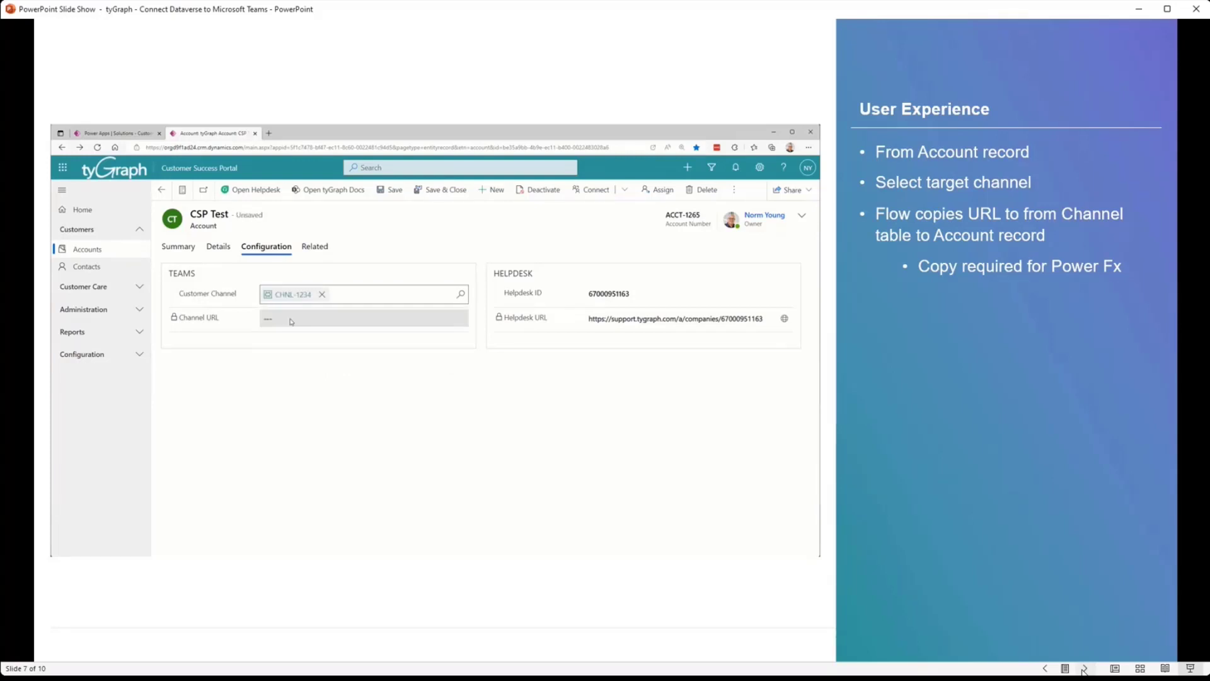
left_click(388, 189)
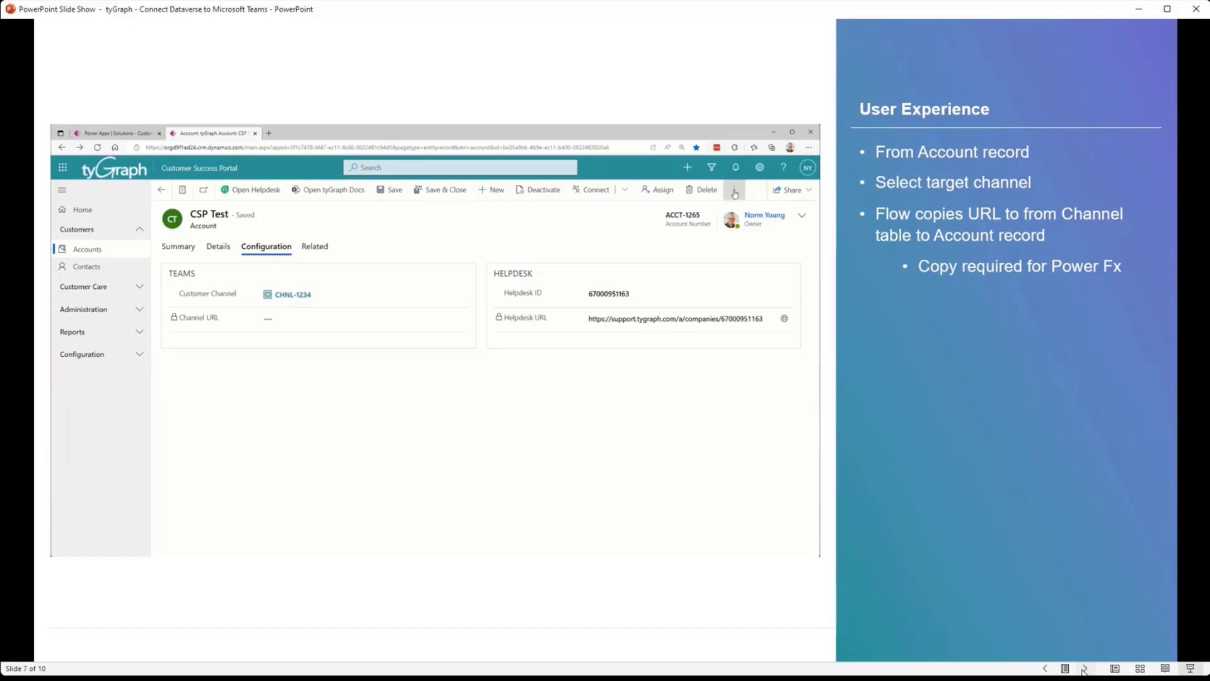
left_click(734, 190)
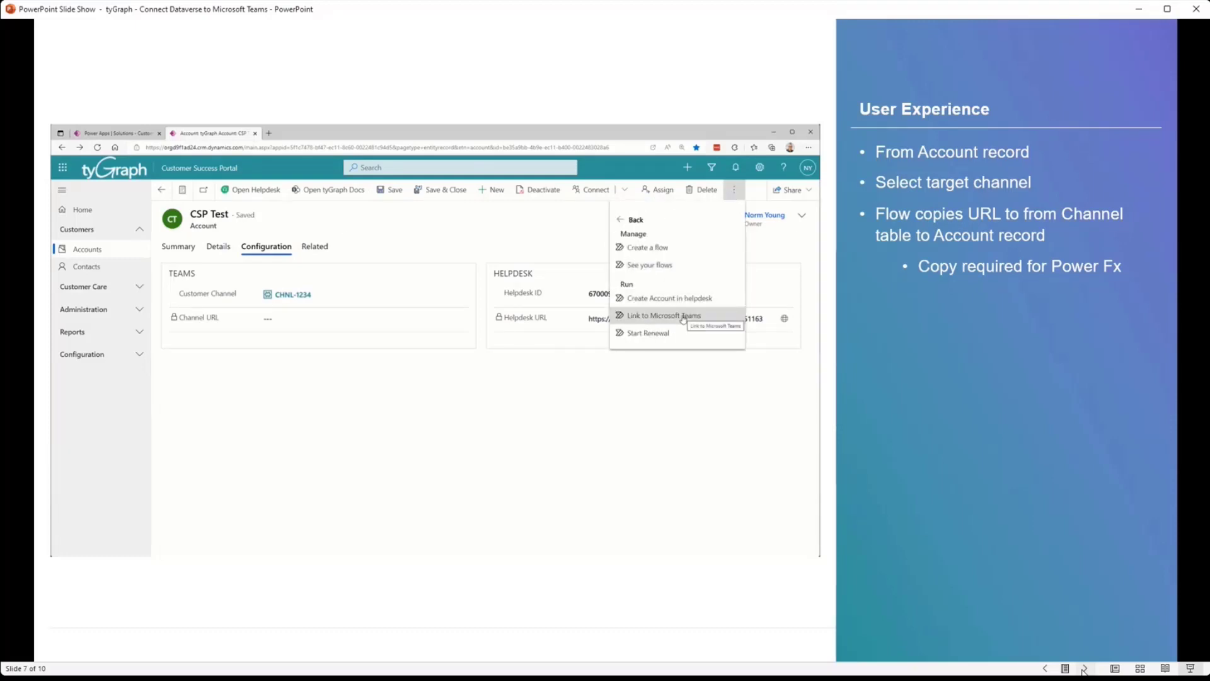
Run the Link to Microsoft Teams flow successfully, confirm Done and reopen the account's command menu
left_click(665, 316)
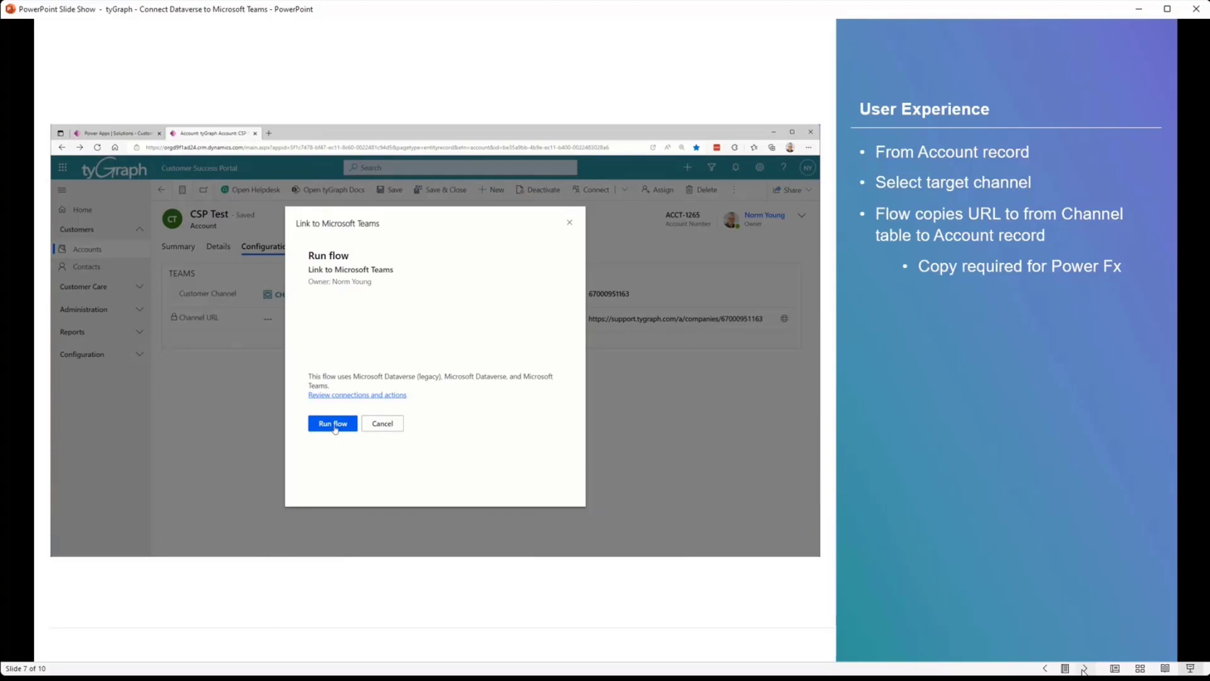
left_click(331, 424)
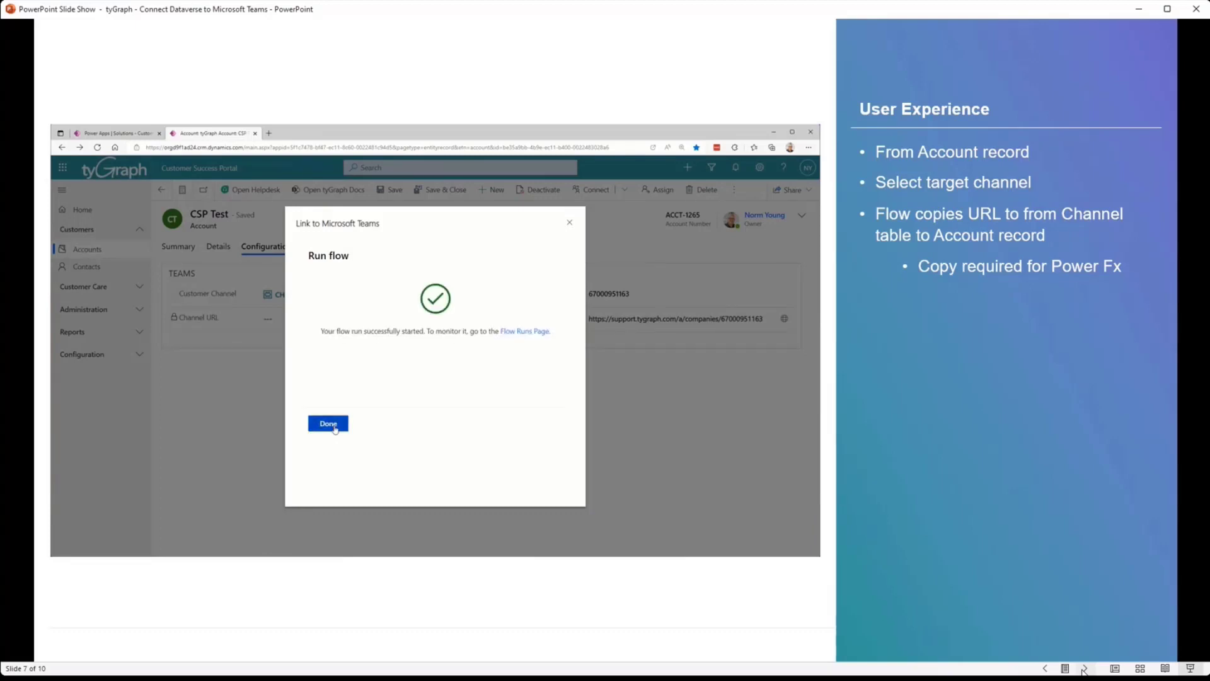
left_click(328, 424)
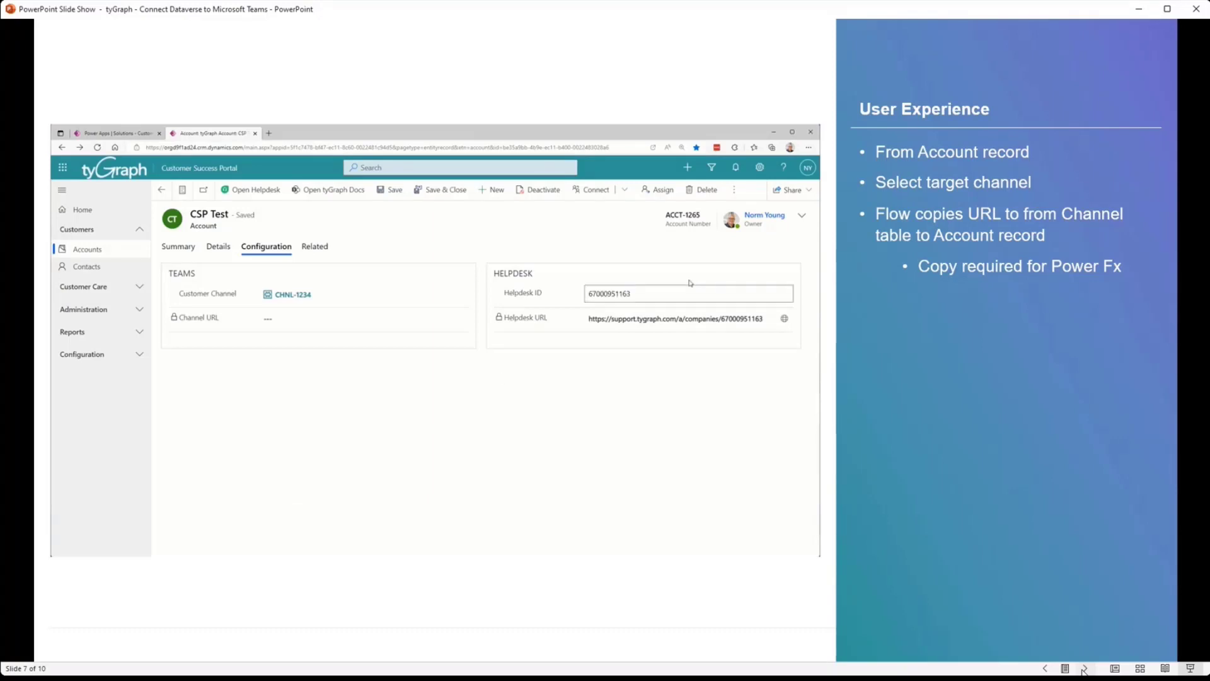
left_click(734, 189)
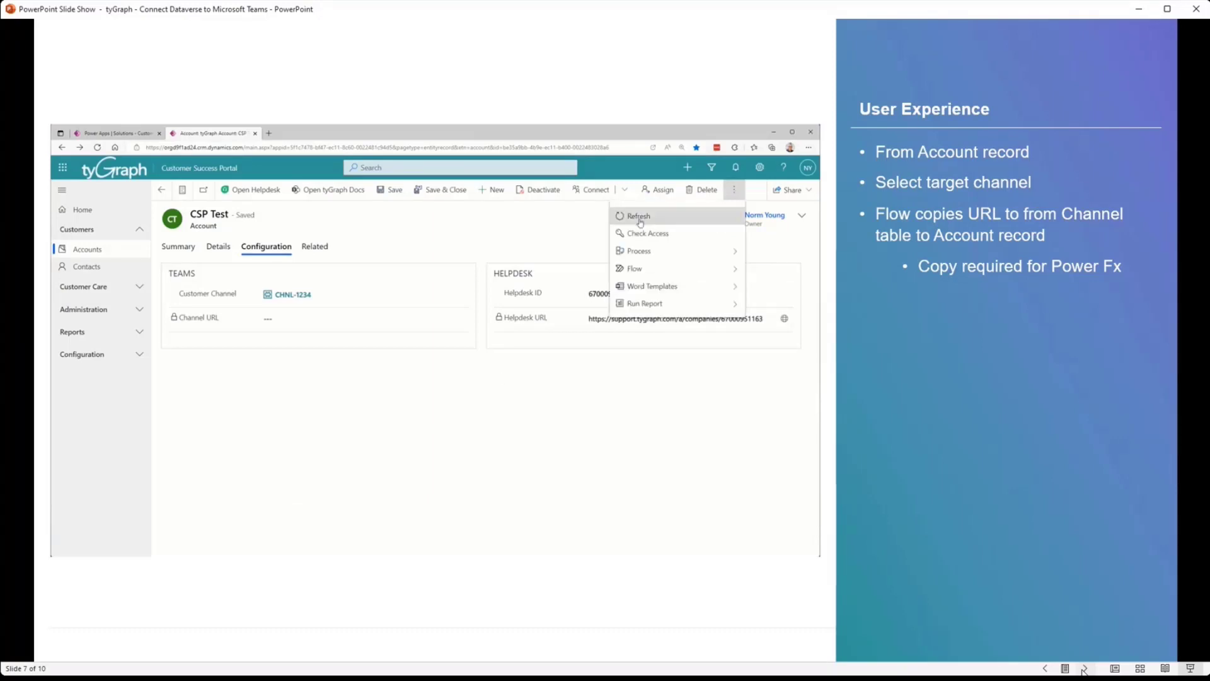
Refresh to show the populated Channel URL, then use Open Teams Channel to launch Microsoft Teams
left_click(178, 246)
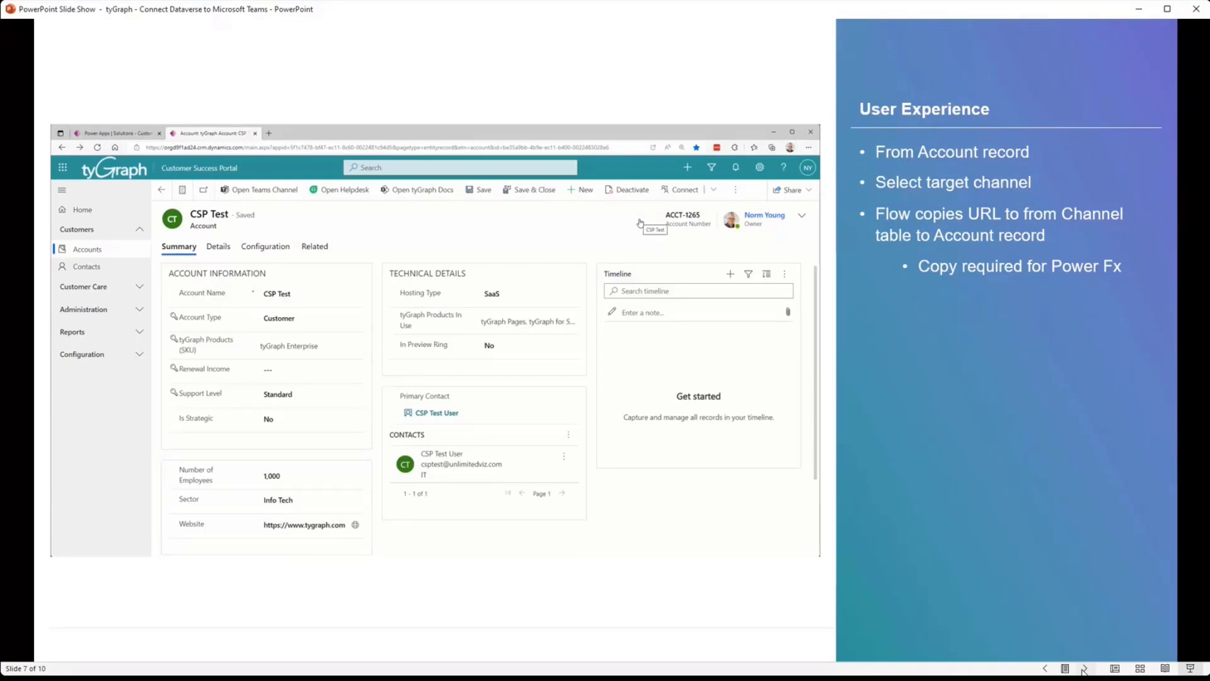
left_click(266, 246)
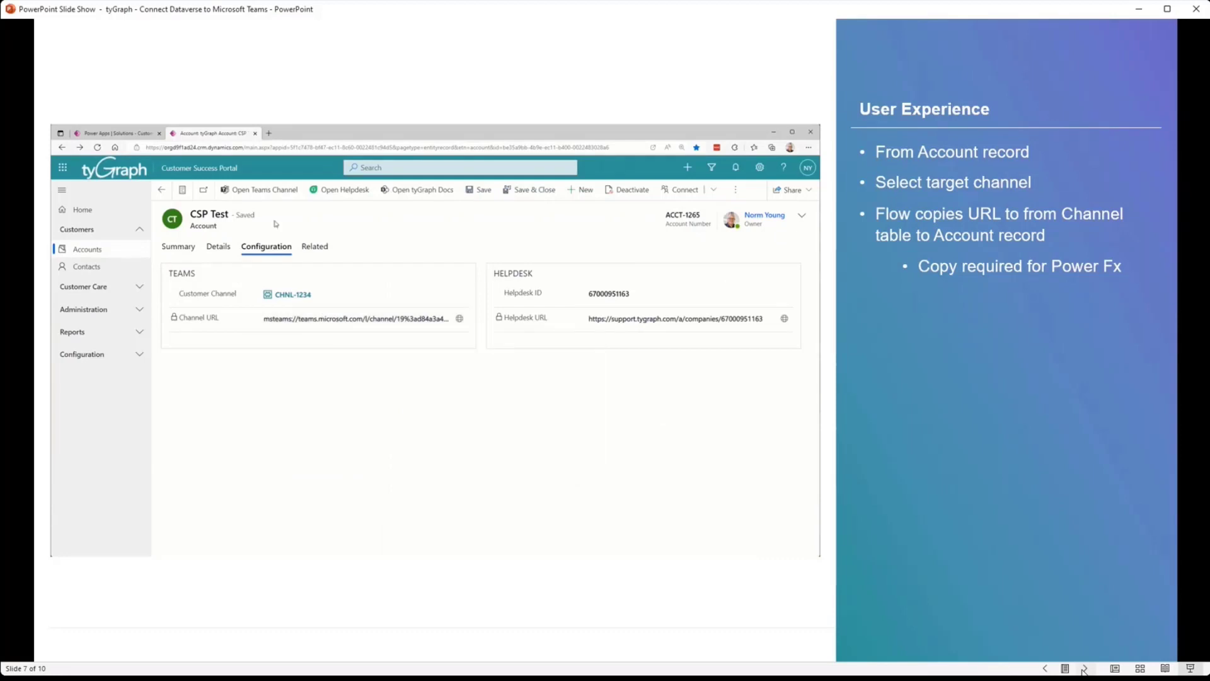
left_click(178, 246)
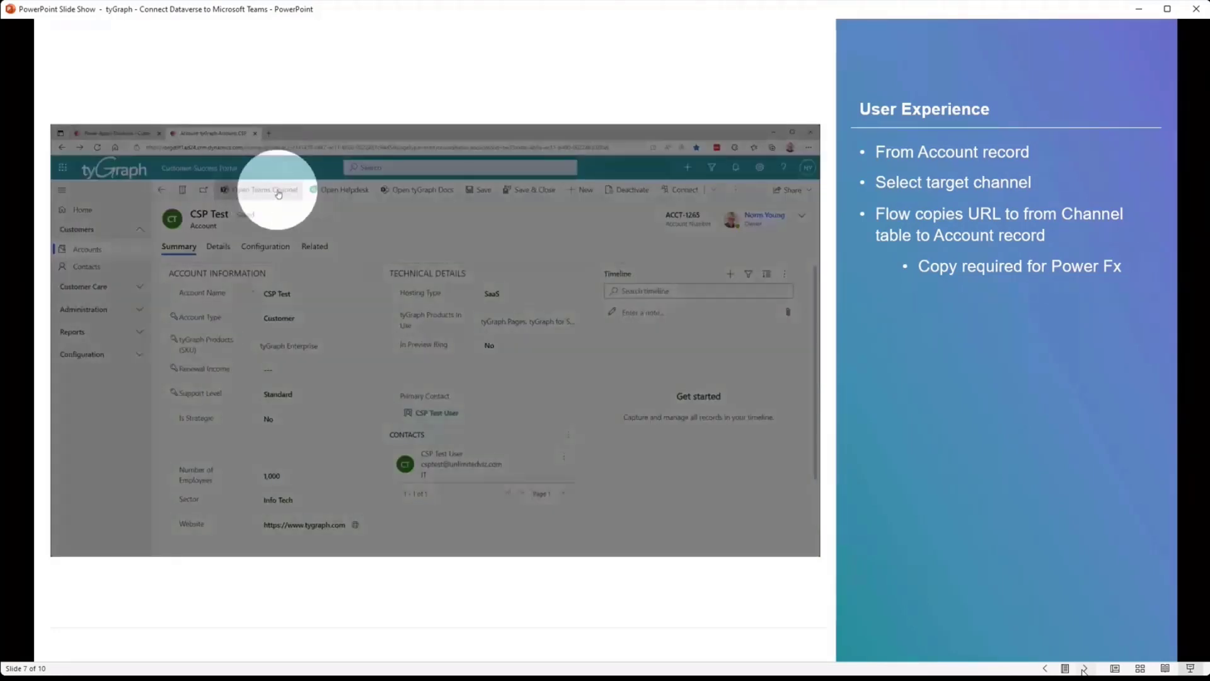
left_click(263, 189)
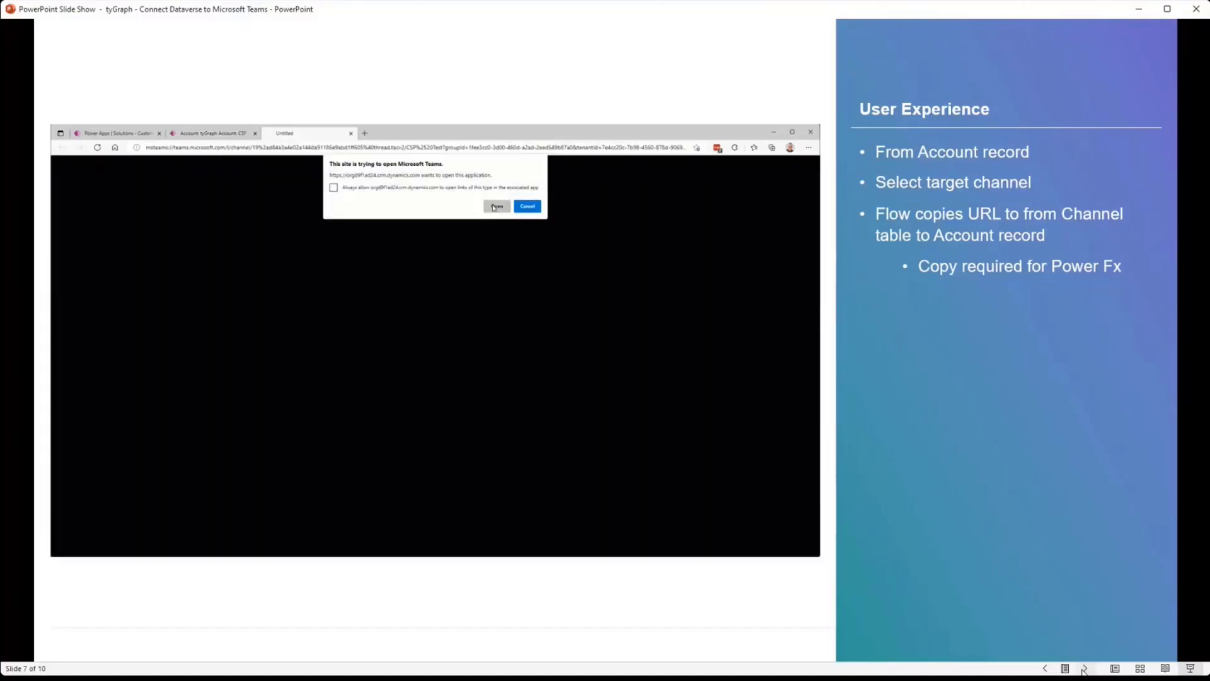
left_click(497, 205)
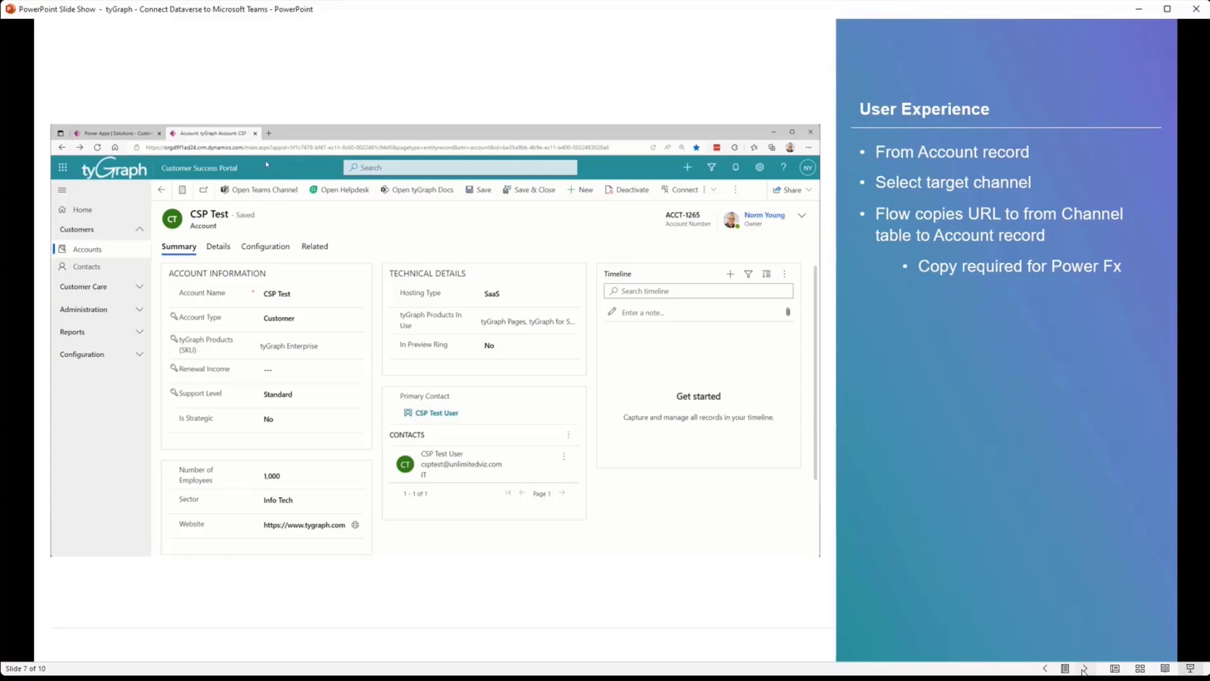
mouse_move(653, 225)
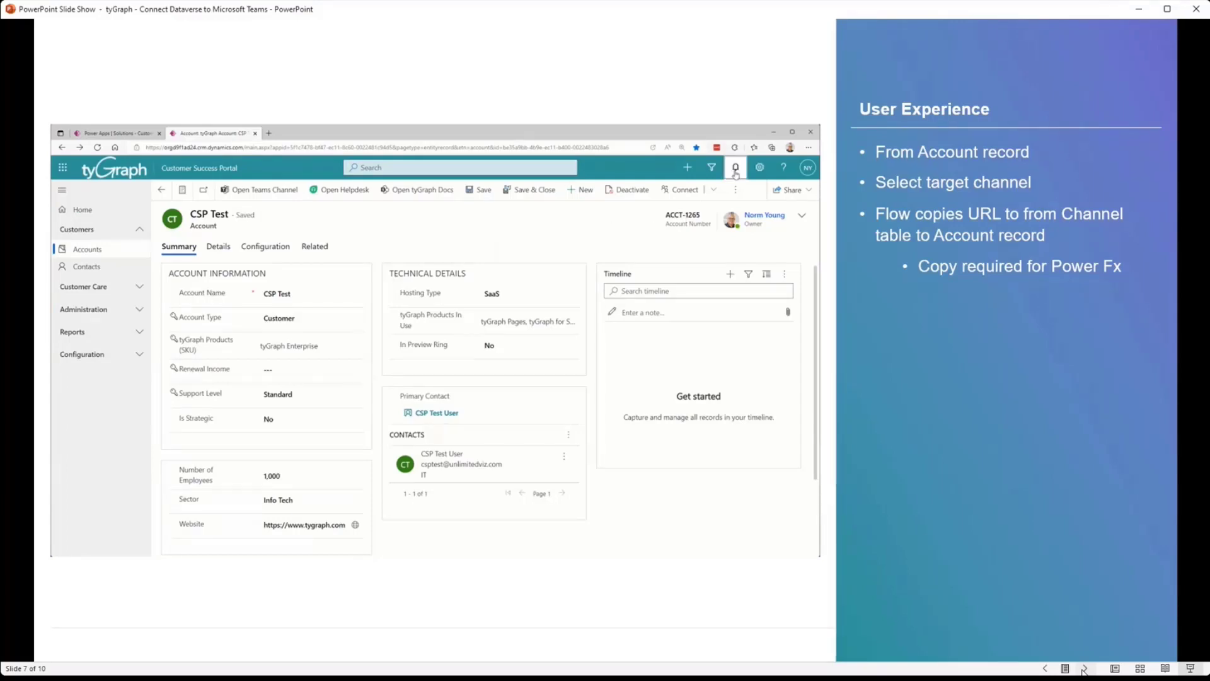
Show the account's Configuration view and start typing 'CH' into the Customer Channel lookup
left_click(735, 167)
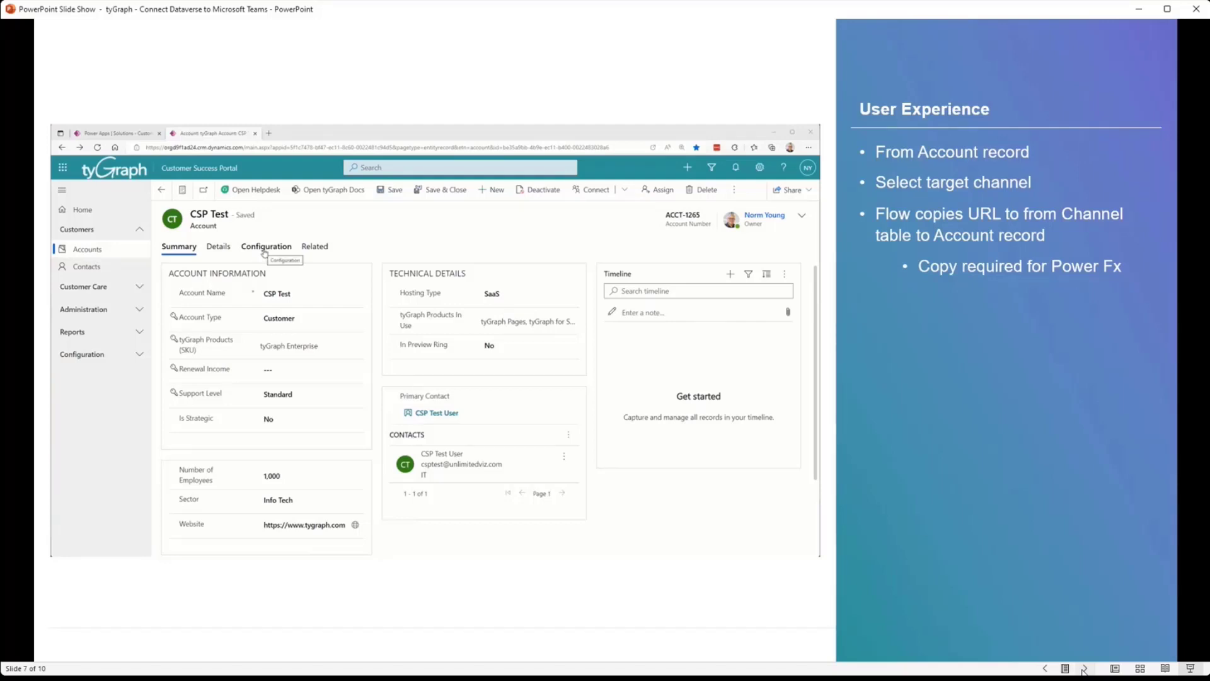
left_click(266, 246)
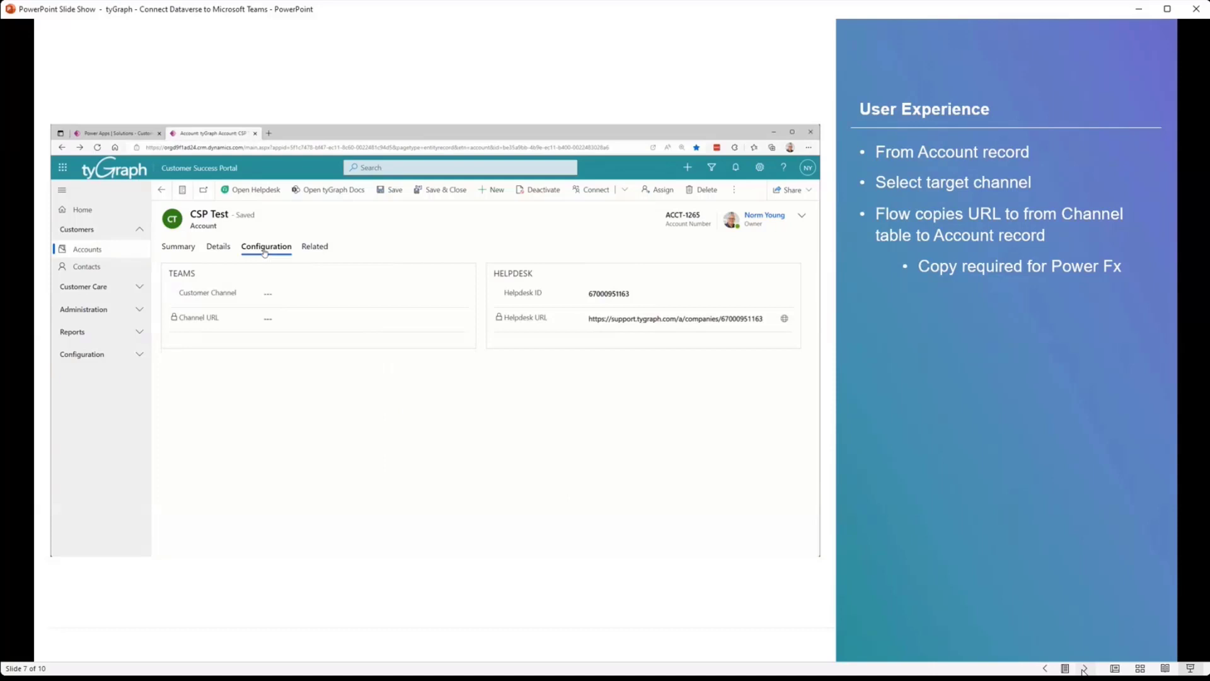
type("CHNL")
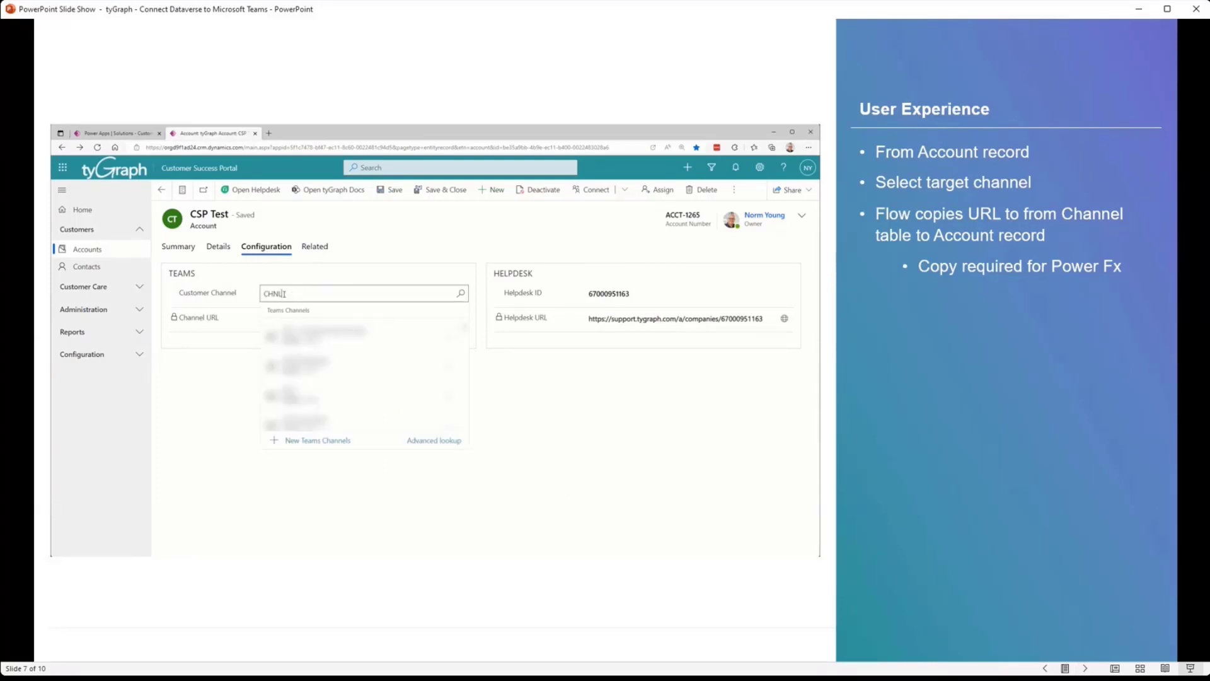
Advance to slide 8, Power Automate – Link to Teams, and expand the flow's Scope - Try
left_click(1086, 668)
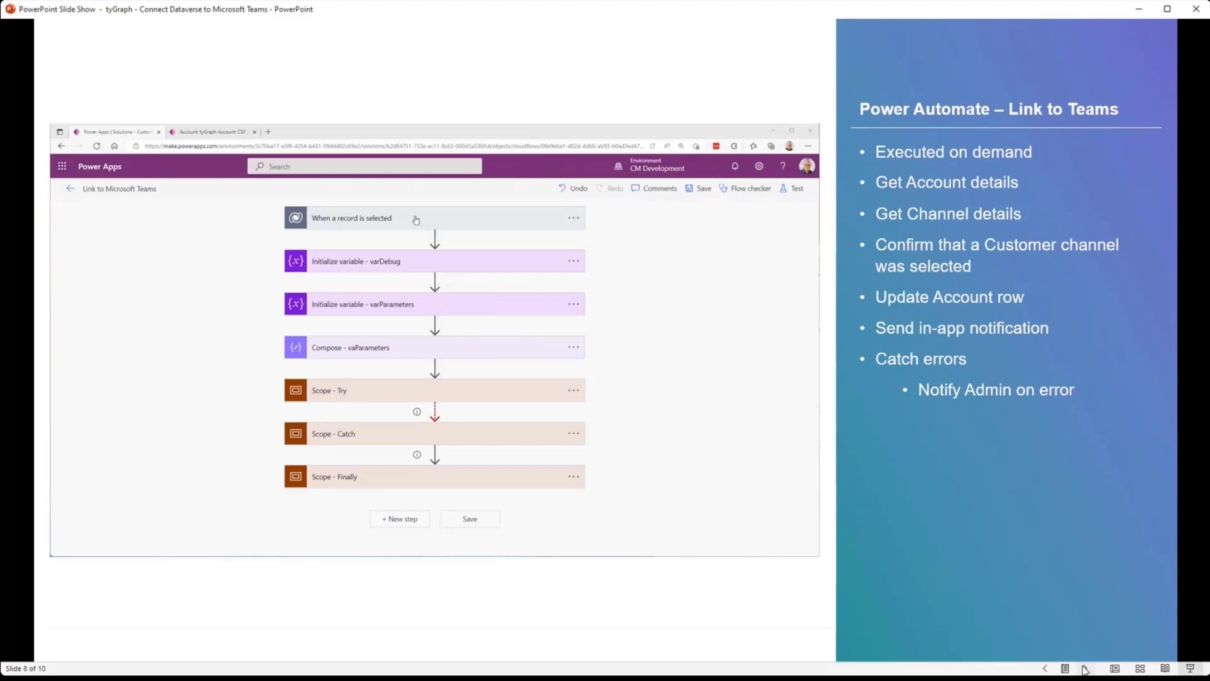
left_click(350, 219)
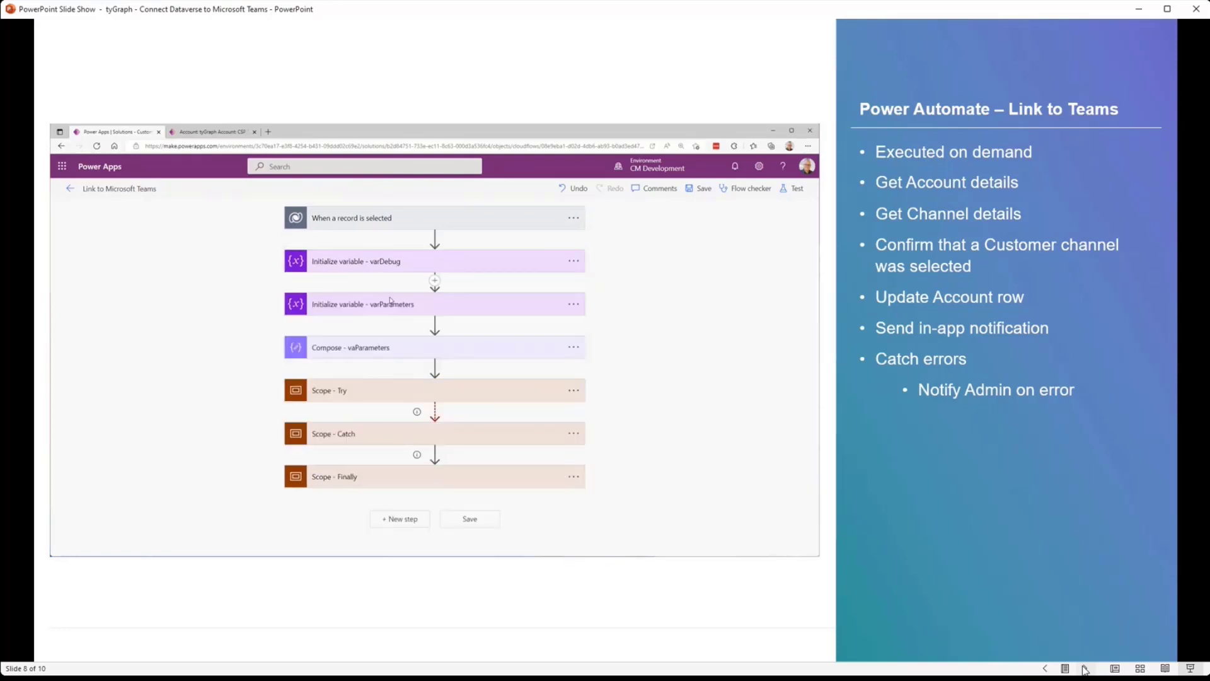
left_click(363, 304)
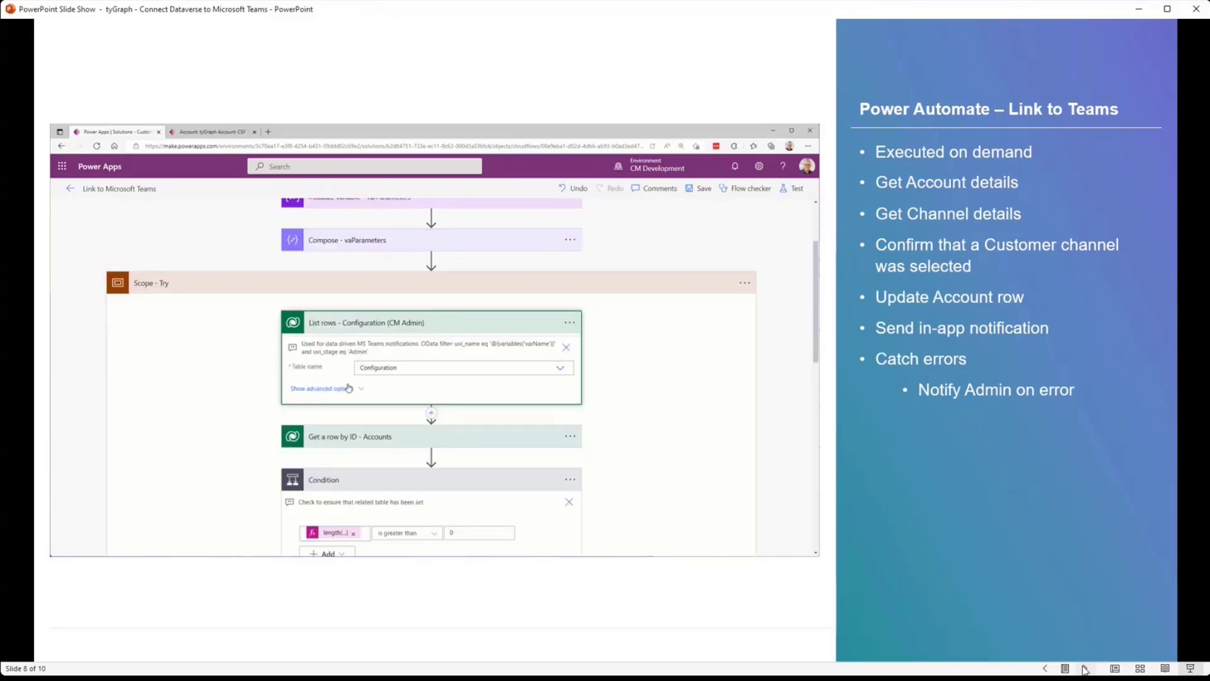
Expand the Try scope's inner actions and scroll down through the flow steps
left_click(319, 389)
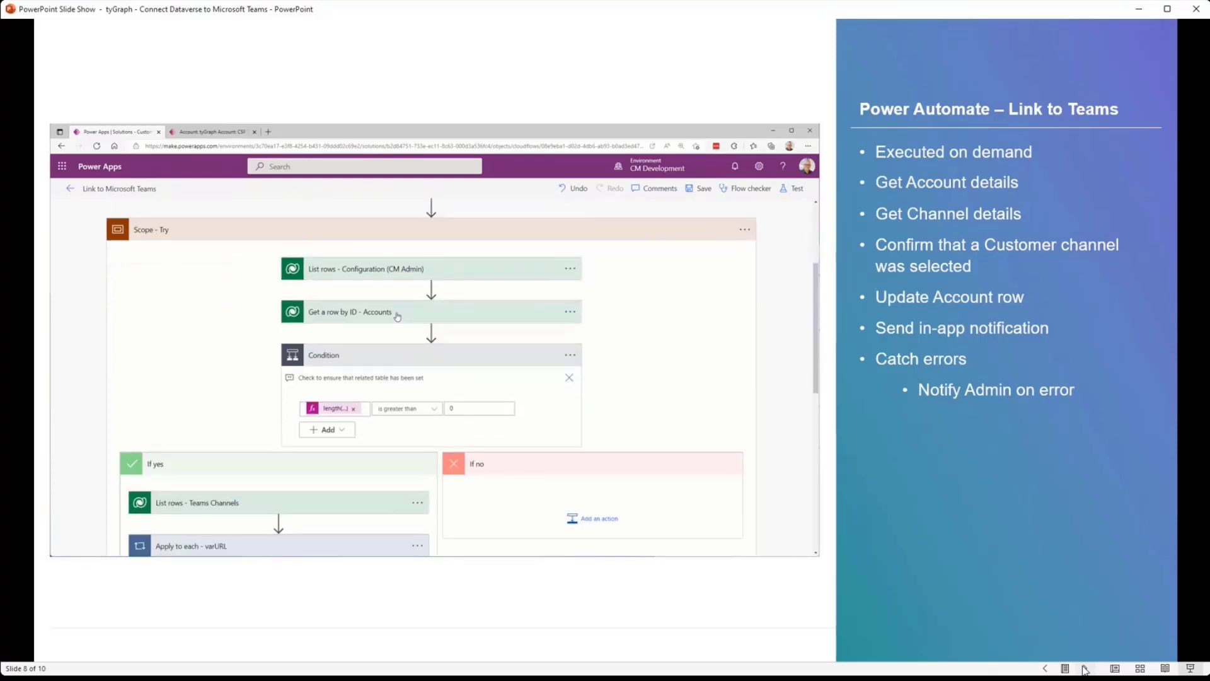
left_click(349, 311)
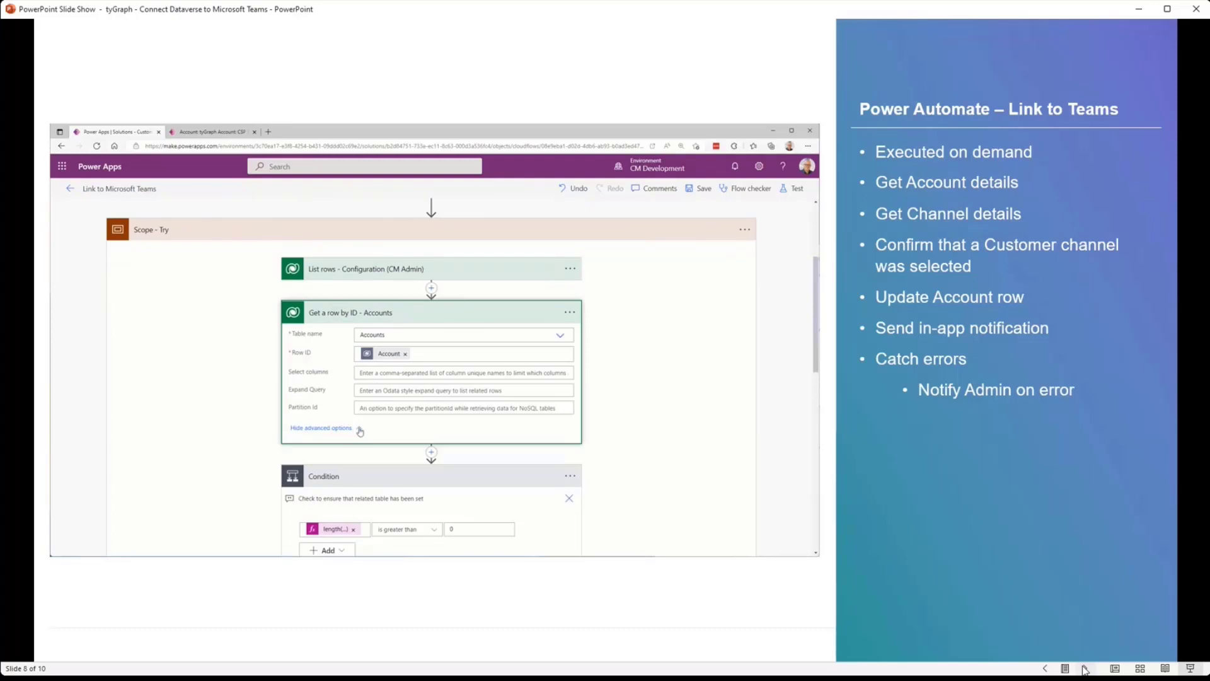
left_click(320, 428)
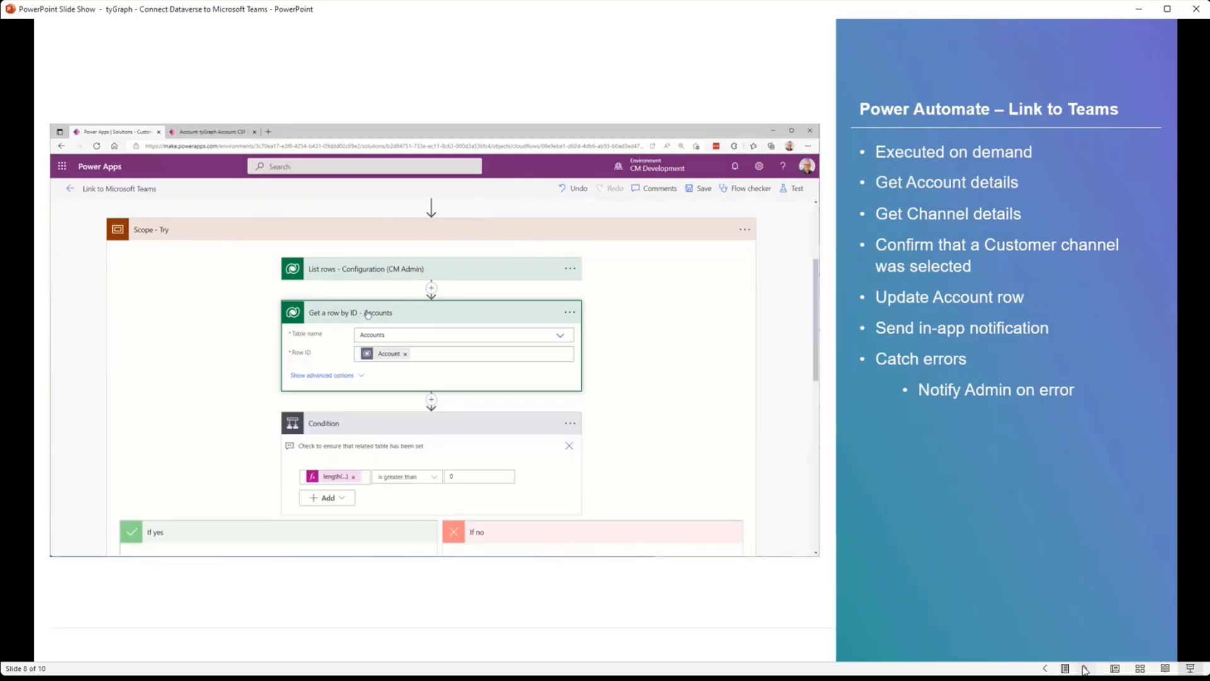
scroll("down", 3)
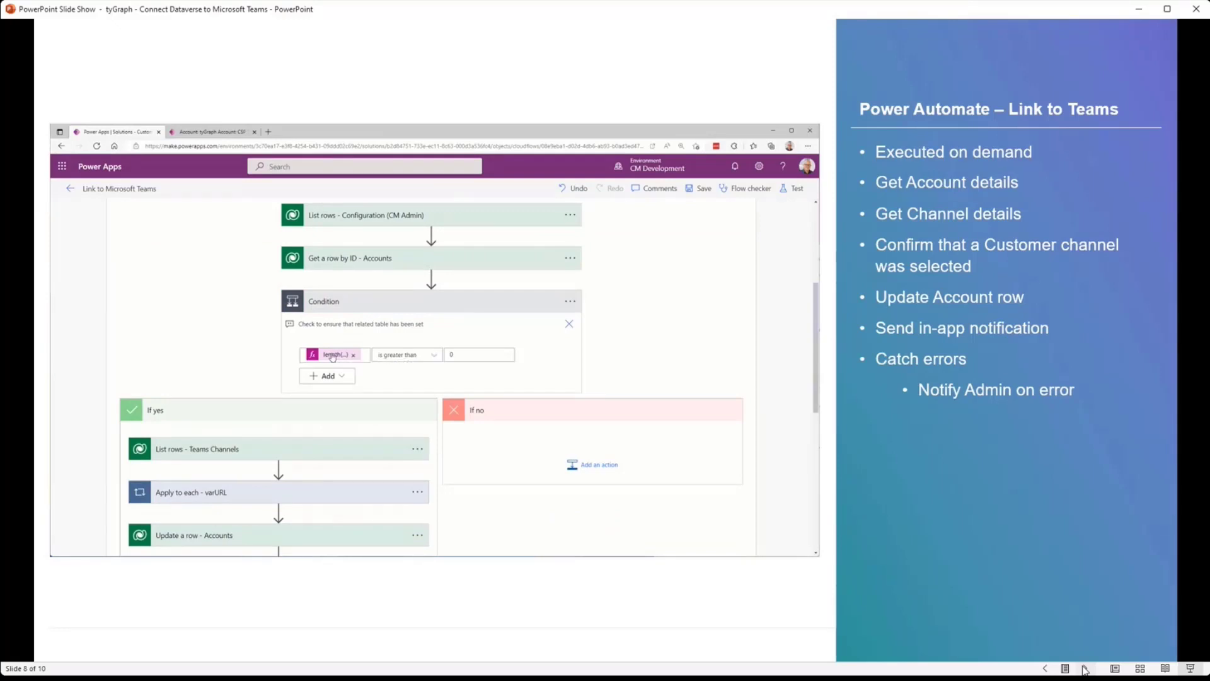
Move into the Condition's If yes branch showing its six collapsed flow actions
left_click(331, 354)
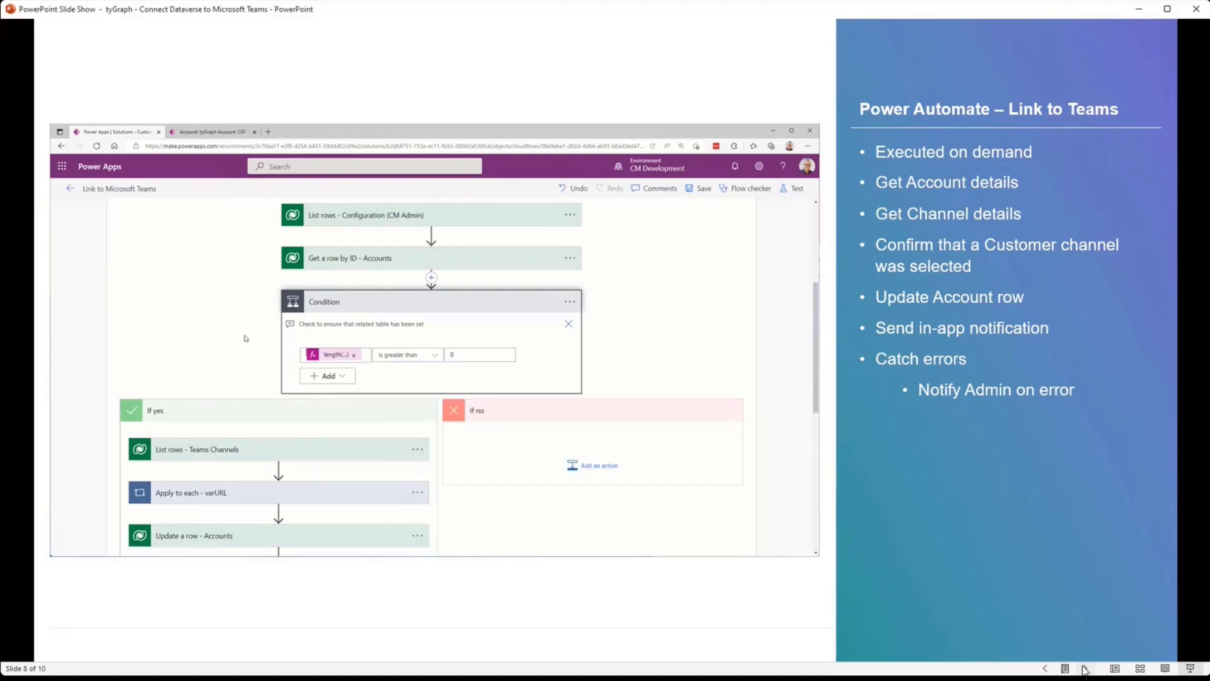
scroll("down", 3)
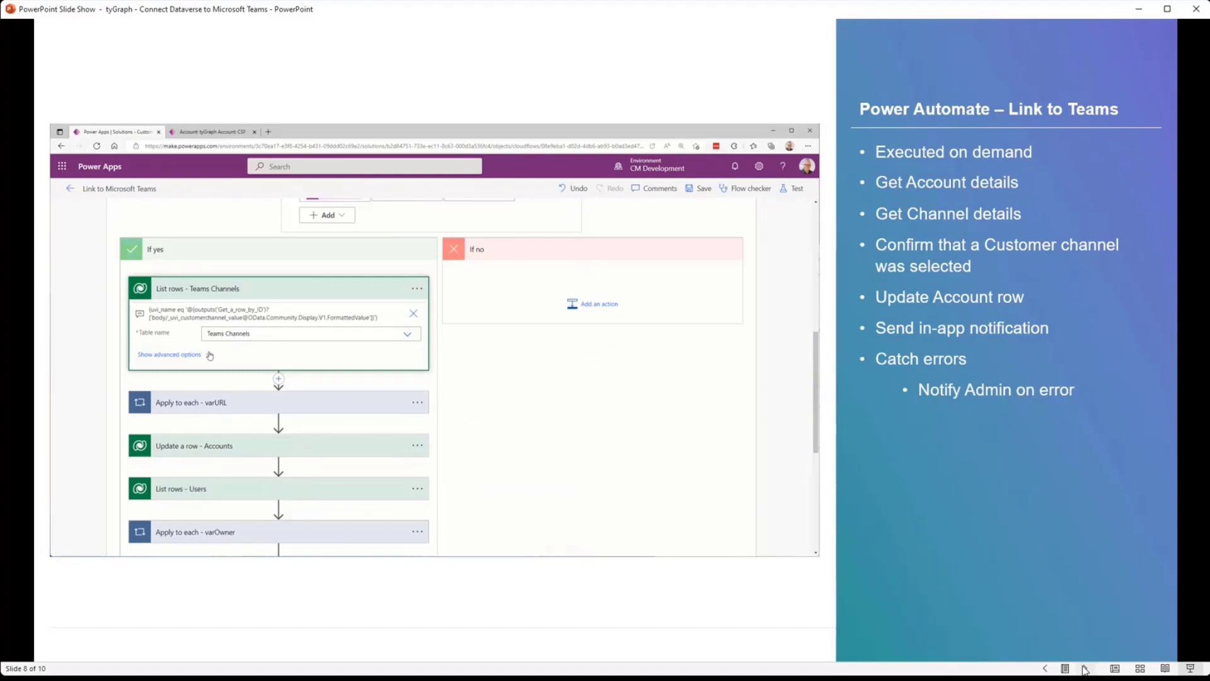
left_click(168, 354)
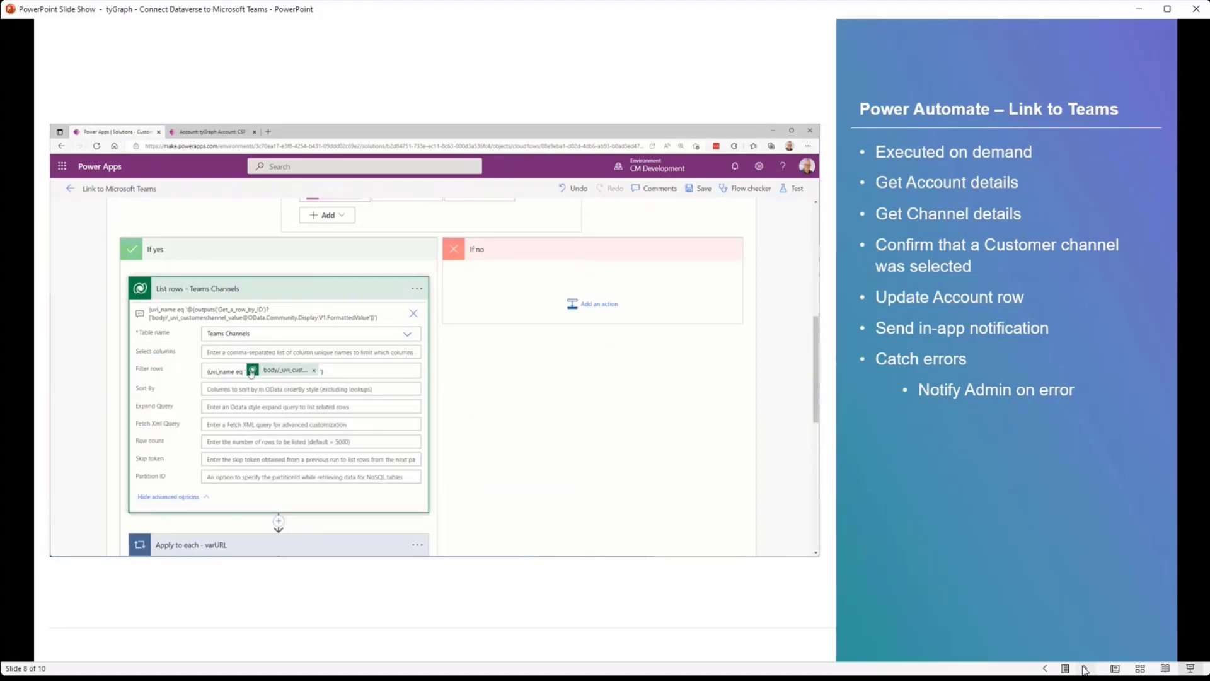
mouse_move(286, 371)
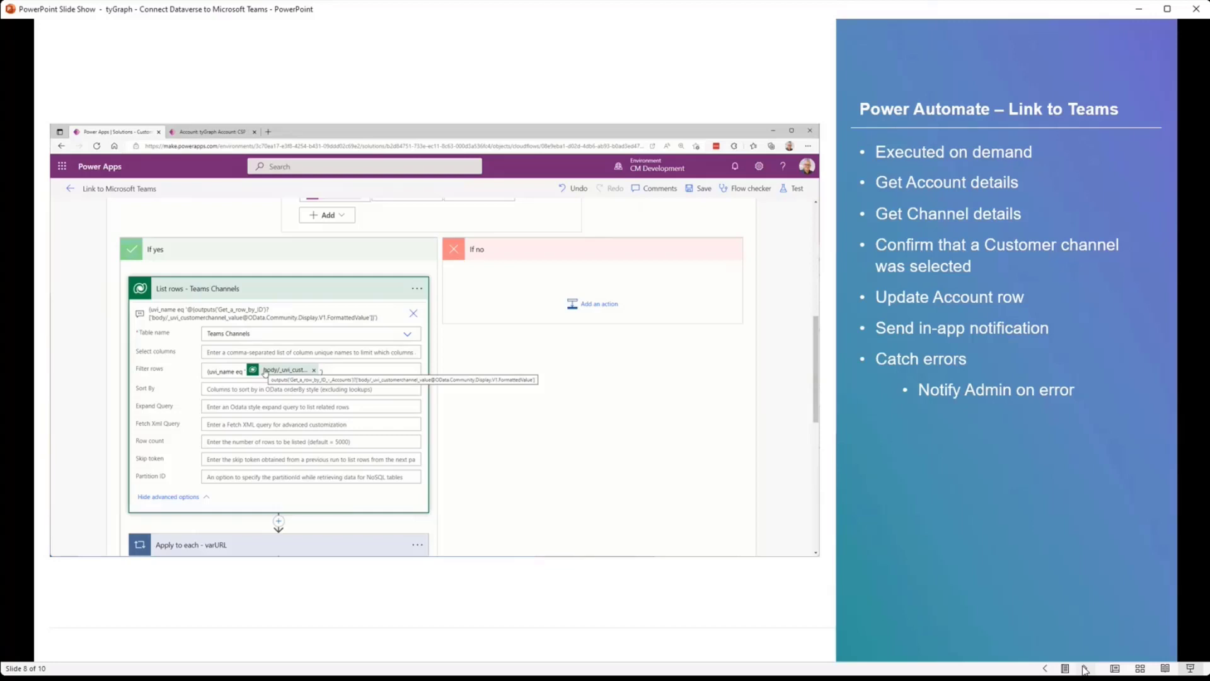
scroll("down", 3)
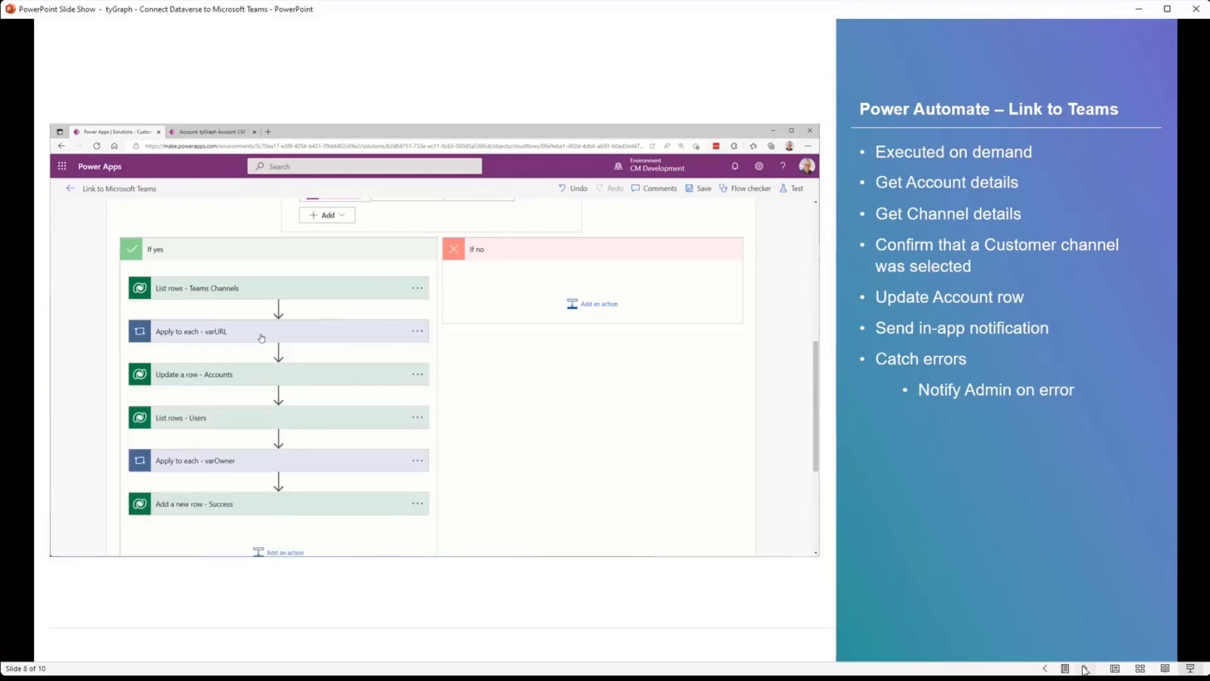
mouse_move(240, 377)
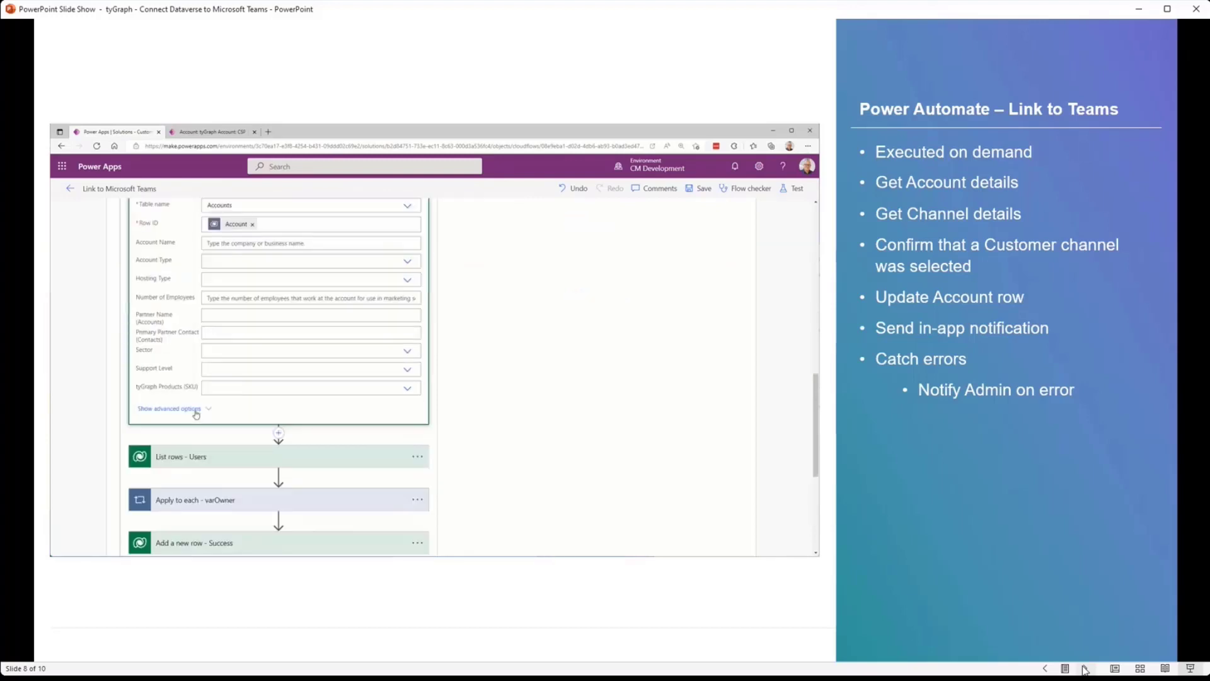
Scroll past the Update a row – Accounts fields and expand List rows – Users
scroll("down", 3)
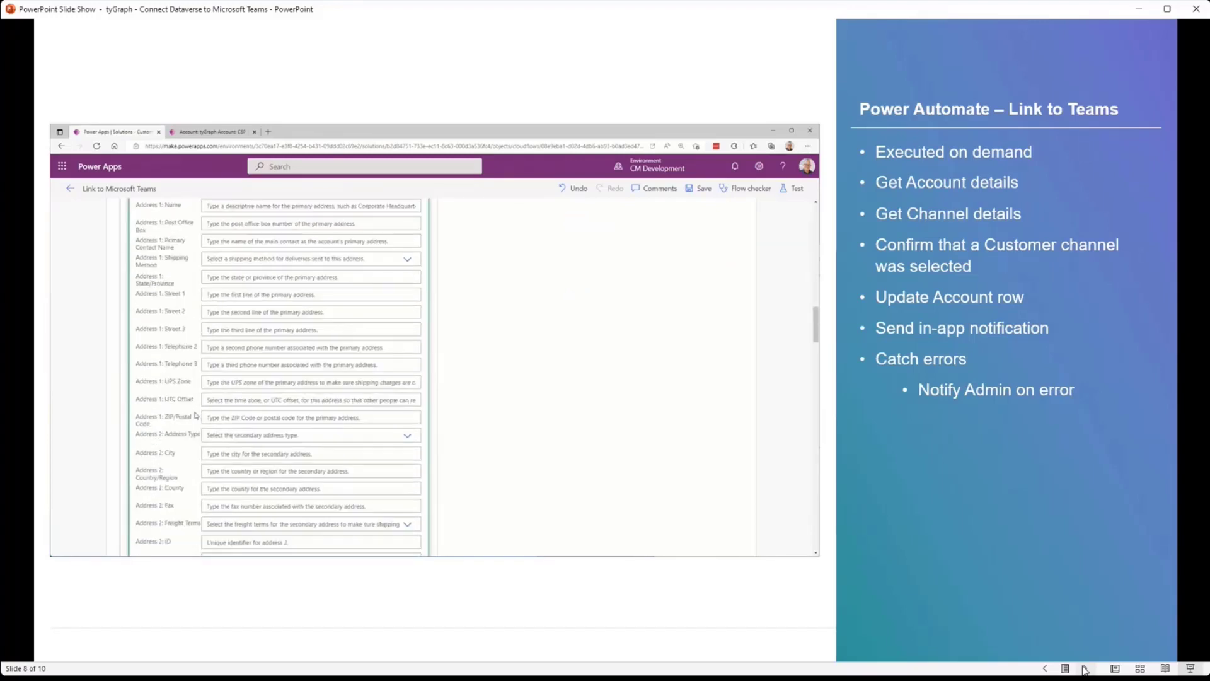
scroll("down", 3)
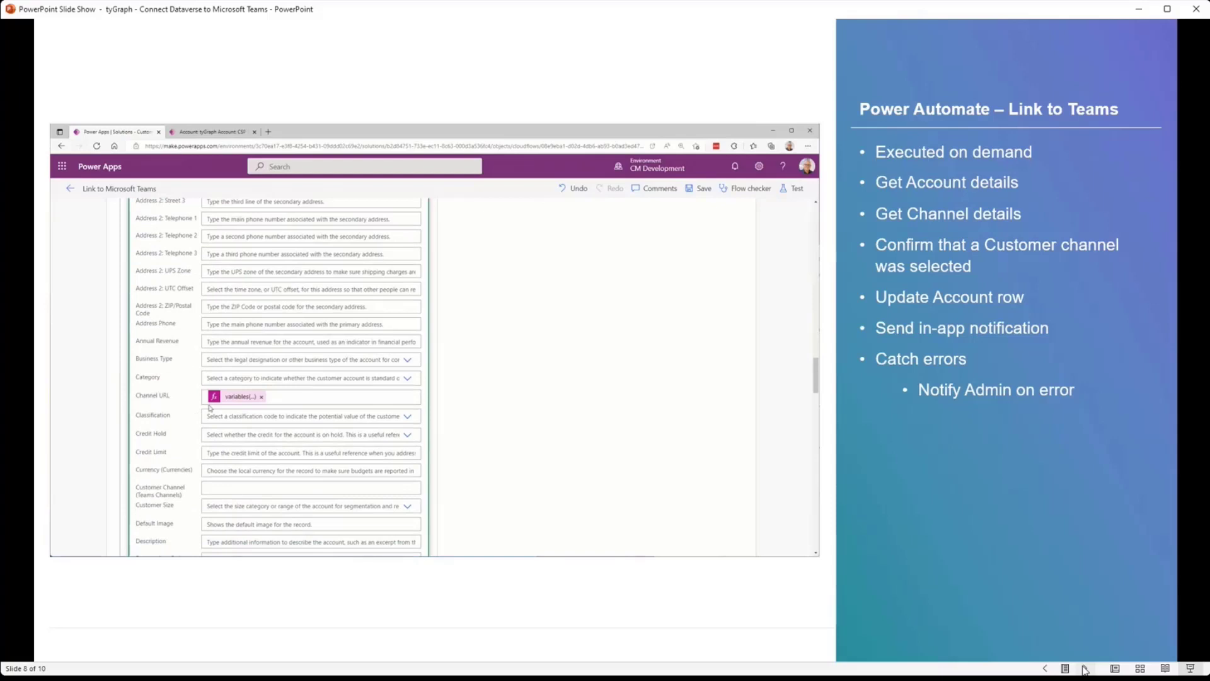
left_click(240, 396)
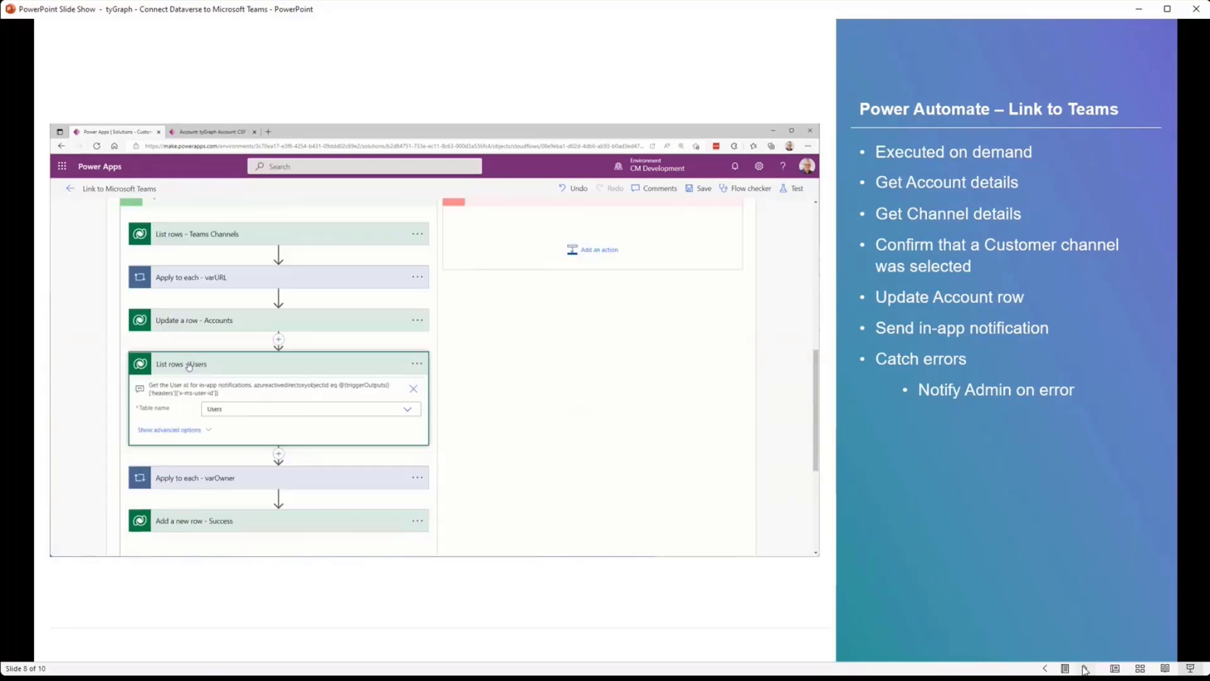
Expand Apply to each - varOwner and Add a new row - Success with its Notifications fields
left_click(169, 430)
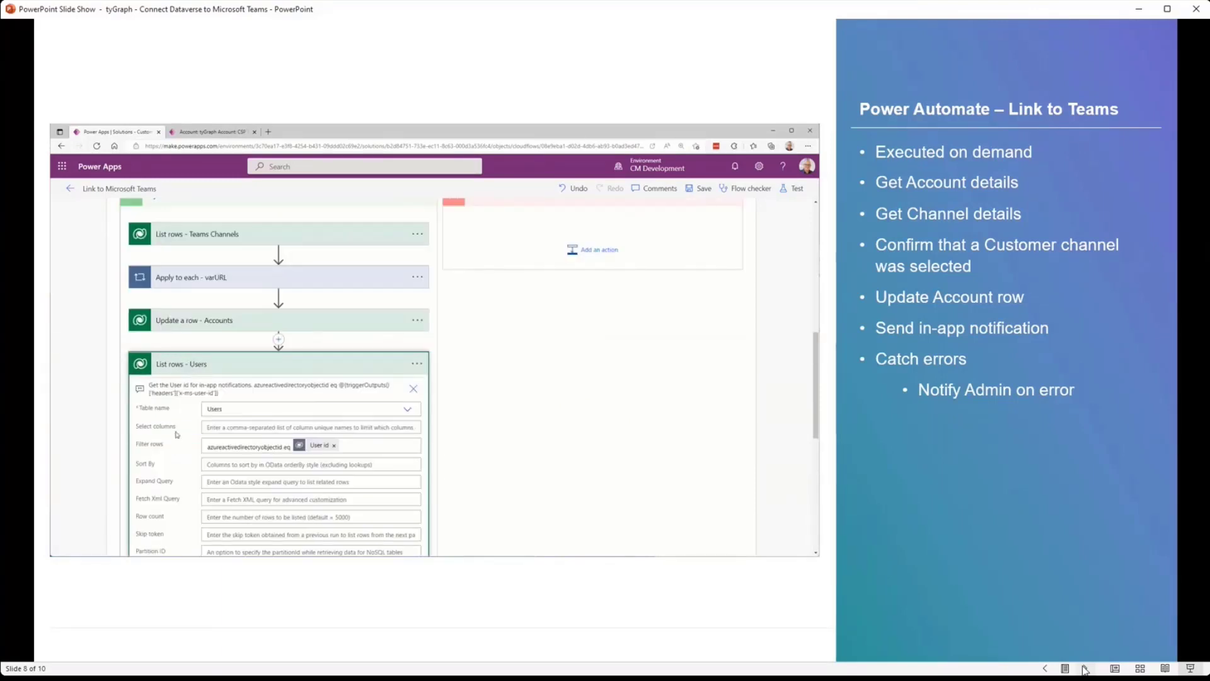
scroll("down", 3)
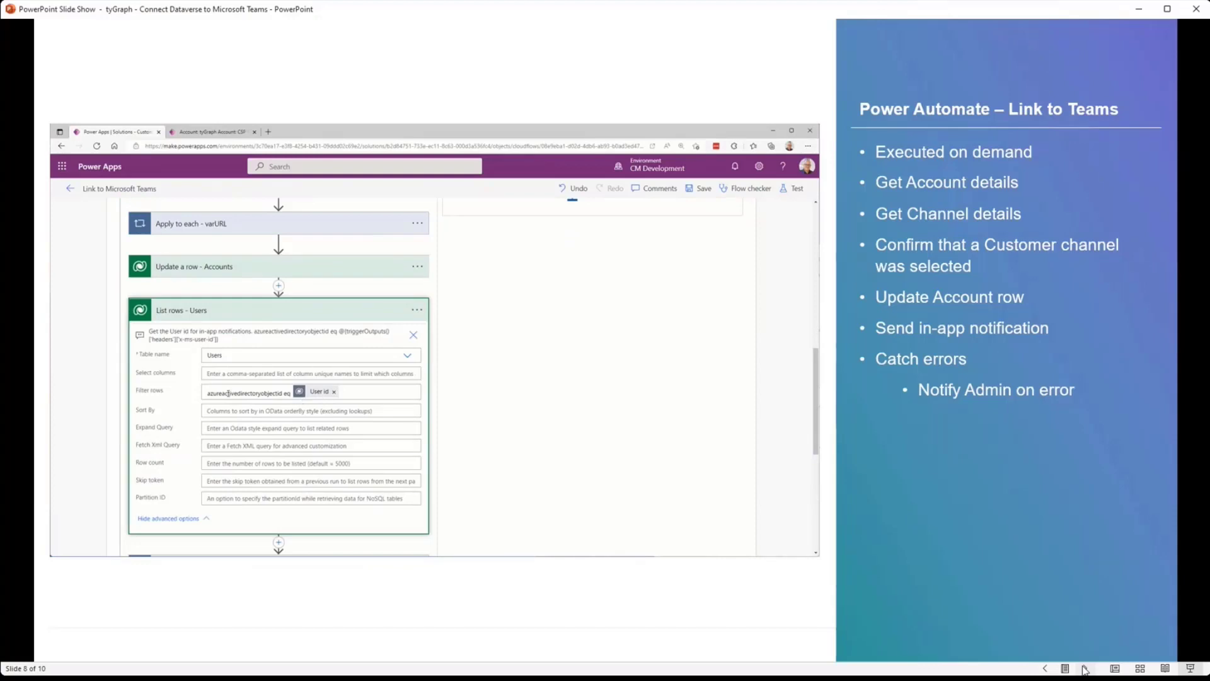
mouse_move(222, 314)
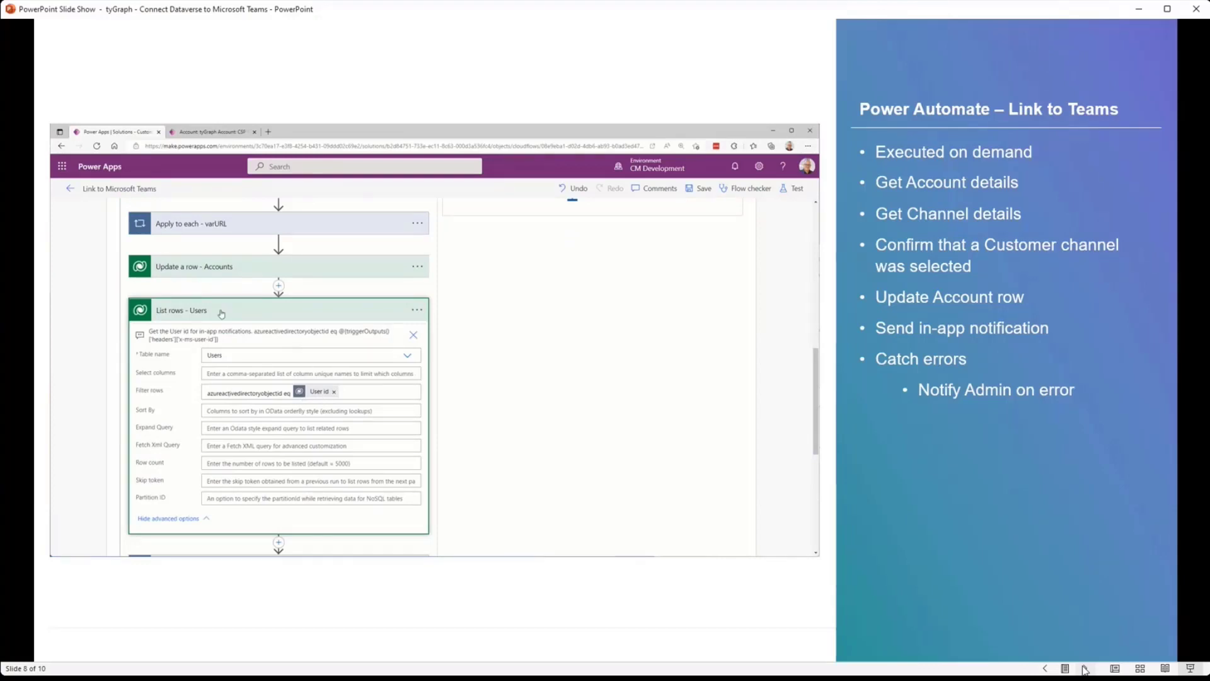
scroll("down", 3)
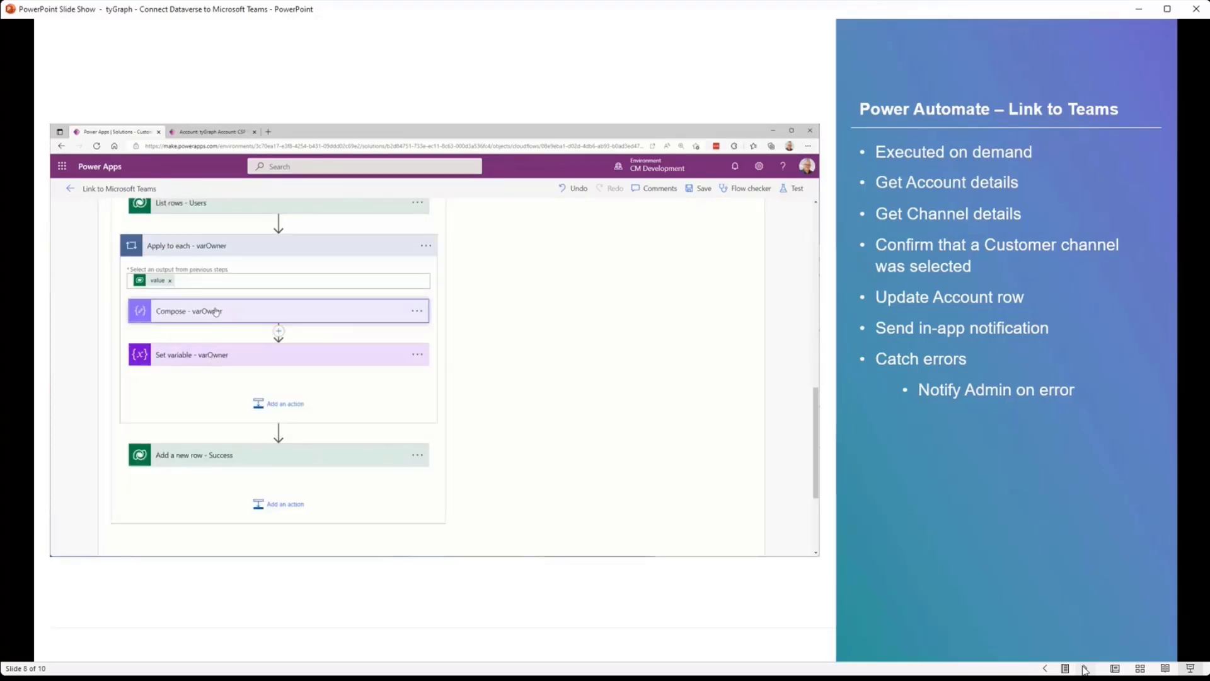
left_click(189, 310)
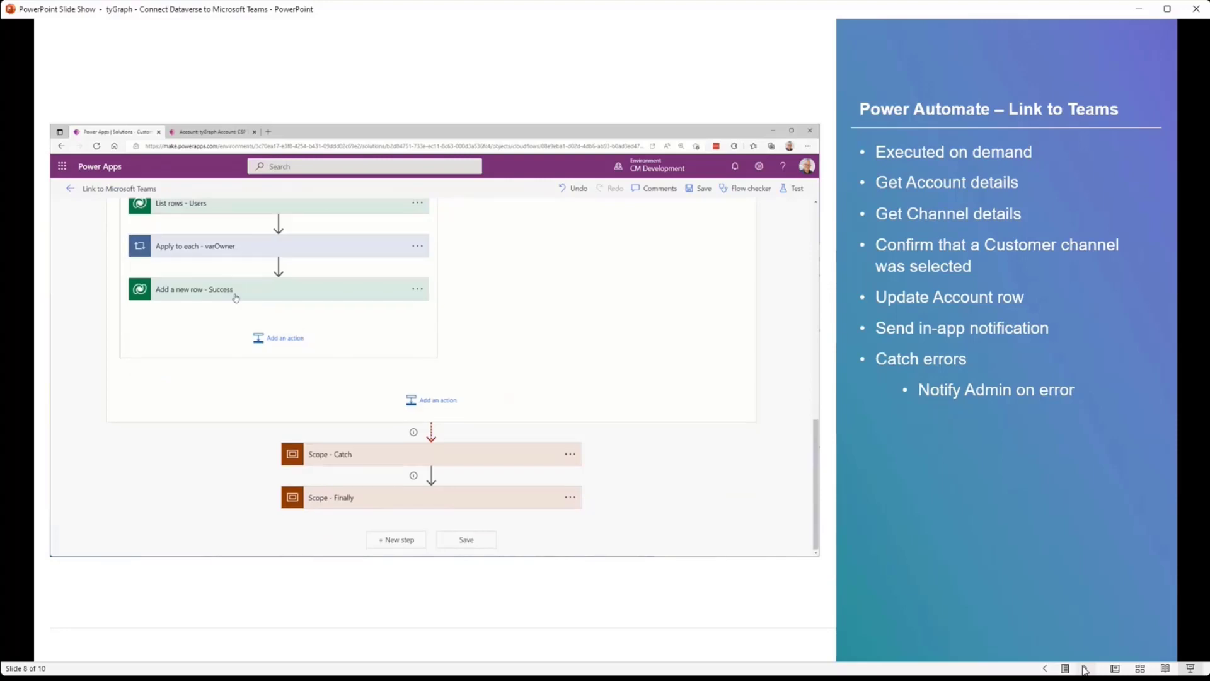
Collapse the actions and return to the Condition's If yes branch
left_click(194, 289)
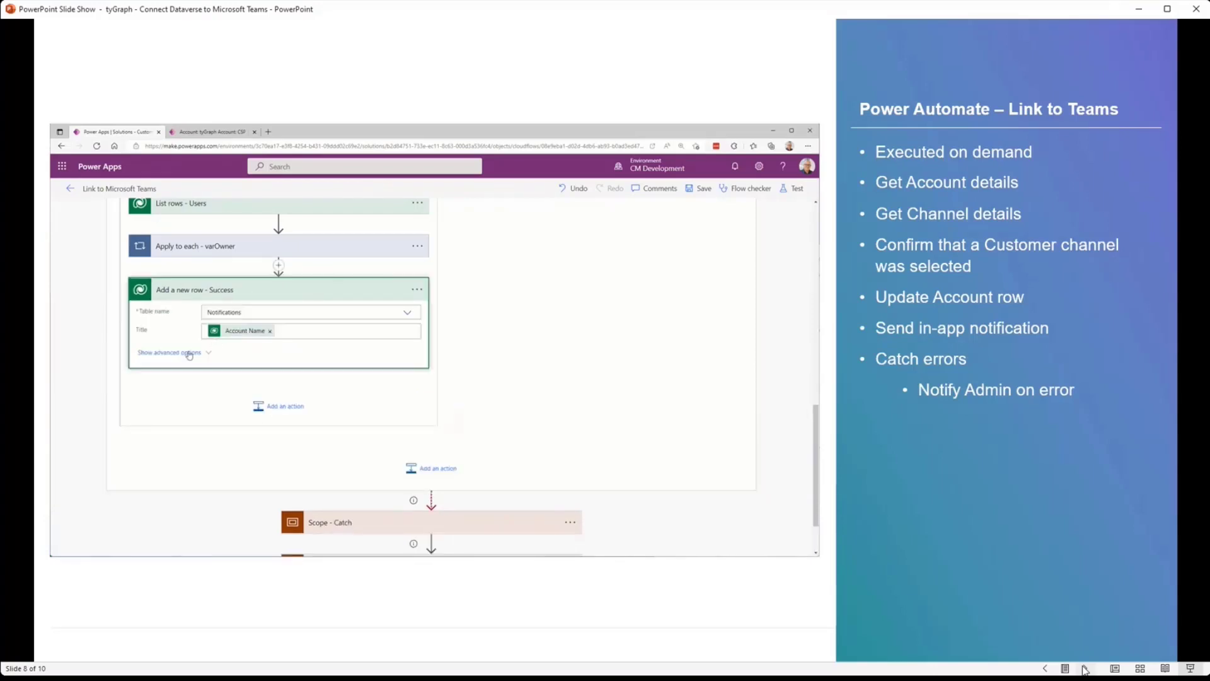
left_click(168, 352)
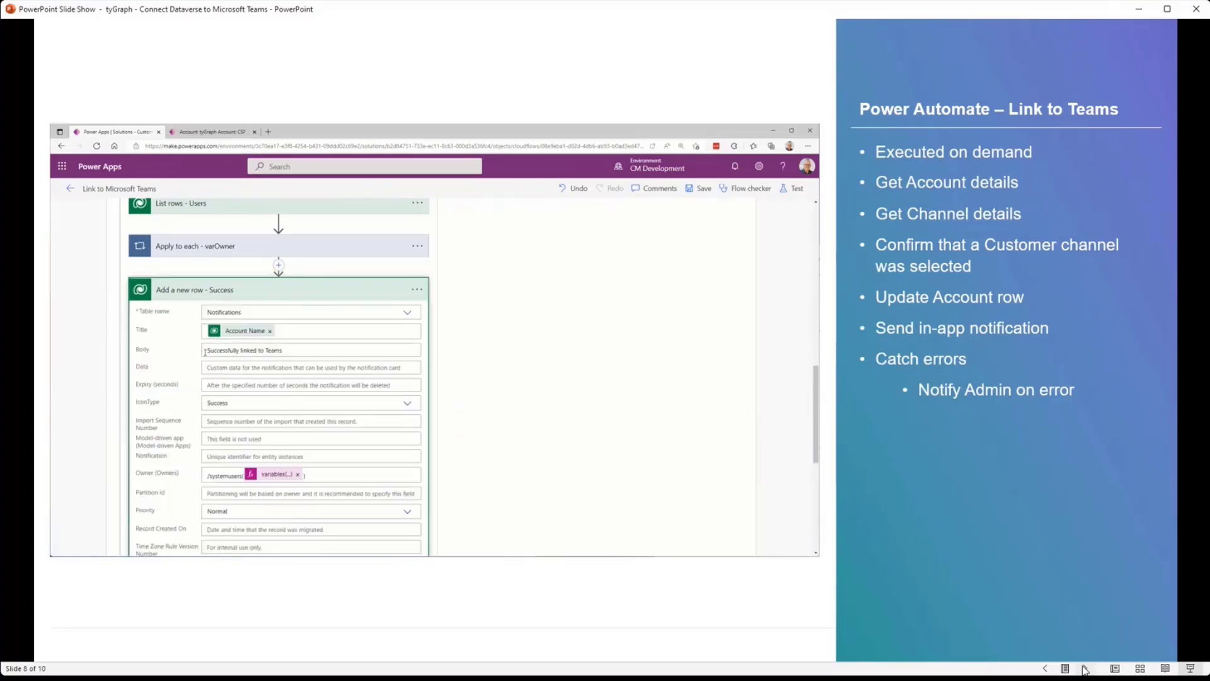
left_click(309, 350)
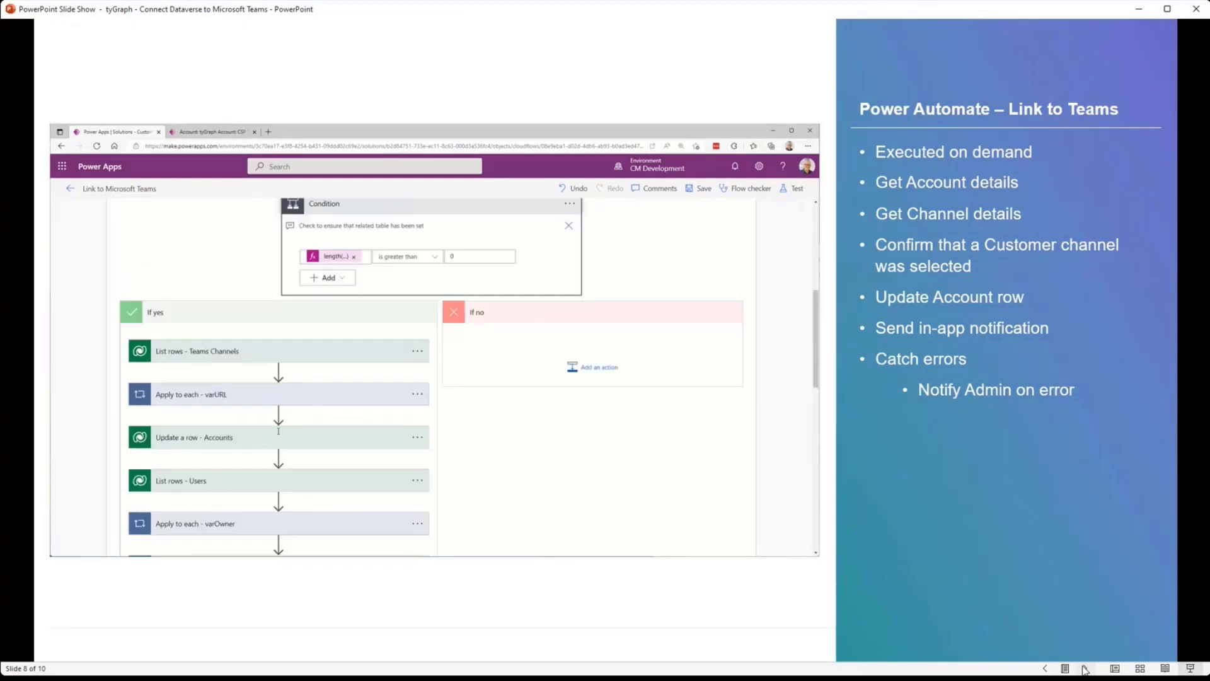
Show the Scope - Catch posting an admin adaptive card, then advance to slide 9, Marginal gains
scroll("down", 3)
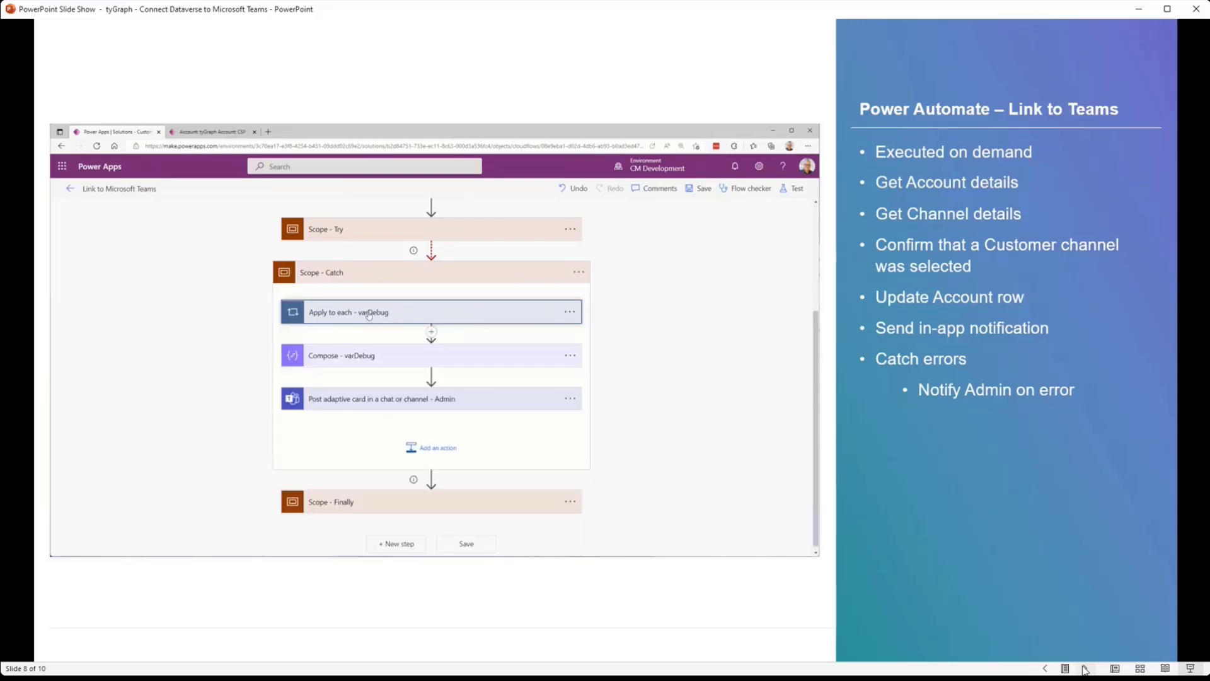
left_click(342, 355)
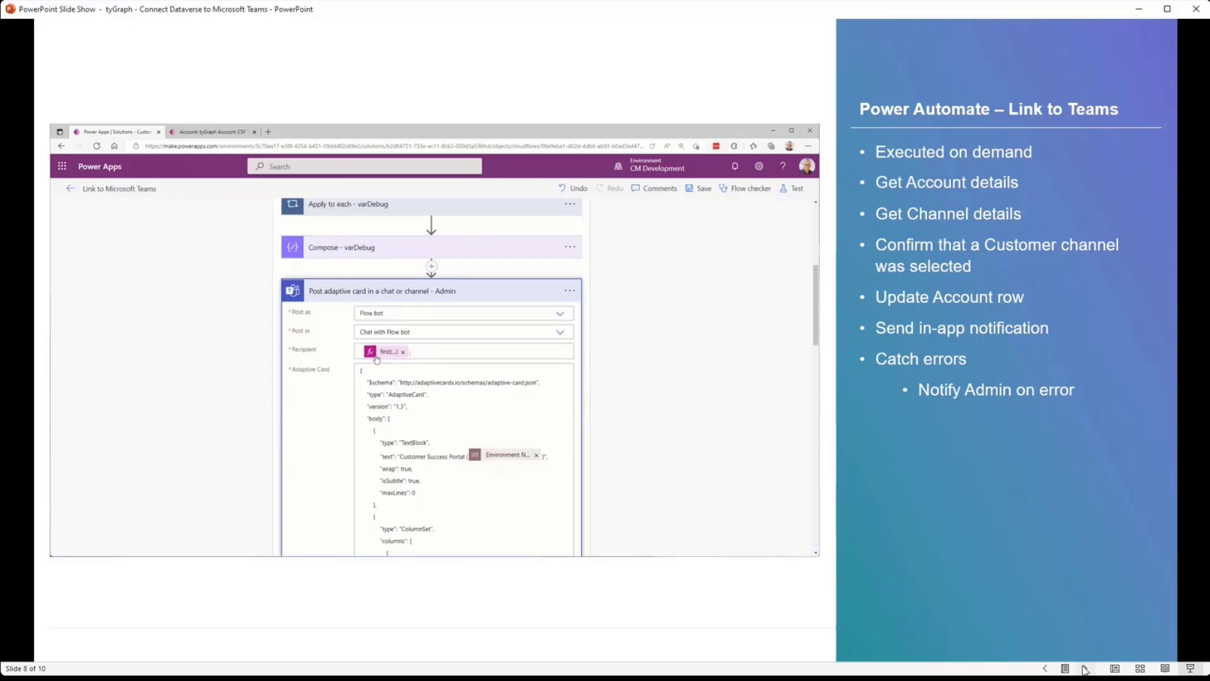
scroll("down", 3)
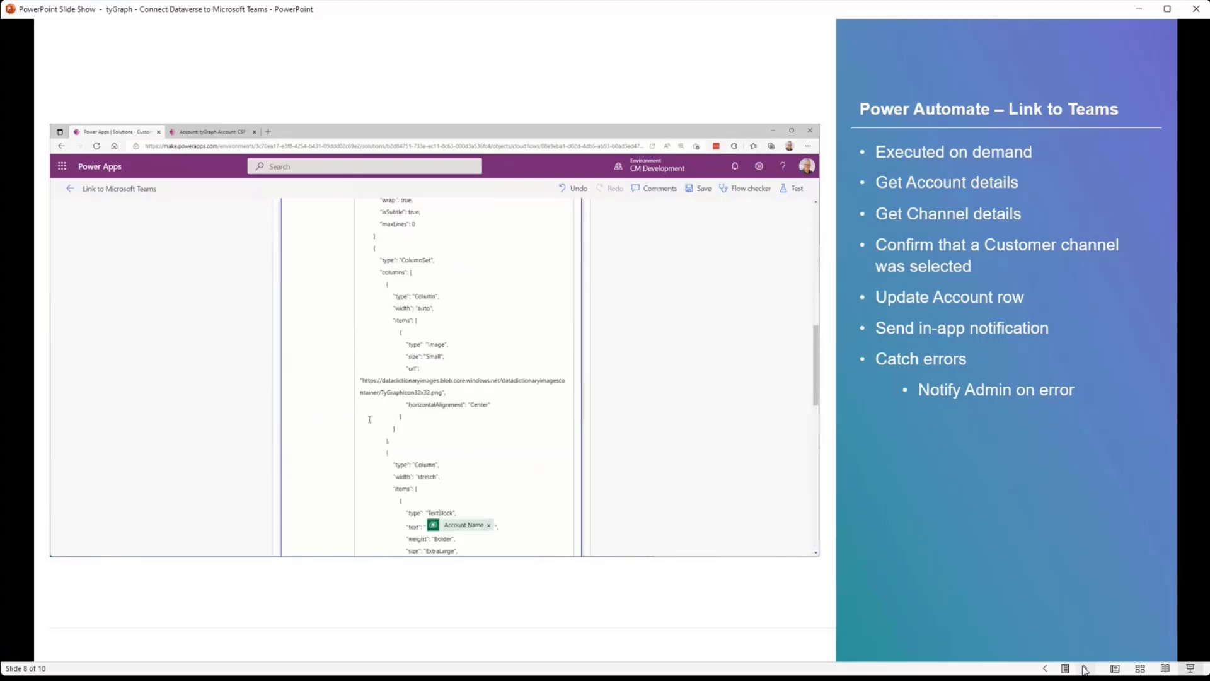
scroll("down", 3)
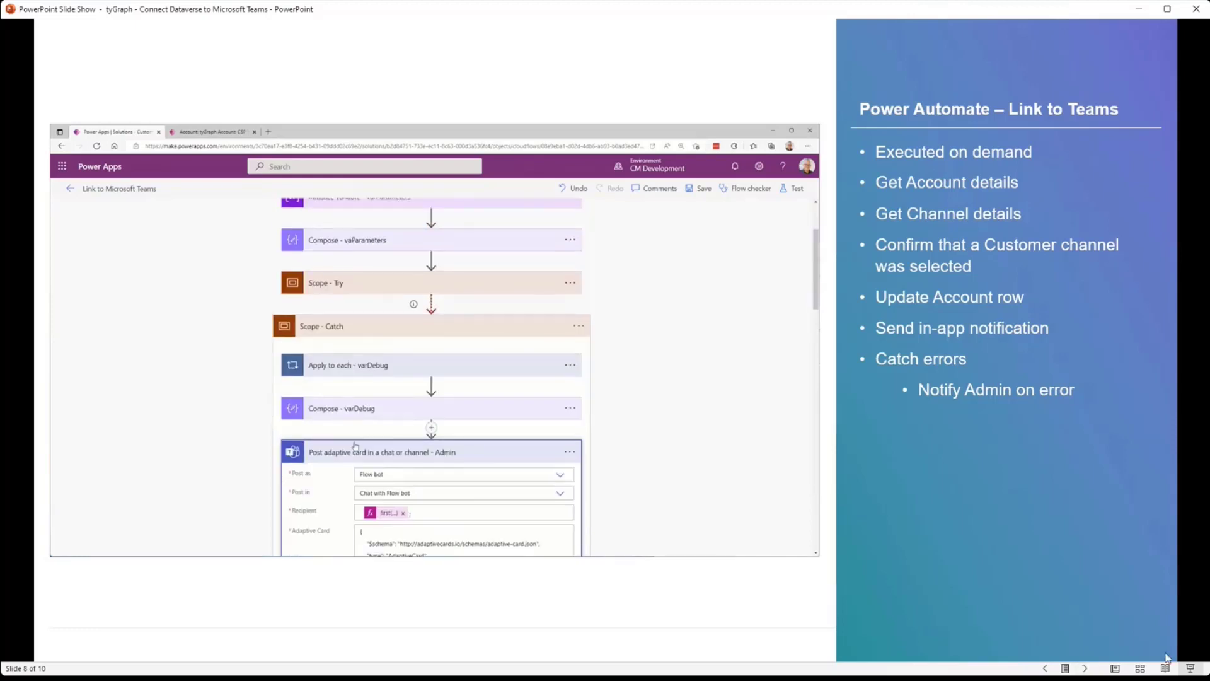
left_click(1085, 668)
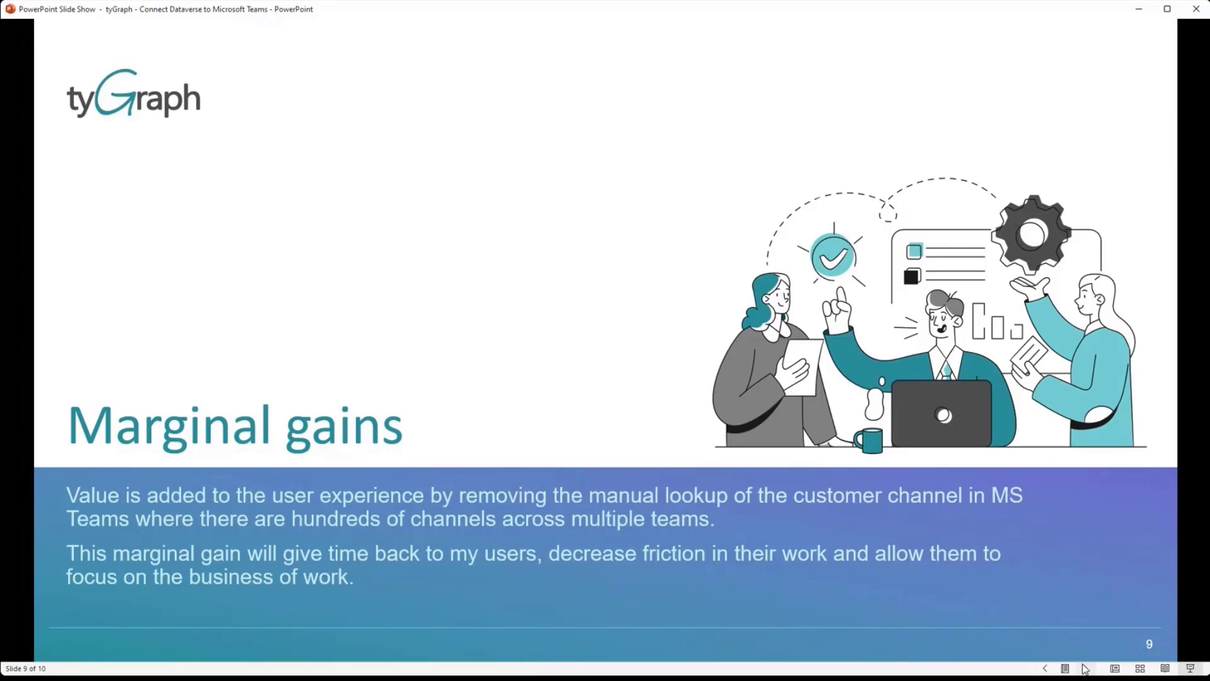
mouse_move(1084, 668)
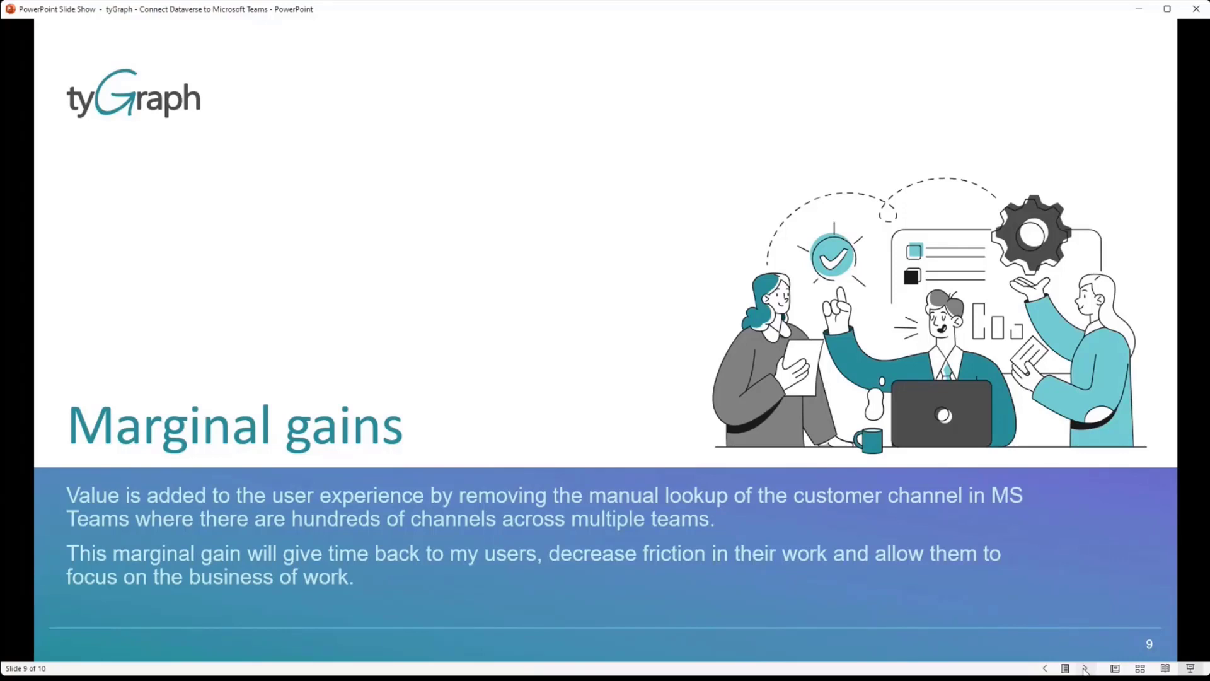
Advance to the final Thanks slide, 10 of 10, with contact links
left_click(1085, 668)
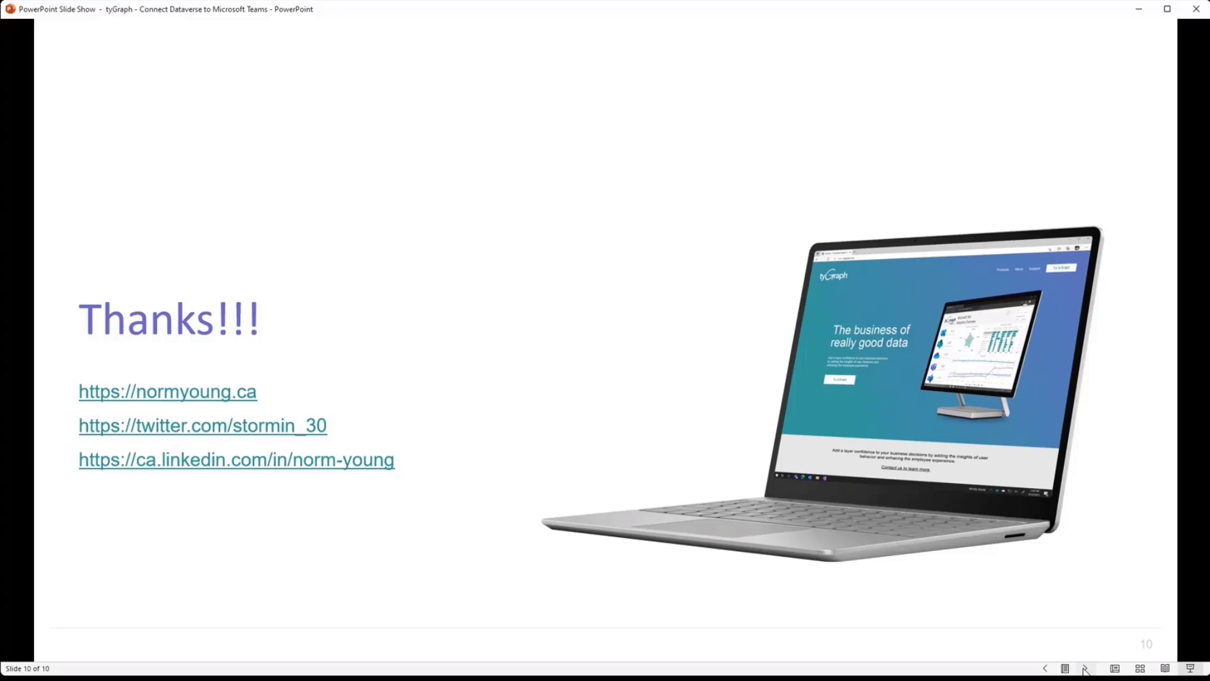